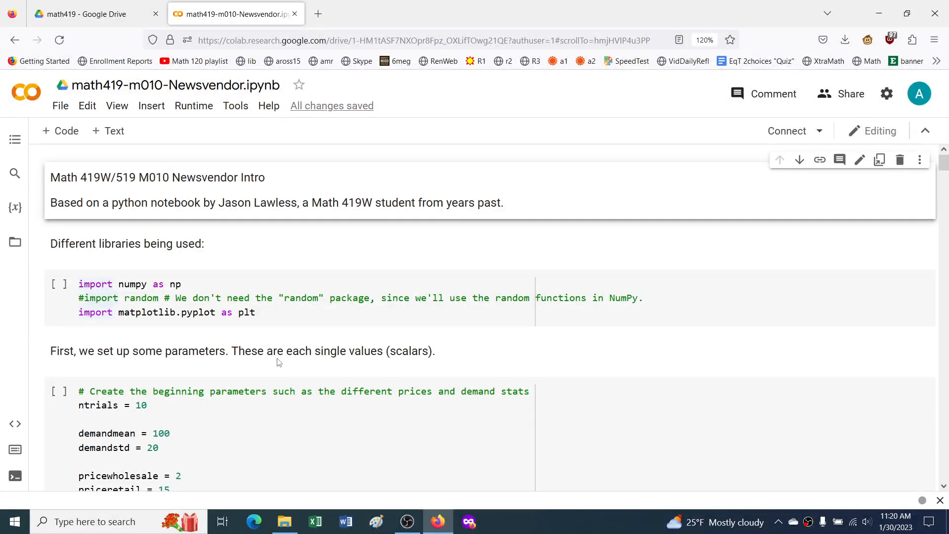
{"action": "mouse_move", "coordinate": [264, 262]}
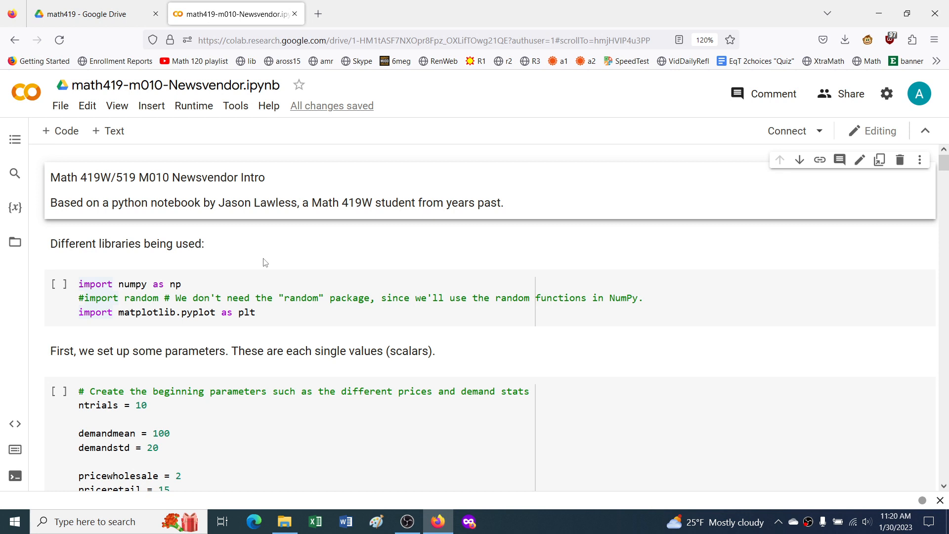
{"action": "mouse_move", "coordinate": [317, 186]}
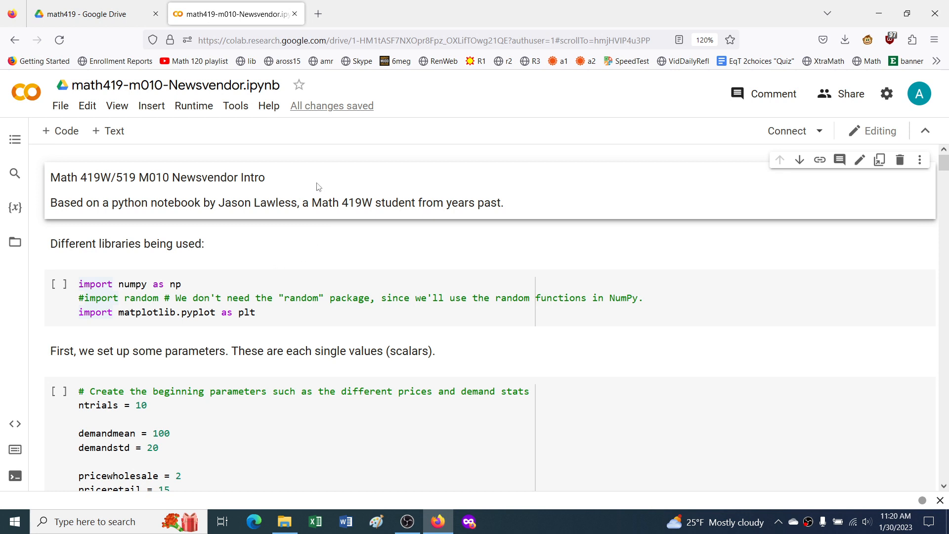
{"action": "mouse_move", "coordinate": [345, 266]}
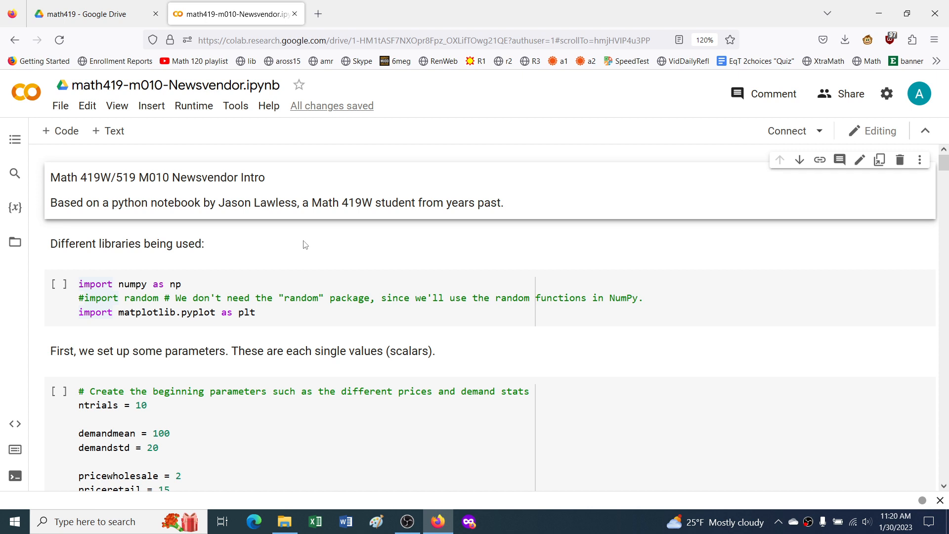
{"action": "mouse_move", "coordinate": [25, 94]}
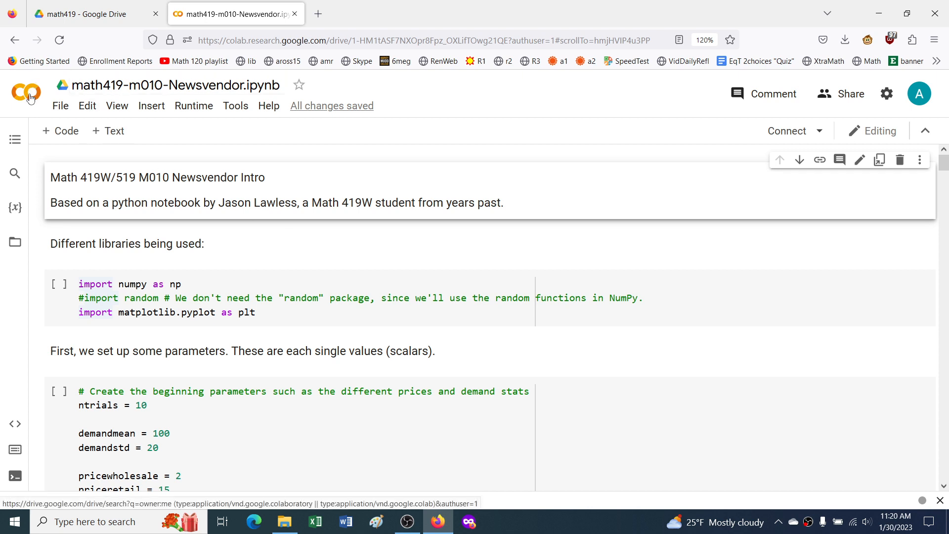
{"action": "mouse_move", "coordinate": [142, 151]}
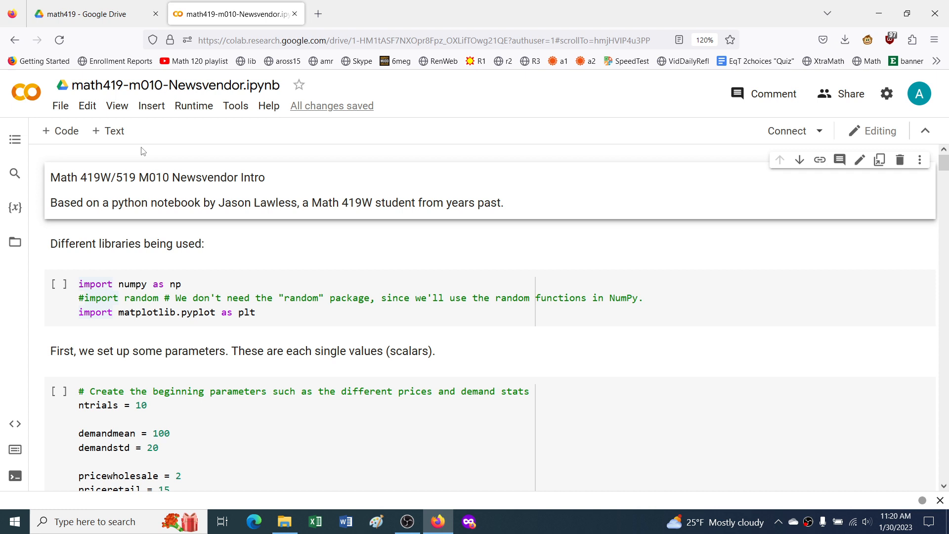
{"action": "mouse_move", "coordinate": [245, 202]}
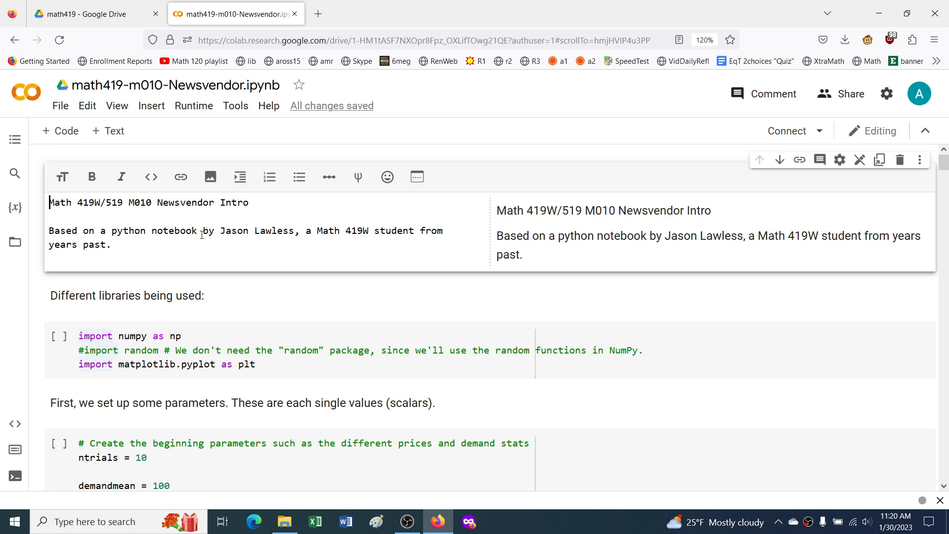
{"action": "mouse_move", "coordinate": [217, 285]}
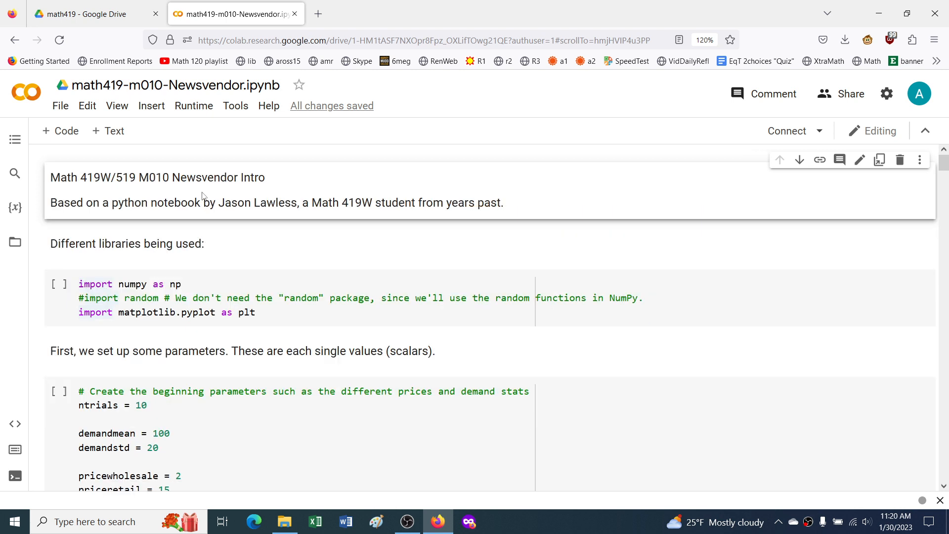
Step: Add 'Type here with an' to the intro text cell, then erase it again
{"action": "double_click", "coordinate": [156, 203]}
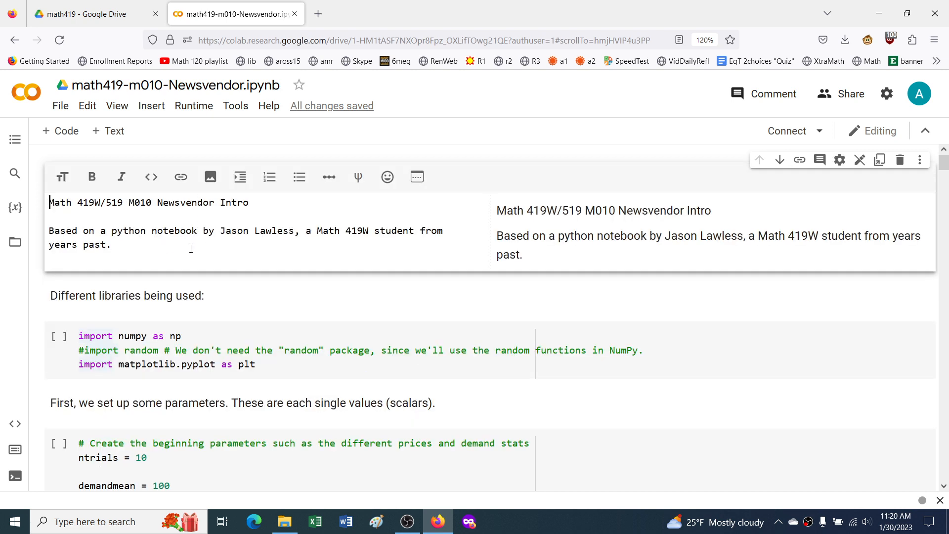
{"action": "type", "text": "Ty"}
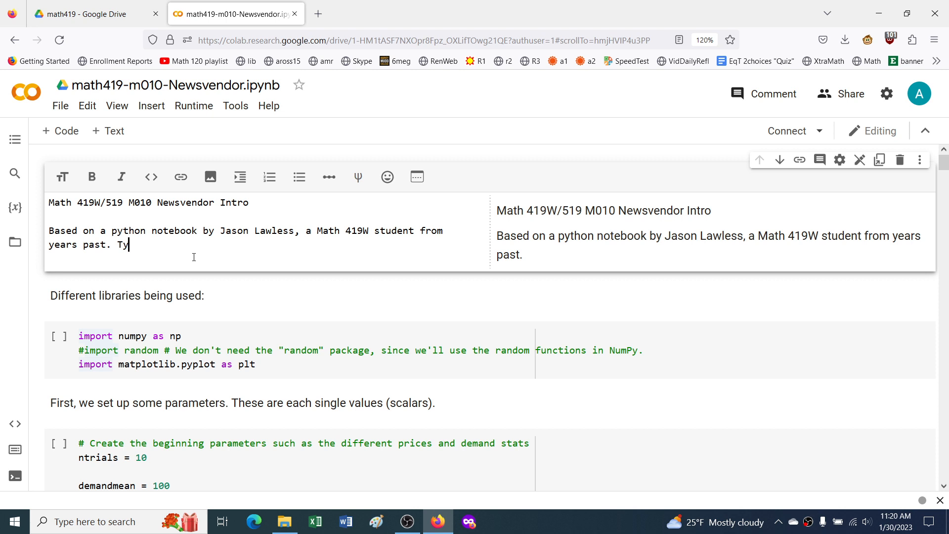
{"action": "type", "text": "pe here with any changes."}
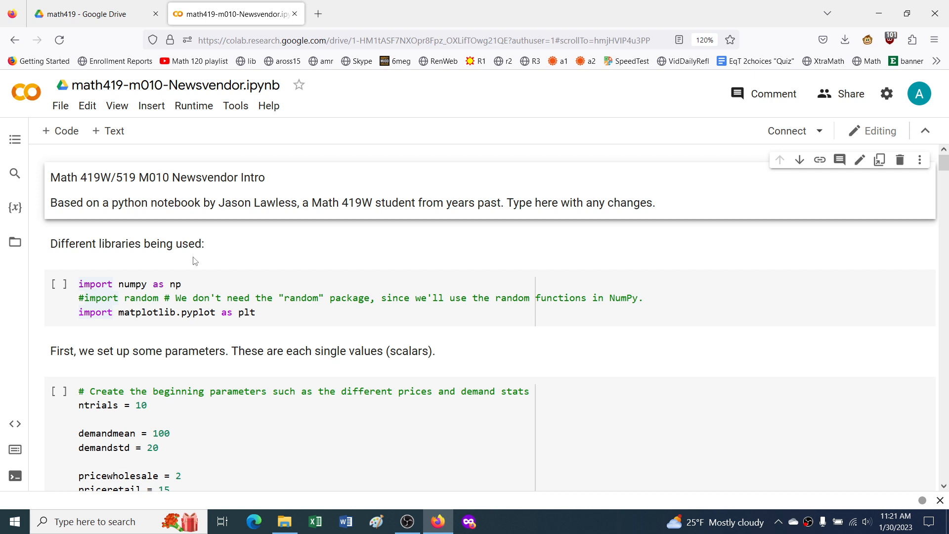
{"action": "mouse_move", "coordinate": [521, 214]}
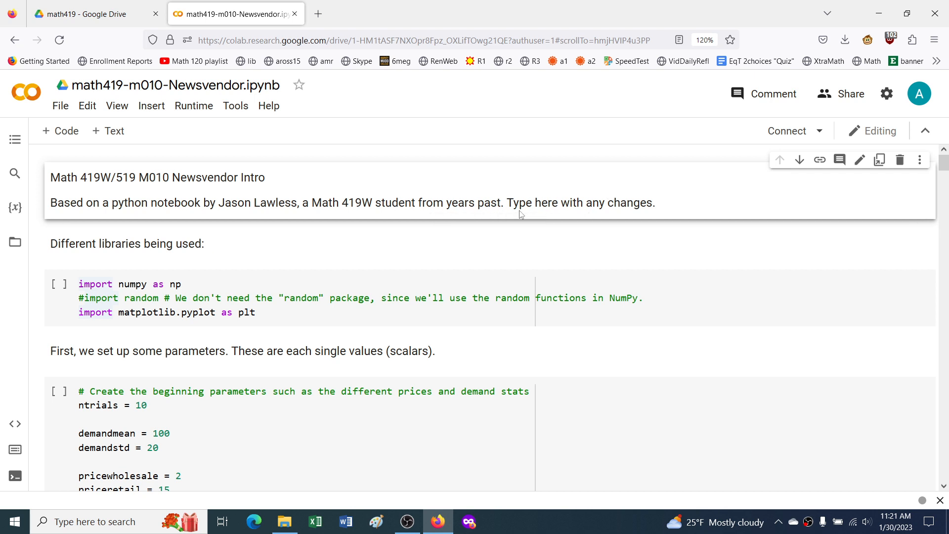
{"action": "double_click", "coordinate": [306, 202]}
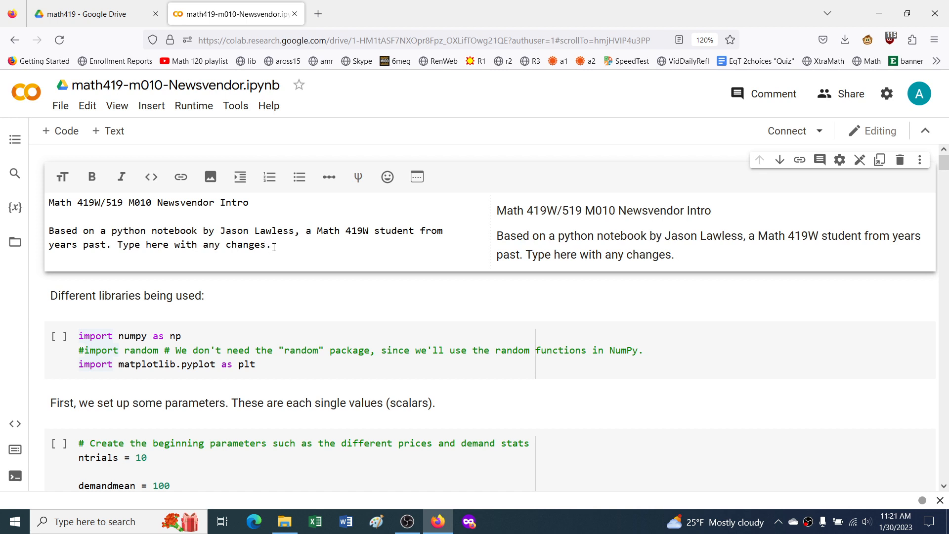
{"action": "key", "text": "Backspace"}
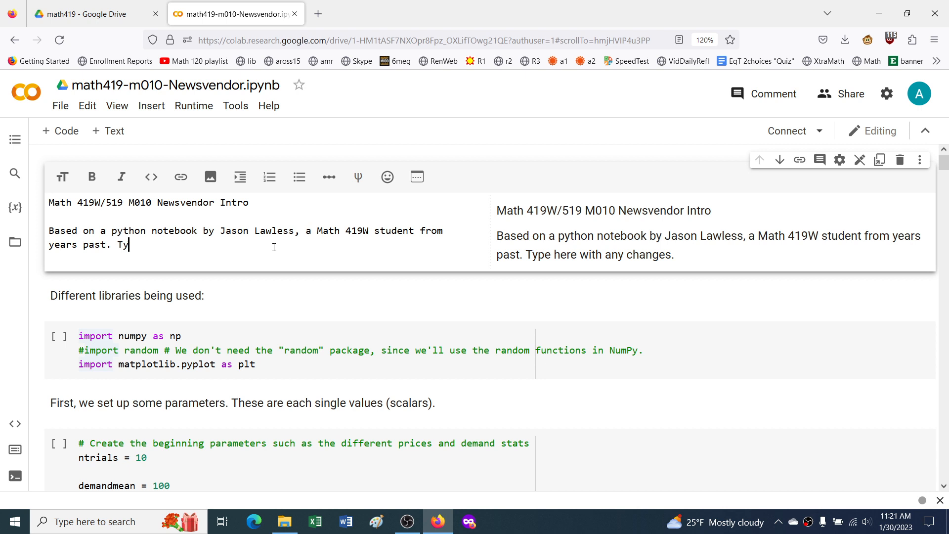
{"action": "key", "text": "Backspace"}
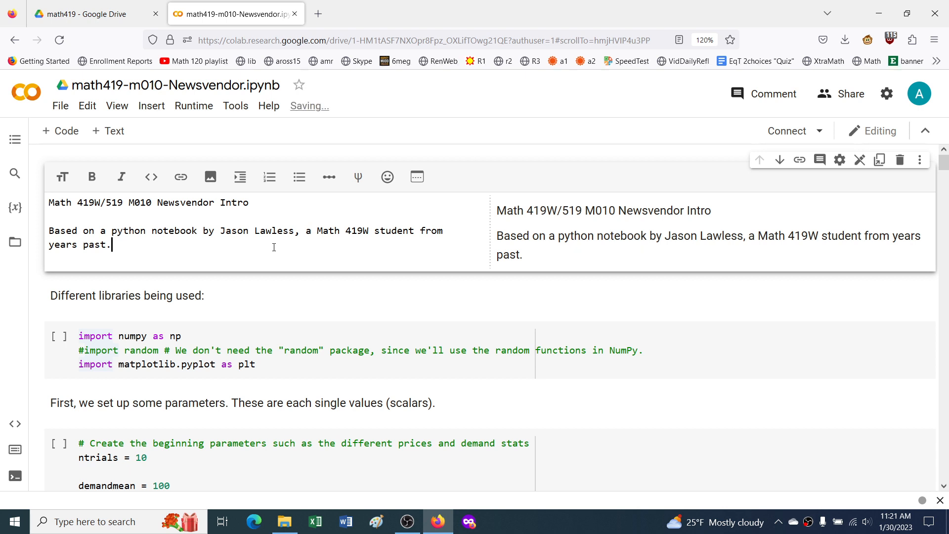
{"action": "double_click", "coordinate": [188, 243]}
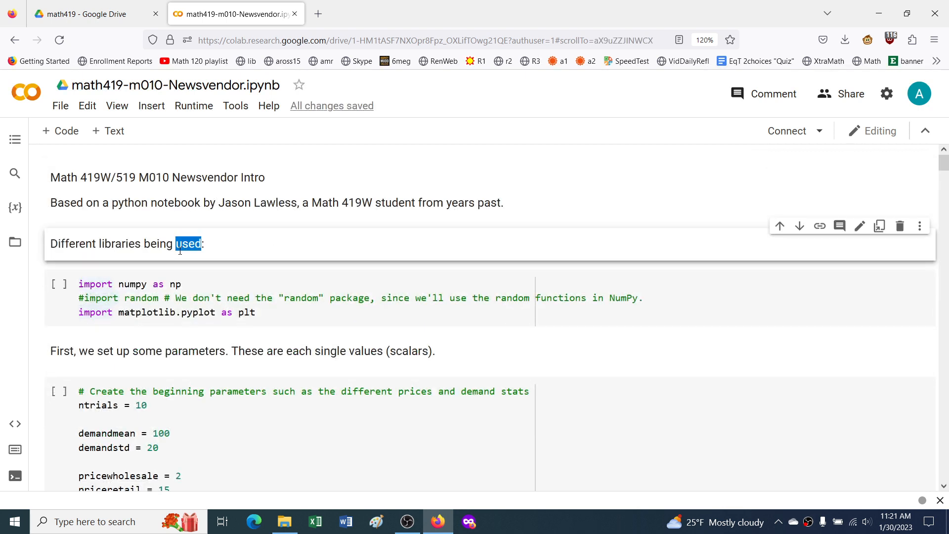
Step: Look over the imports cell, then connect the notebook to a hosted runtime
{"action": "left_click", "coordinate": [181, 284]}
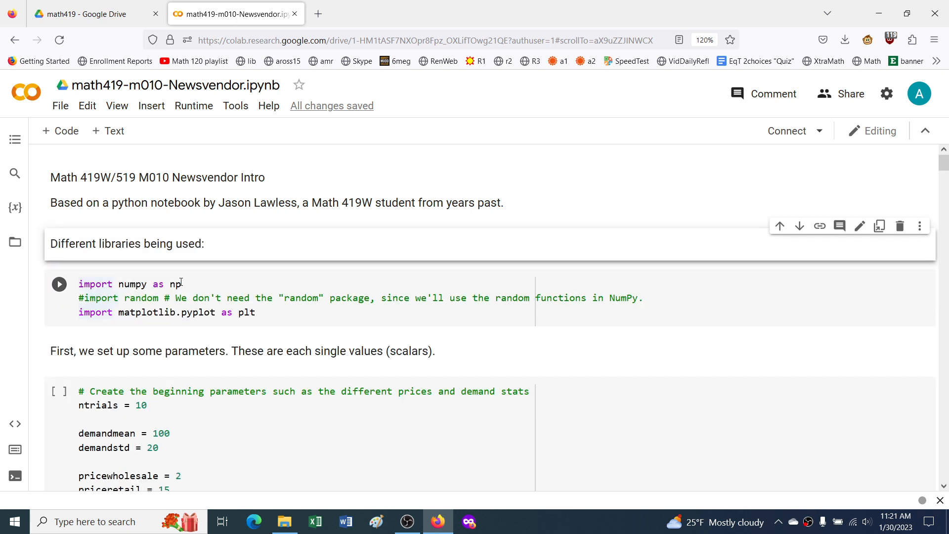
{"action": "double_click", "coordinate": [141, 297]}
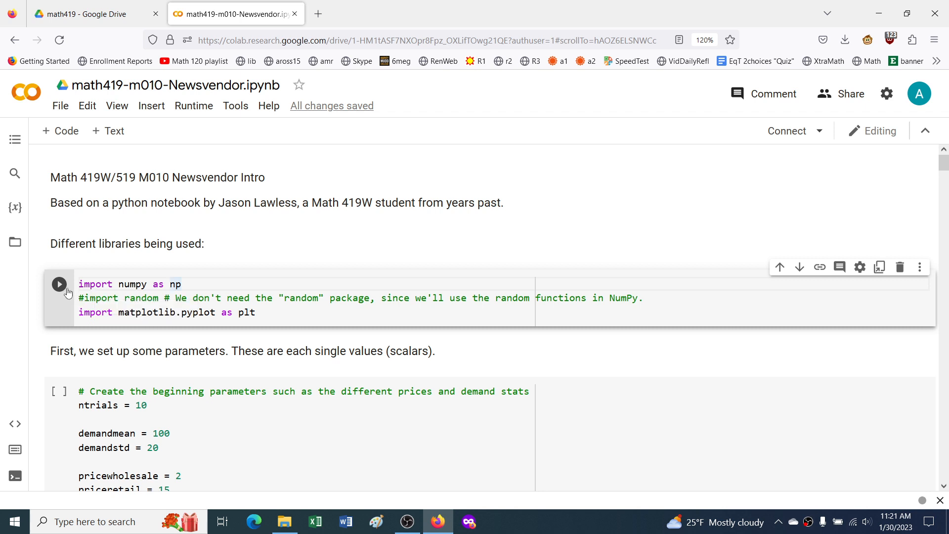
{"action": "mouse_move", "coordinate": [60, 284]}
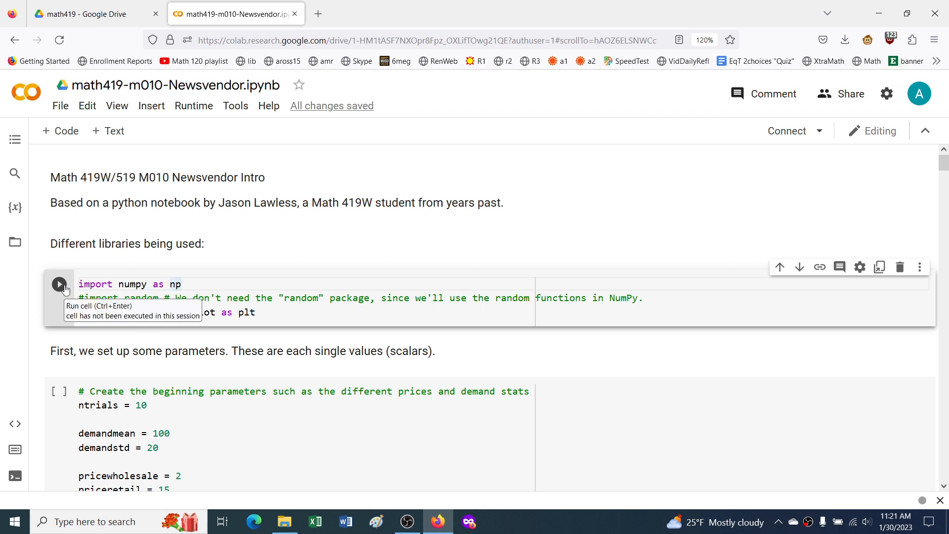
{"action": "left_click", "coordinate": [170, 203]}
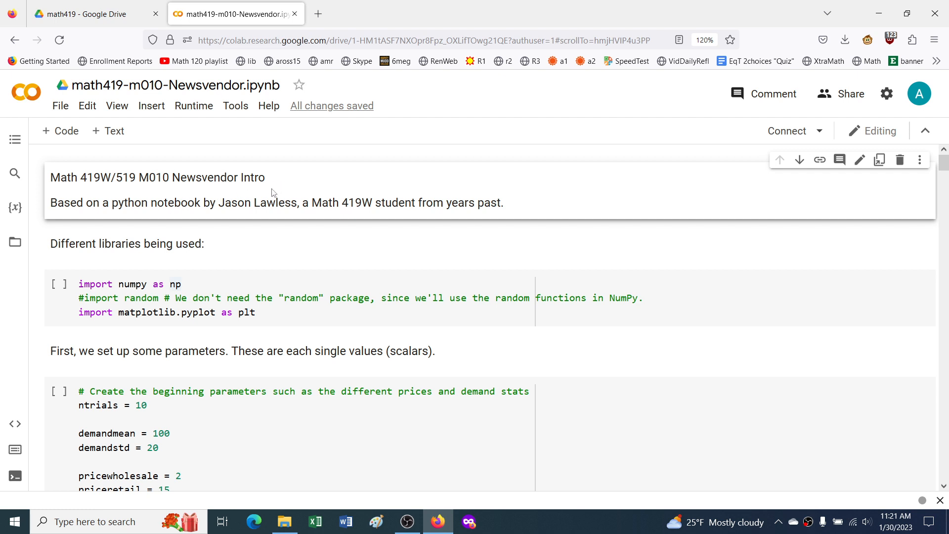
{"action": "mouse_move", "coordinate": [787, 131]}
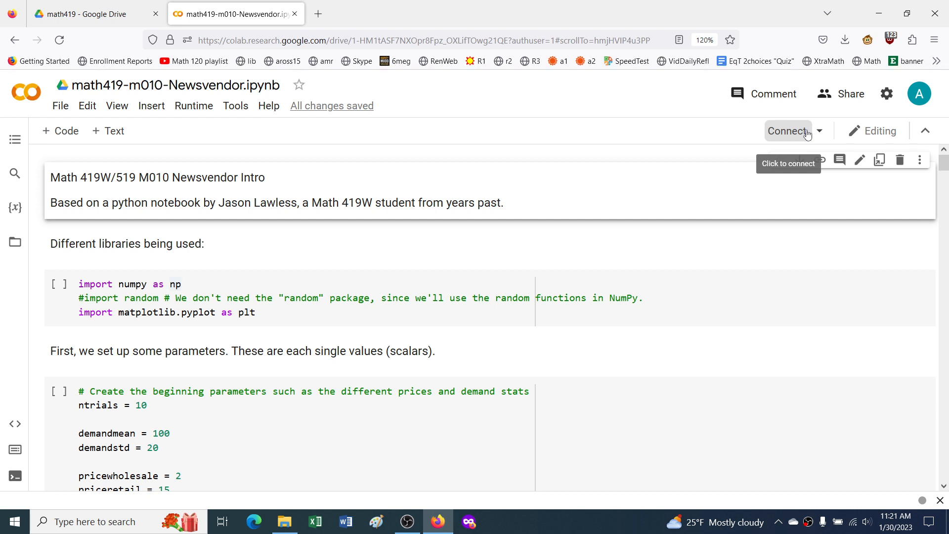
{"action": "mouse_move", "coordinate": [619, 194]}
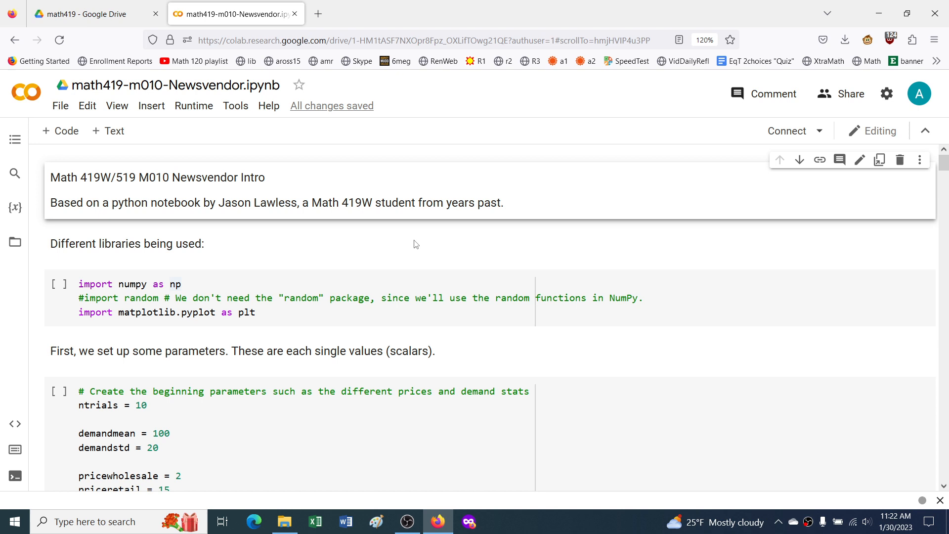
{"action": "left_click", "coordinate": [819, 131]}
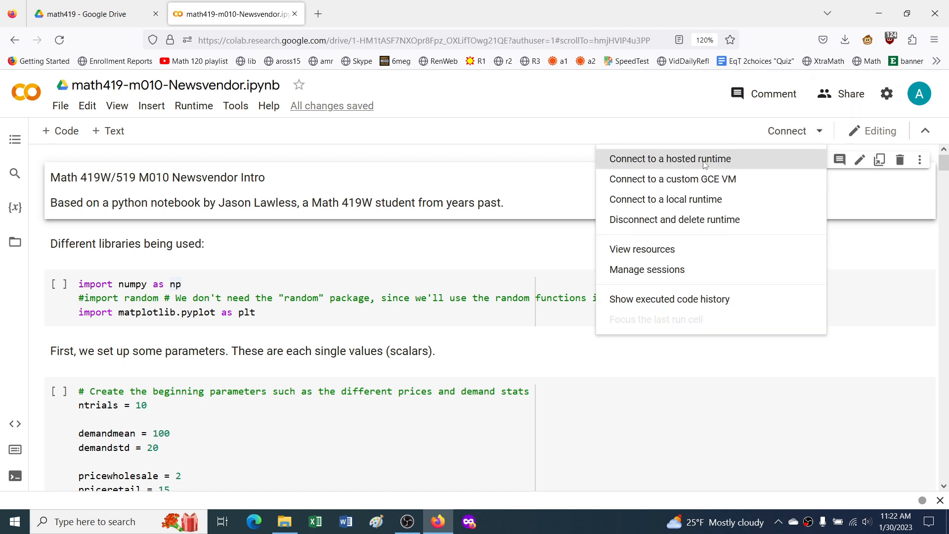
{"action": "left_click", "coordinate": [670, 159]}
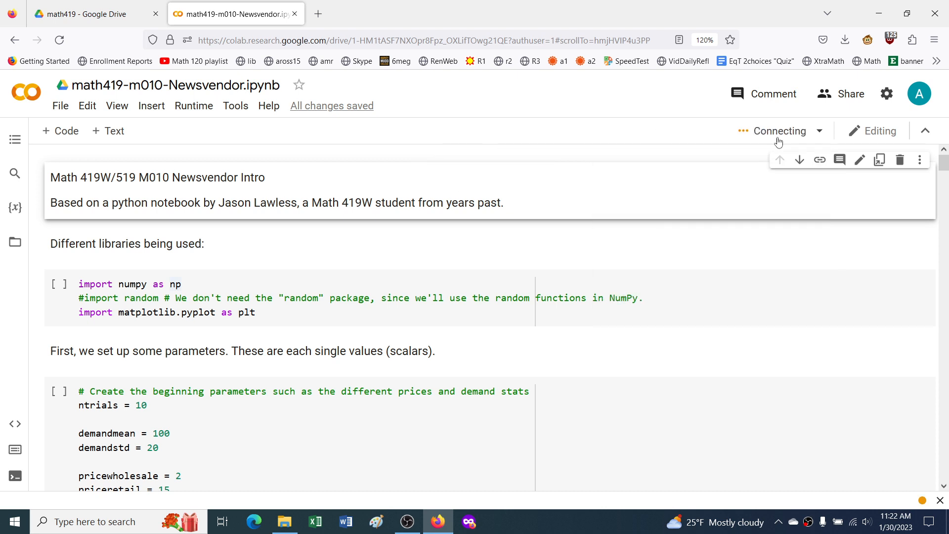
{"action": "mouse_move", "coordinate": [780, 131]}
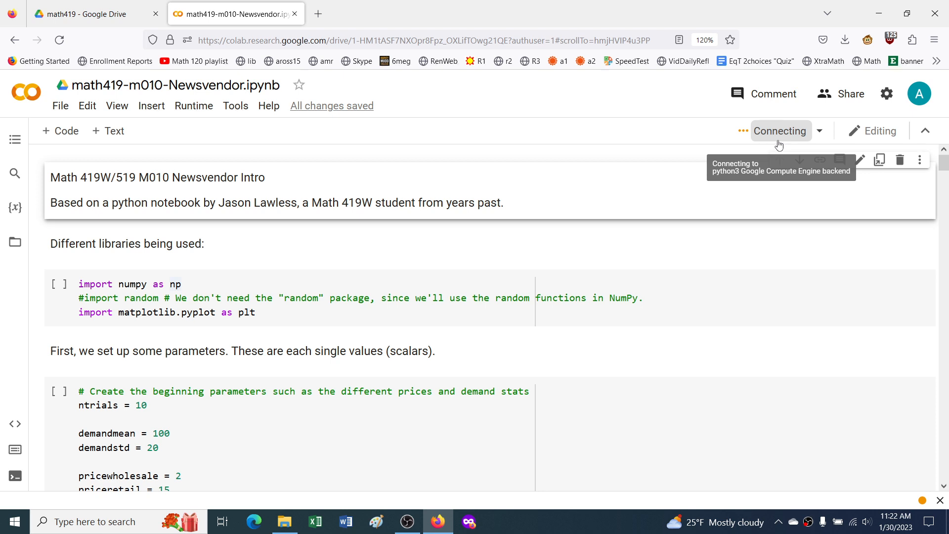
{"action": "mouse_move", "coordinate": [781, 139]}
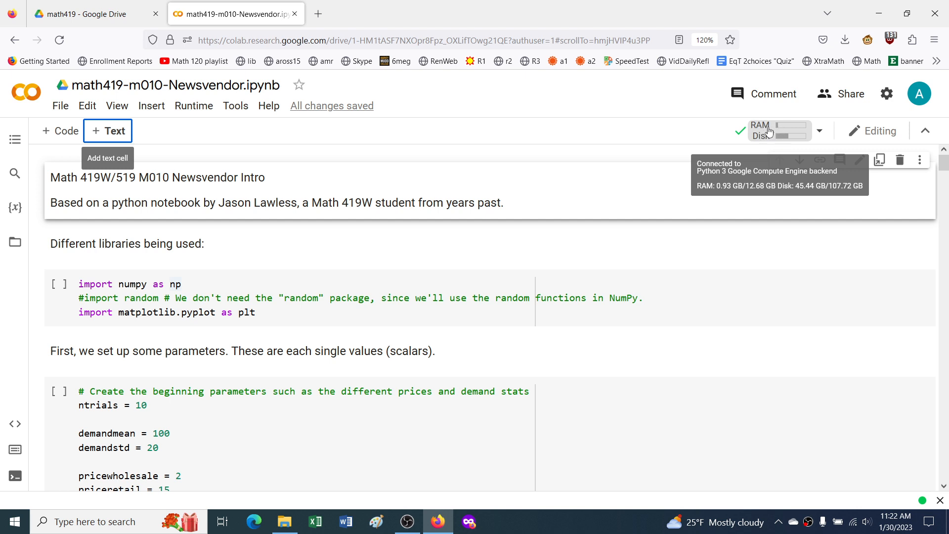
{"action": "mouse_move", "coordinate": [804, 129]}
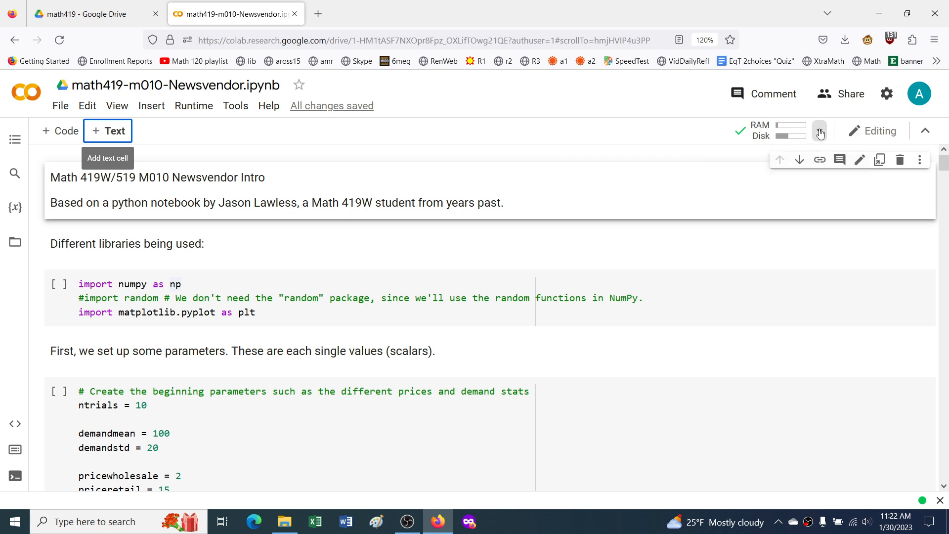
Step: Check the runtime's RAM and disk usage, then close the resource overview
{"action": "left_click", "coordinate": [820, 131]}
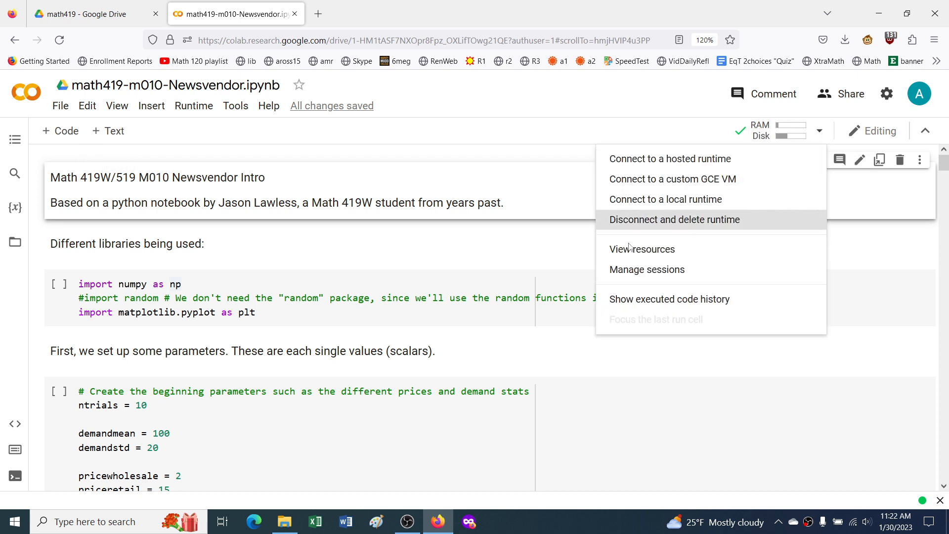
{"action": "left_click", "coordinate": [642, 248]}
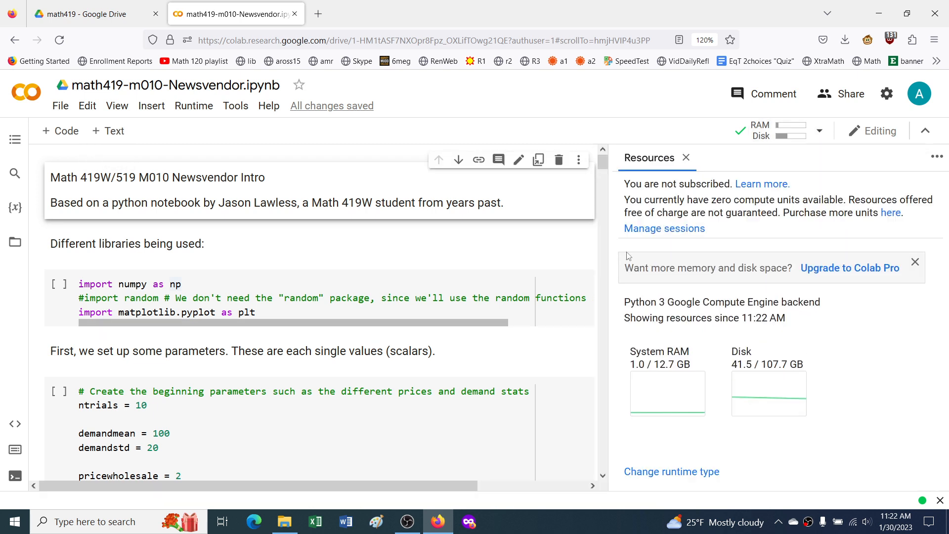
{"action": "mouse_move", "coordinate": [746, 385]}
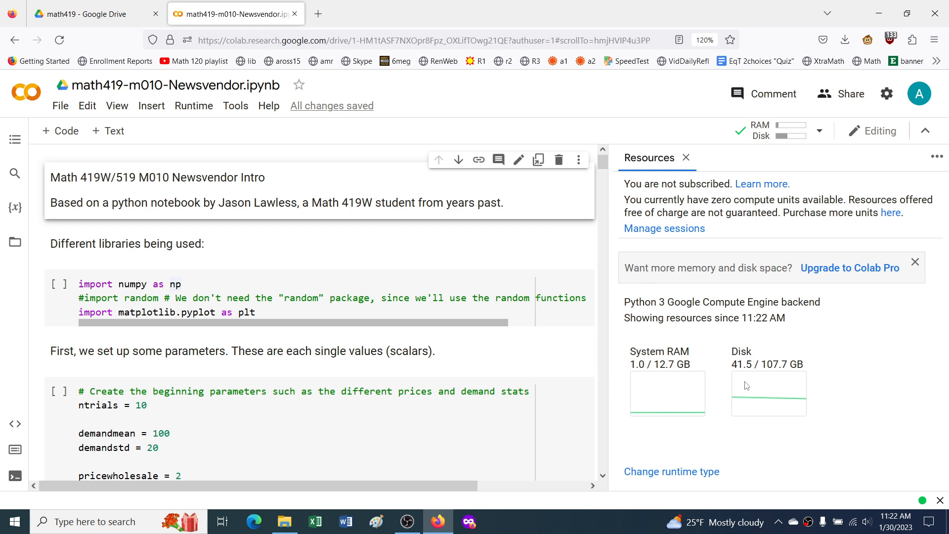
{"action": "mouse_move", "coordinate": [681, 473]}
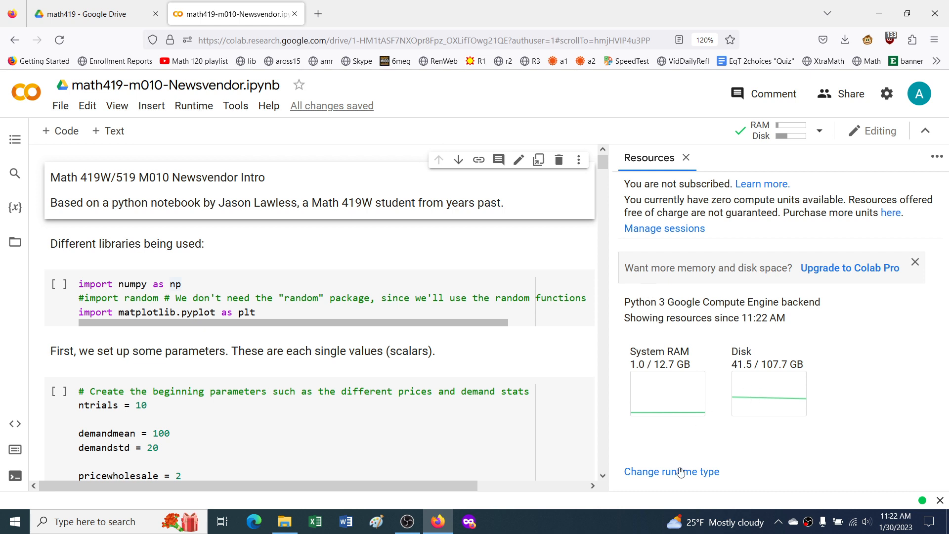
{"action": "mouse_move", "coordinate": [673, 471]}
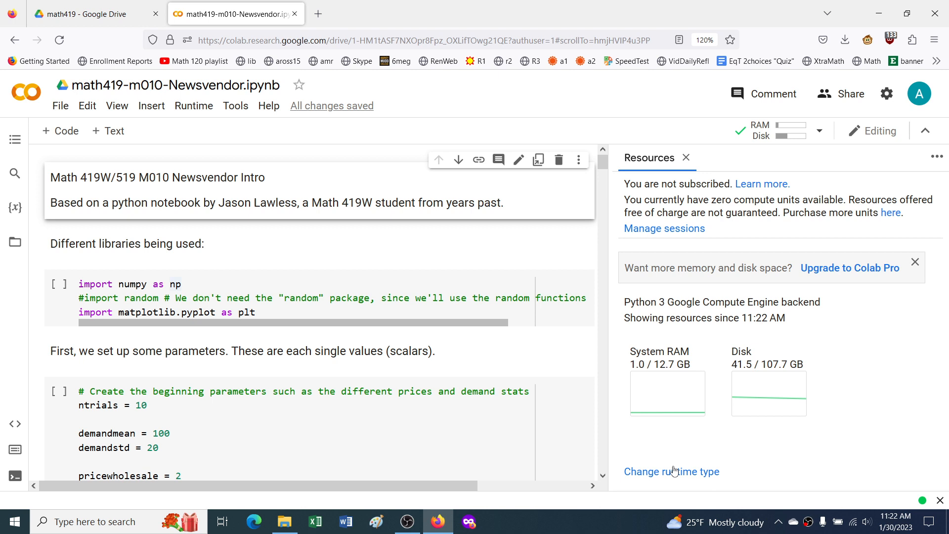
{"action": "left_click", "coordinate": [819, 130]}
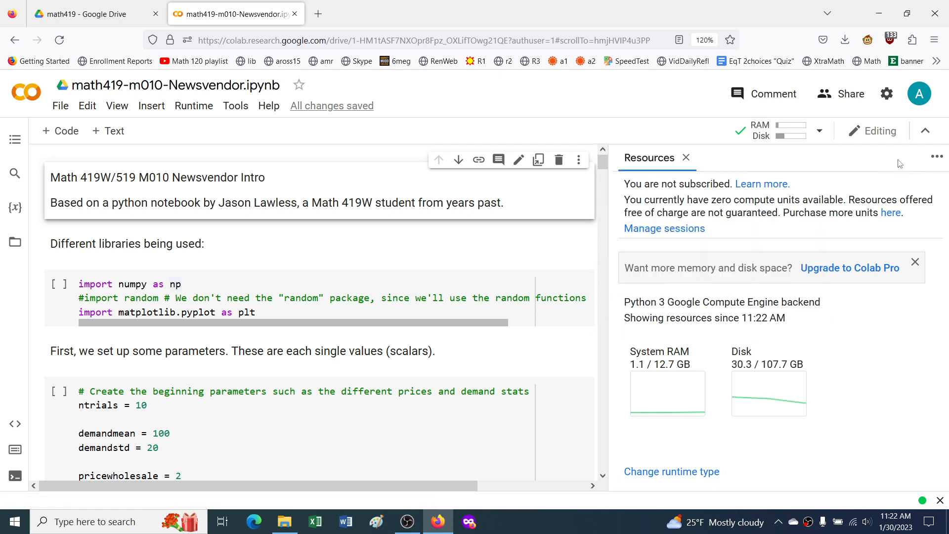
{"action": "left_click", "coordinate": [686, 157]}
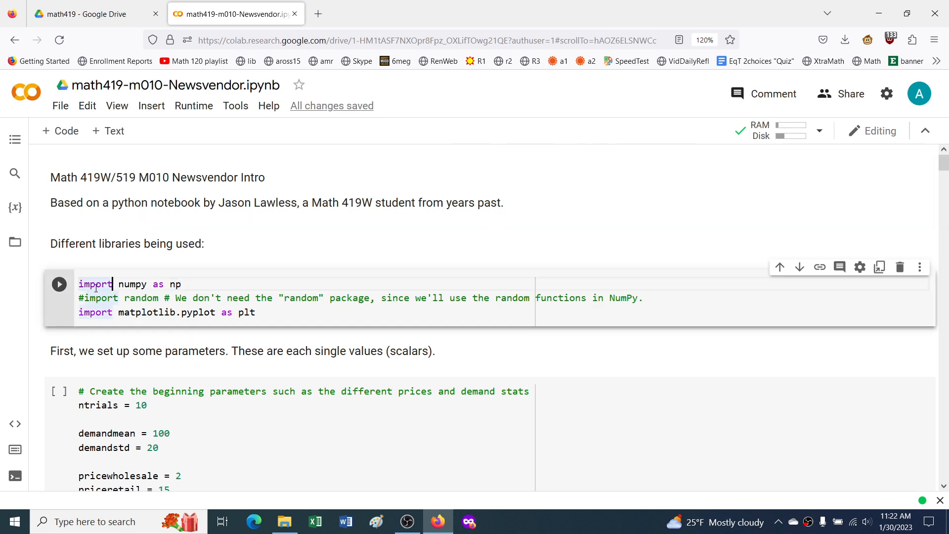
Step: Run the numpy/matplotlib import cell and the newsvendor parameters cell below it
{"action": "left_click", "coordinate": [60, 284]}
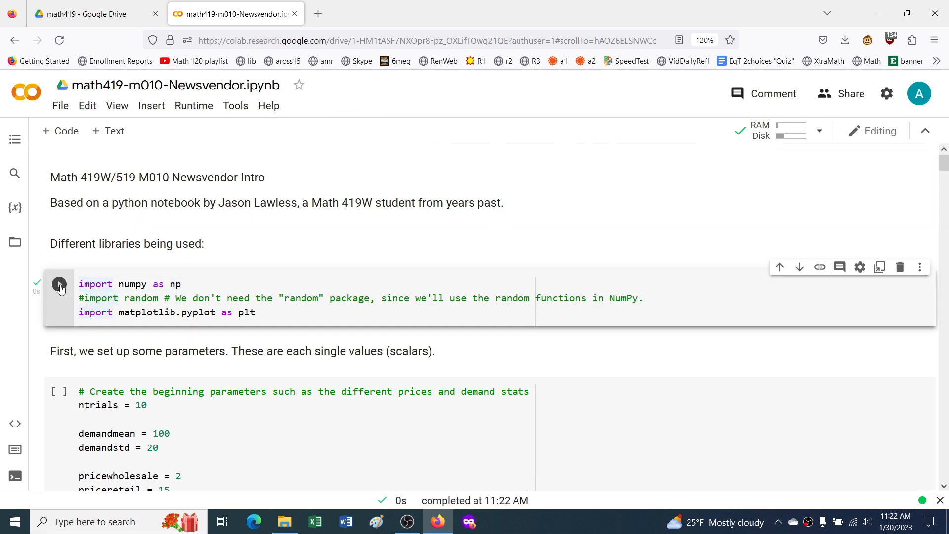
{"action": "mouse_move", "coordinate": [59, 284]}
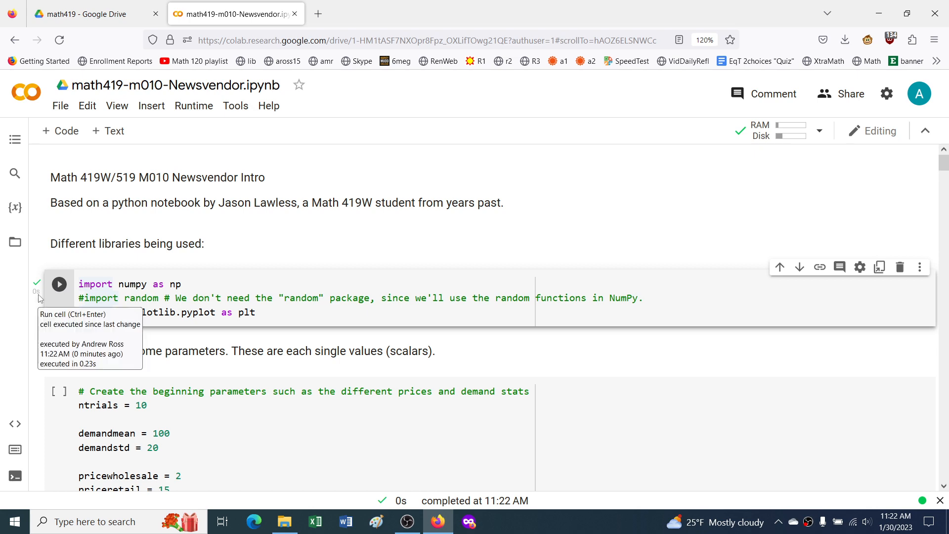
{"action": "mouse_move", "coordinate": [71, 421]}
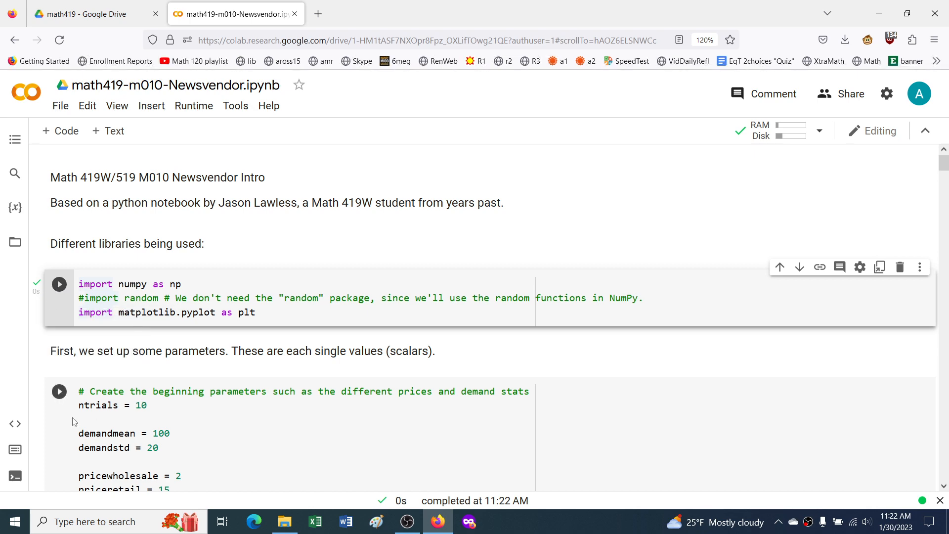
{"action": "scroll", "scroll_direction": "down", "scroll_amount": 3}
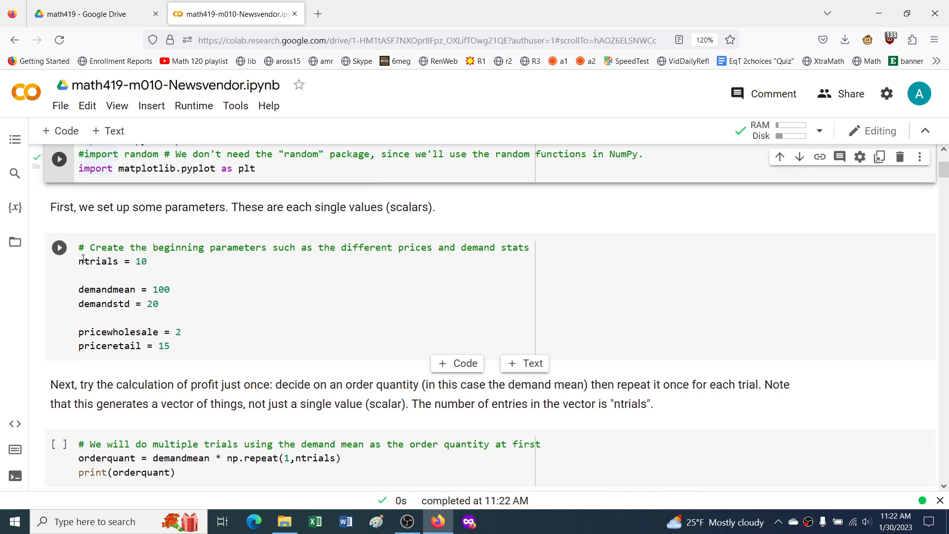
{"action": "left_click", "coordinate": [59, 247]}
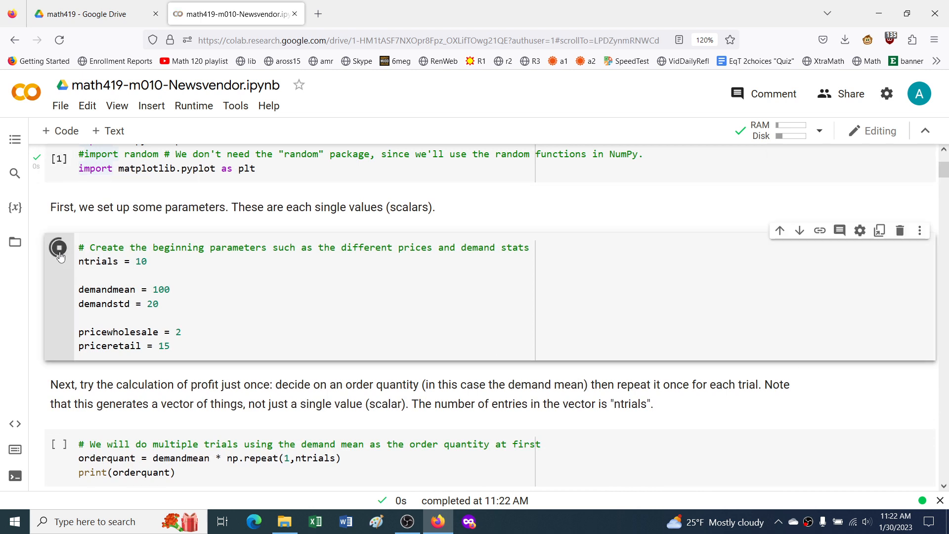
{"action": "scroll", "scroll_direction": "up", "scroll_amount": 3}
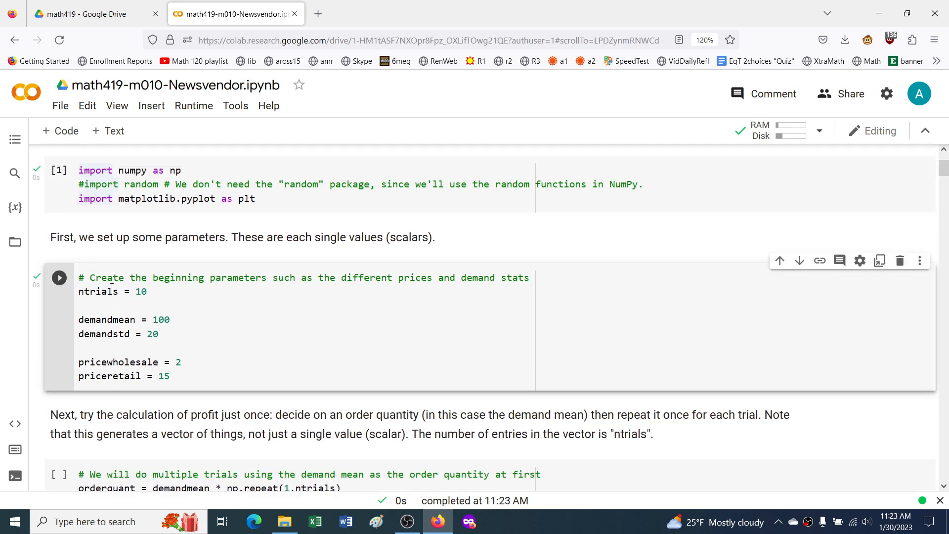
{"action": "scroll", "scroll_direction": "up", "scroll_amount": 3}
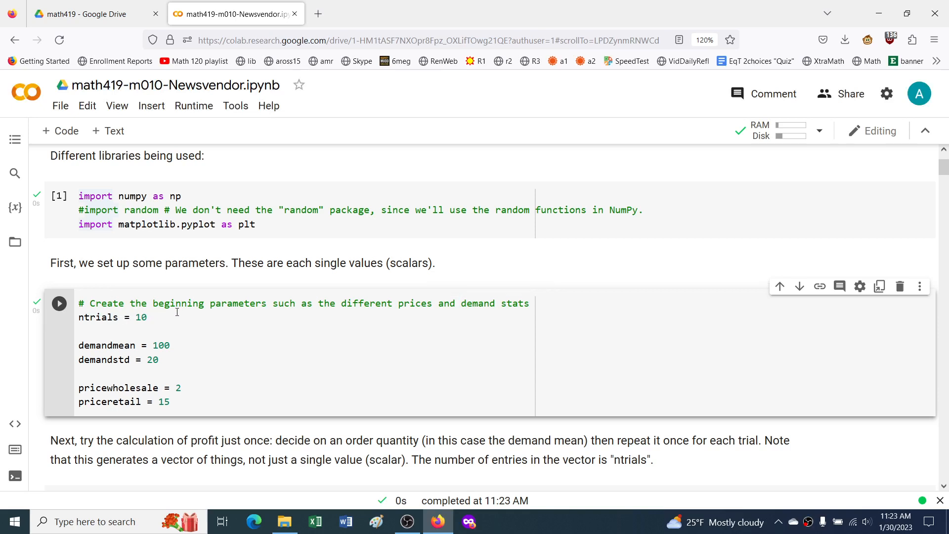
{"action": "mouse_move", "coordinate": [148, 353]}
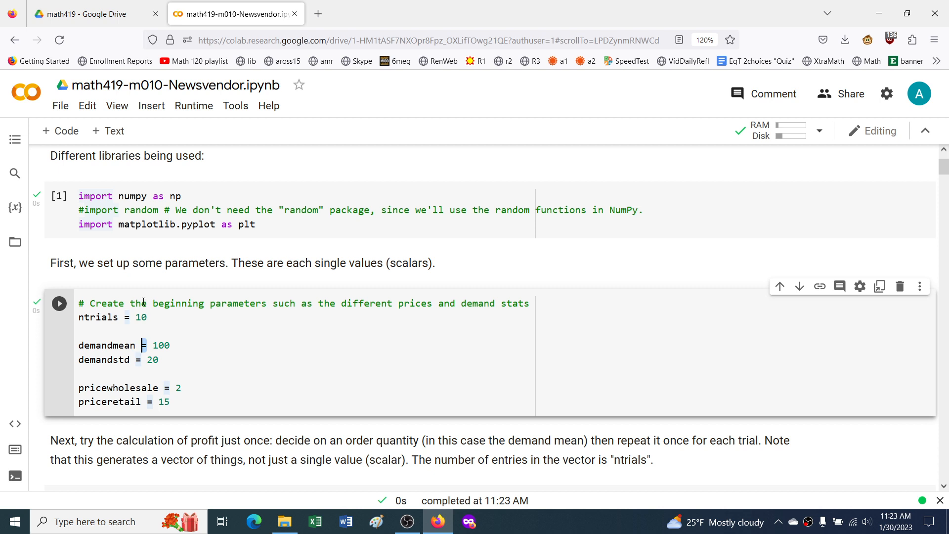
{"action": "scroll", "scroll_direction": "down", "scroll_amount": 3}
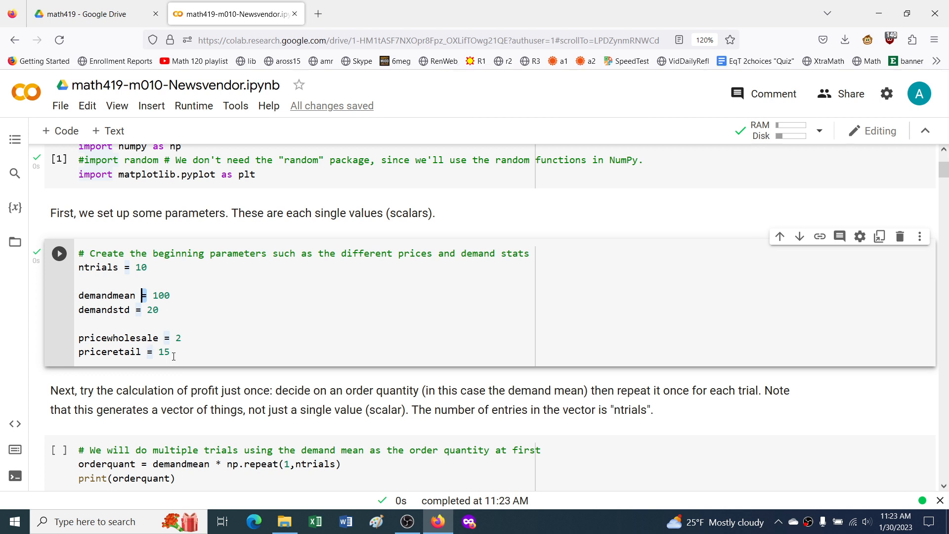
{"action": "mouse_move", "coordinate": [218, 372]}
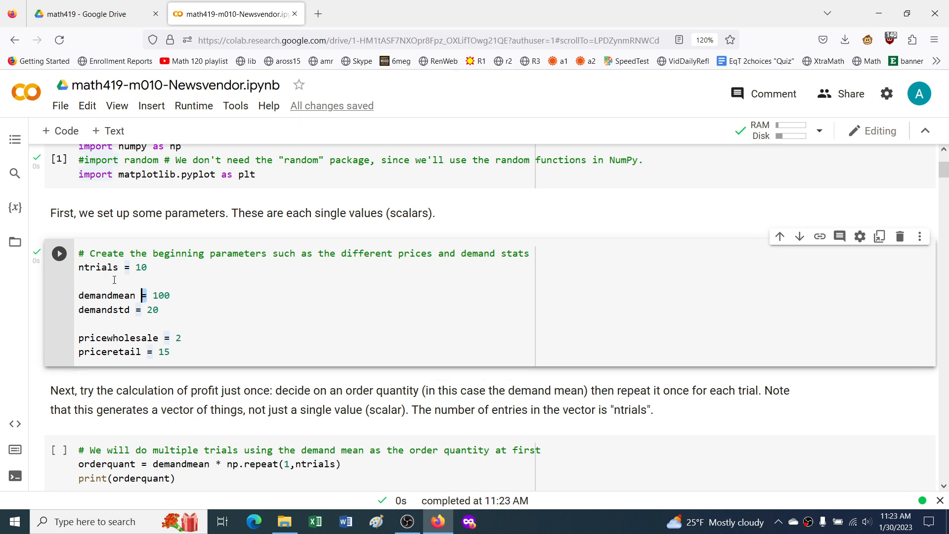
{"action": "mouse_move", "coordinate": [15, 207]}
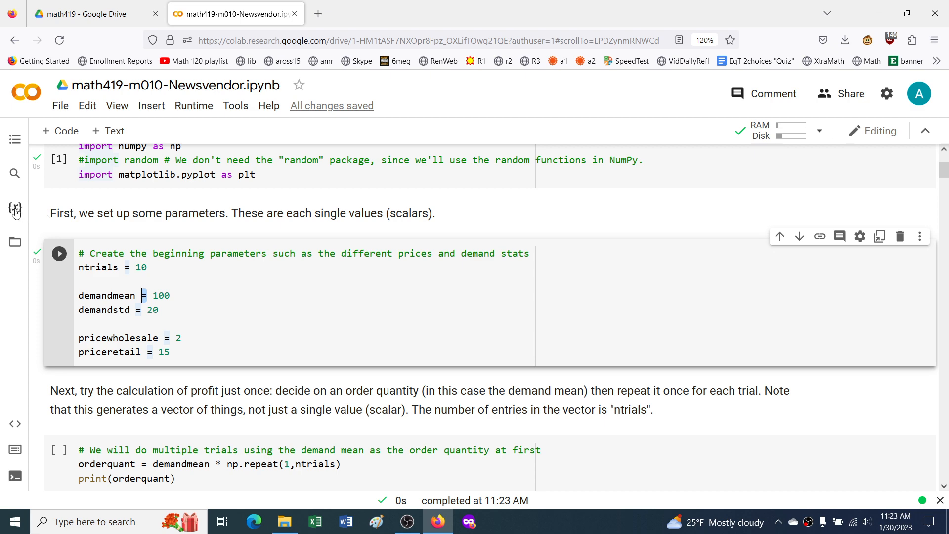
Step: Change demandmean to 100.0 with Variables open, dismiss the warning, and close the pane
{"action": "left_click", "coordinate": [14, 206]}
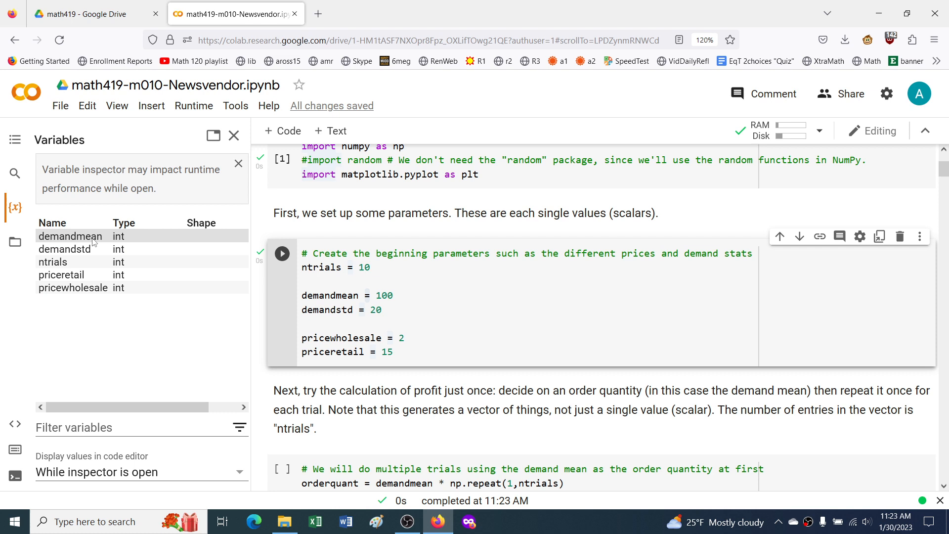
{"action": "mouse_move", "coordinate": [125, 235]}
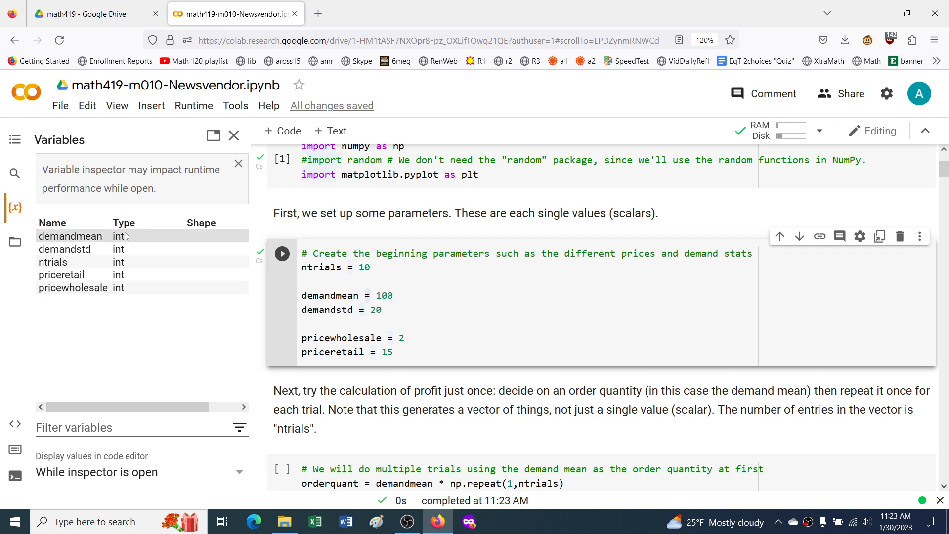
{"action": "mouse_move", "coordinate": [119, 405]}
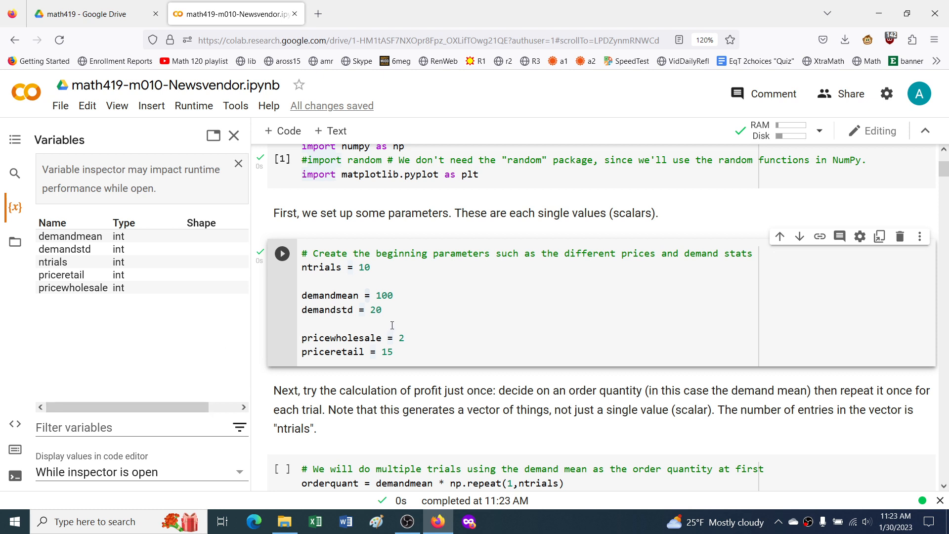
{"action": "mouse_move", "coordinate": [402, 297]}
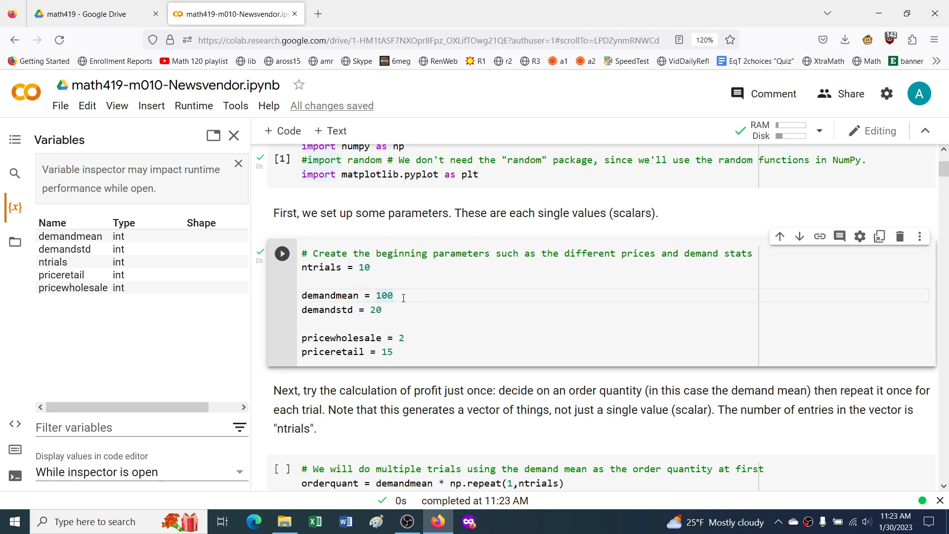
{"action": "type", "text": ".0"}
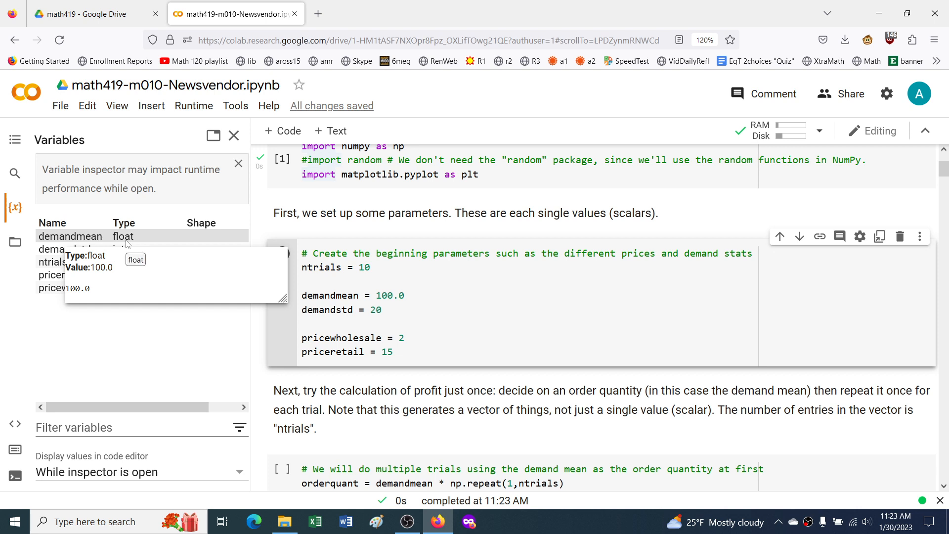
{"action": "mouse_move", "coordinate": [111, 242]}
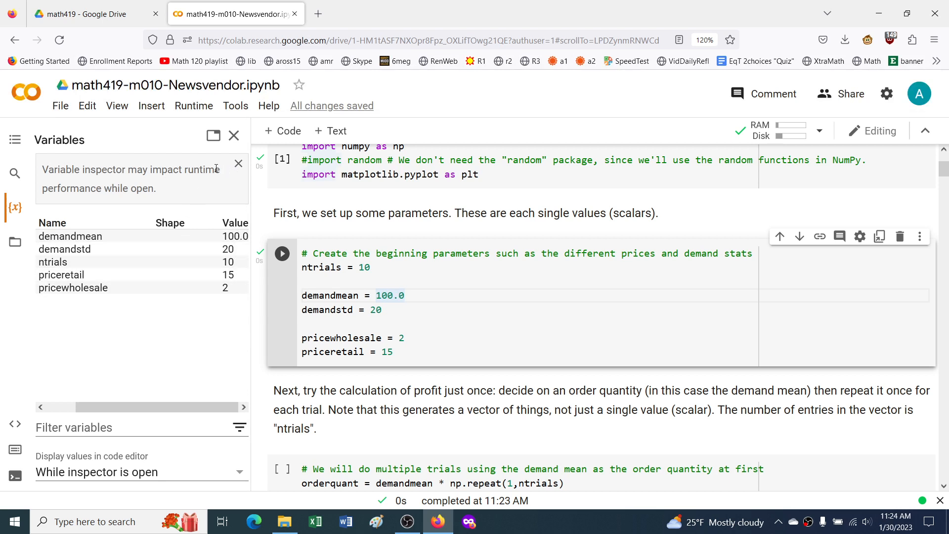
{"action": "mouse_move", "coordinate": [119, 202]}
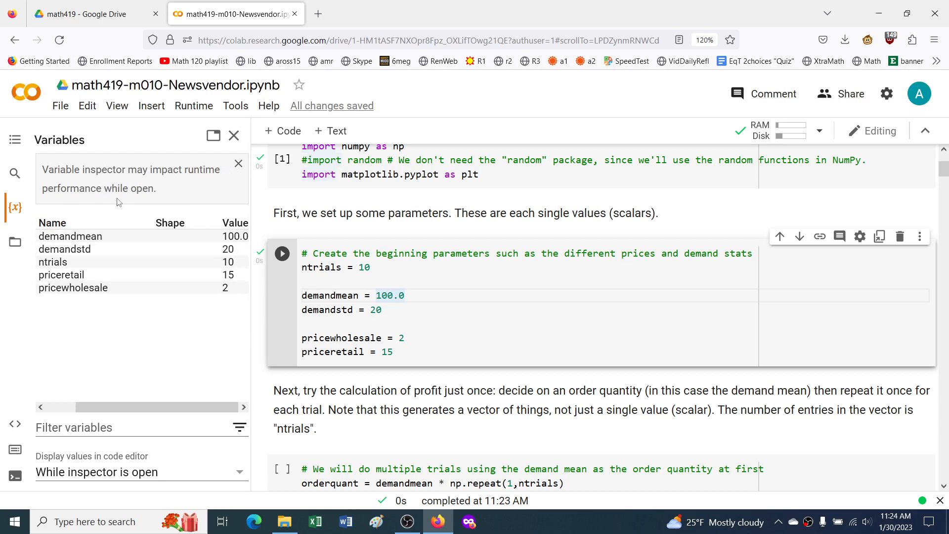
{"action": "mouse_move", "coordinate": [198, 302]}
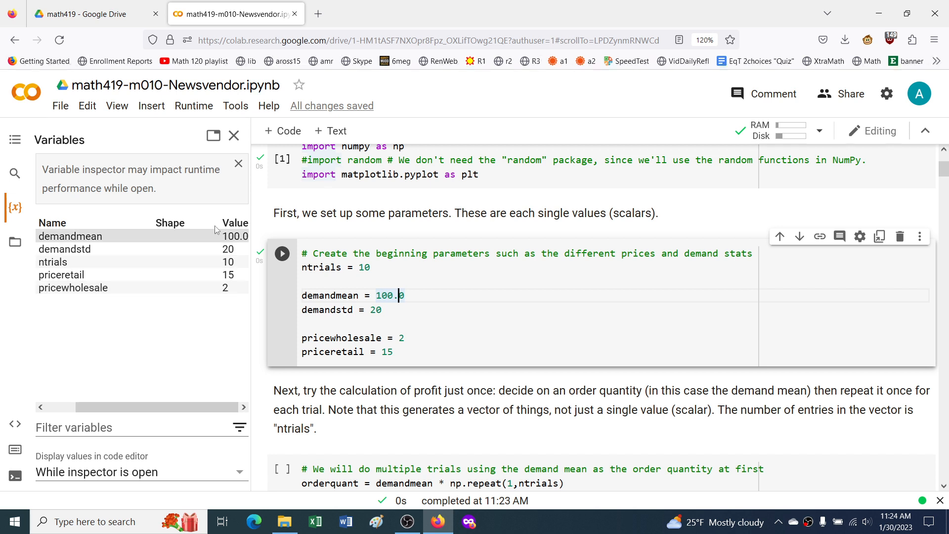
{"action": "left_click", "coordinate": [238, 164]}
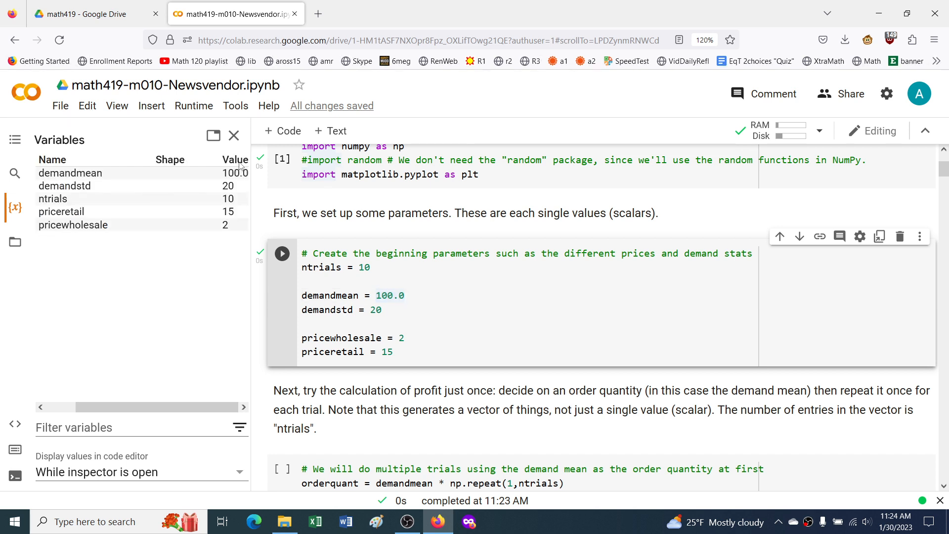
{"action": "left_click", "coordinate": [234, 135]}
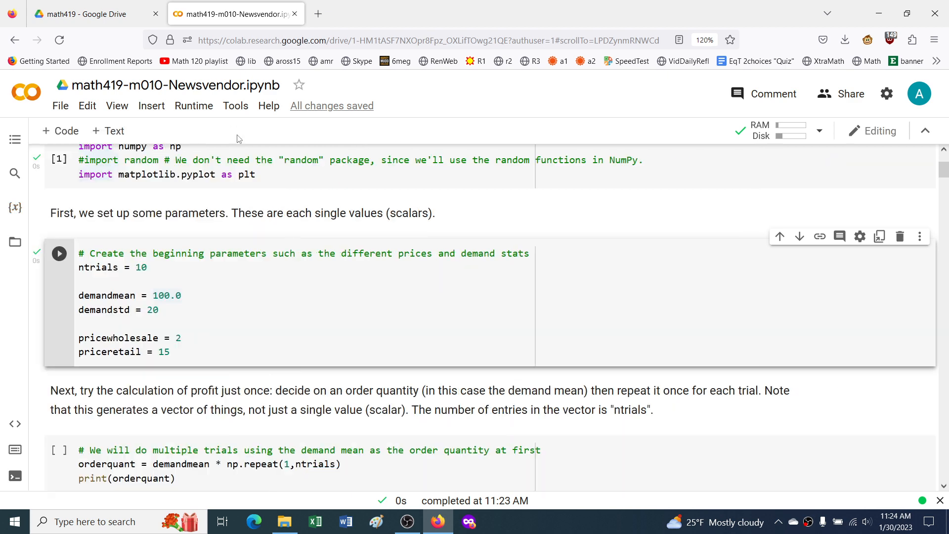
{"action": "mouse_move", "coordinate": [14, 139]}
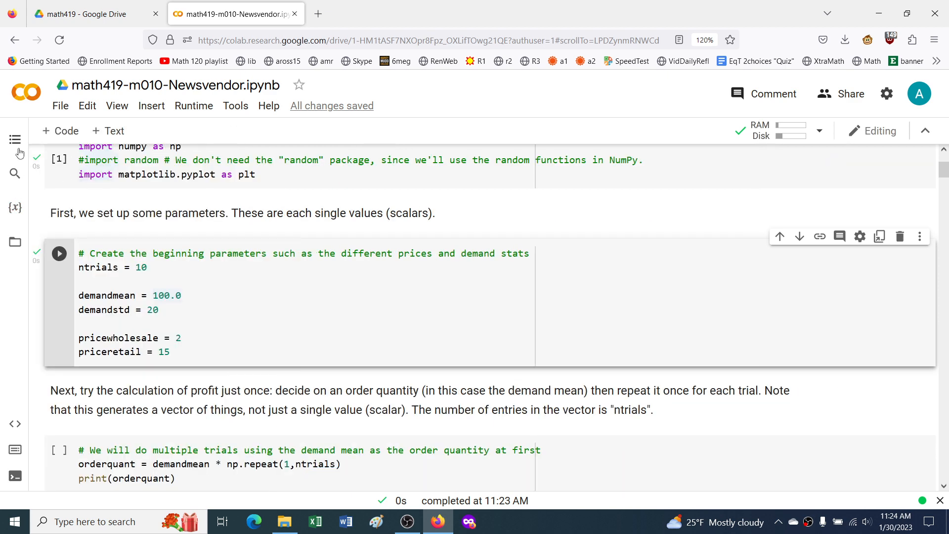
{"action": "left_click", "coordinate": [15, 139]}
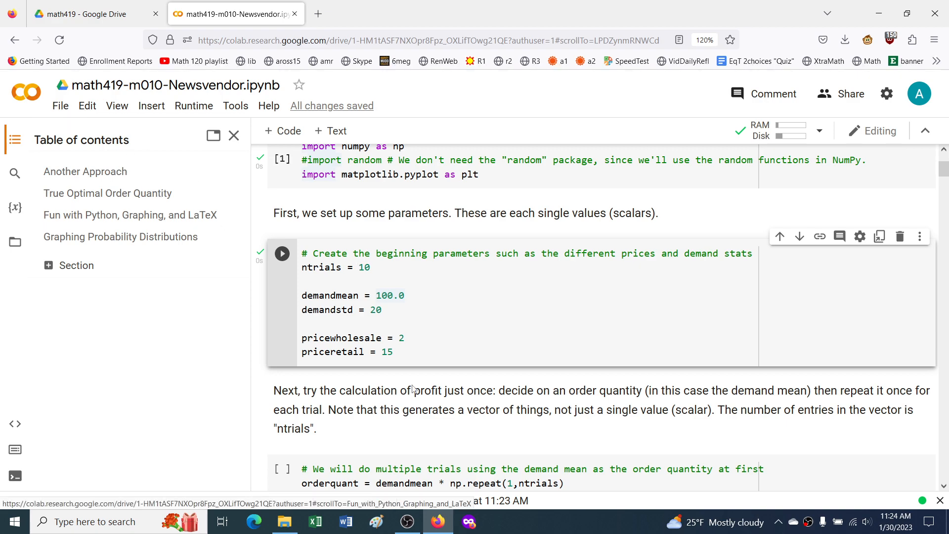
{"action": "scroll", "scroll_direction": "down", "scroll_amount": 3}
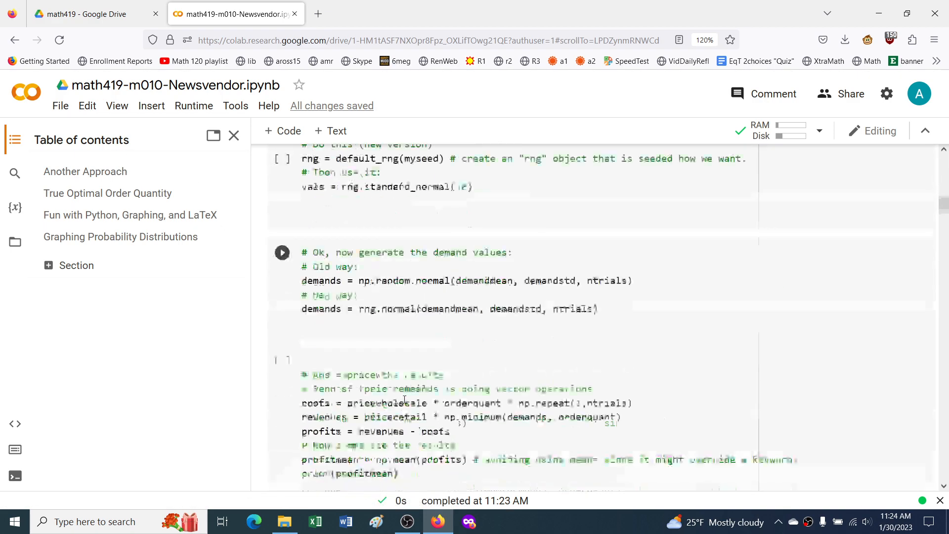
{"action": "scroll", "scroll_direction": "down", "scroll_amount": 3}
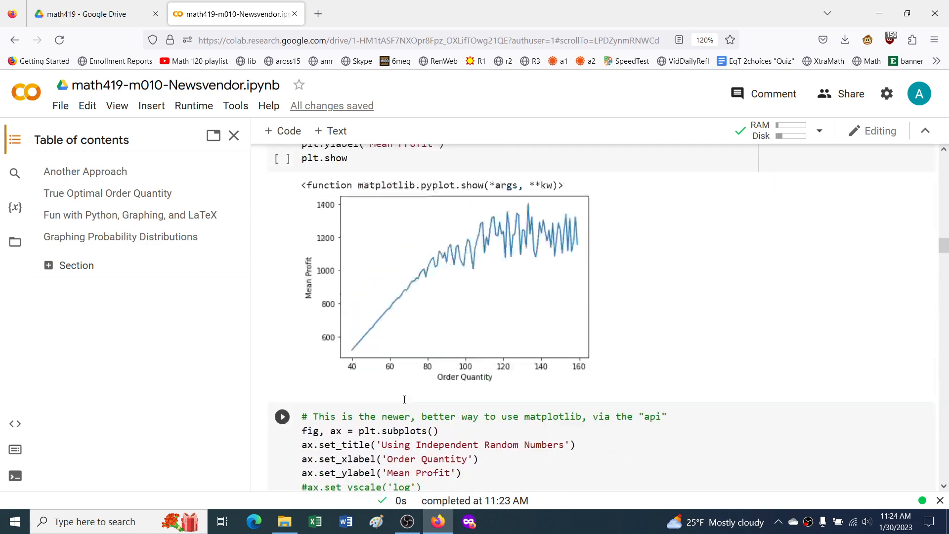
{"action": "scroll", "scroll_direction": "up", "scroll_amount": 3}
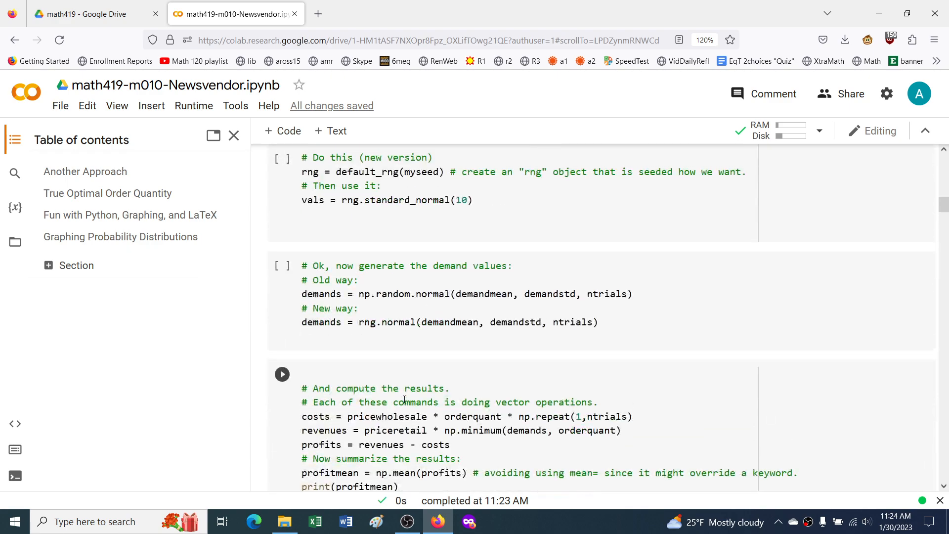
{"action": "left_click", "coordinate": [85, 172]}
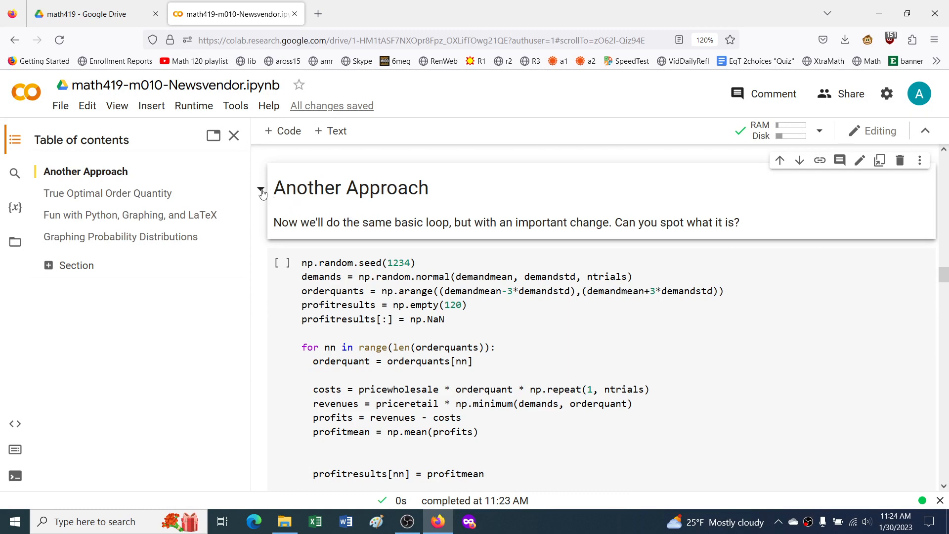
{"action": "left_click", "coordinate": [262, 191]}
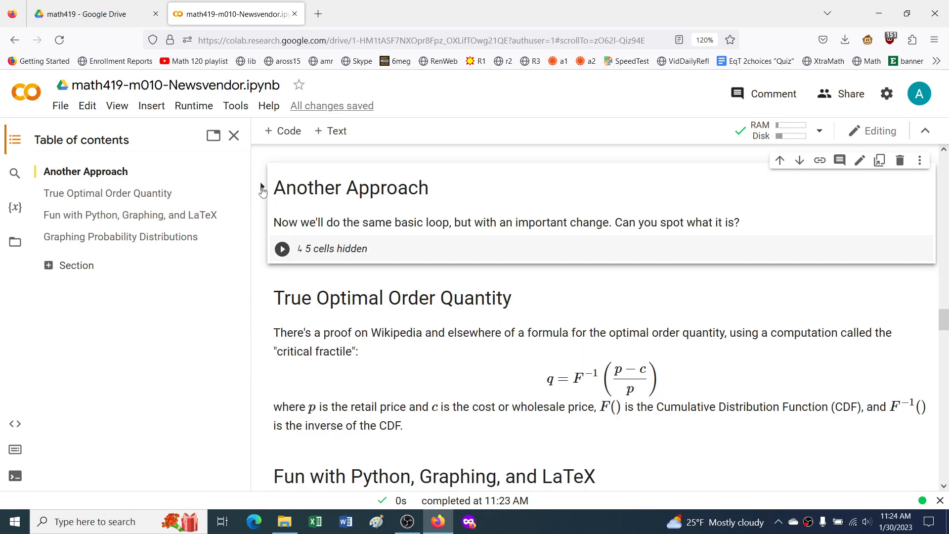
{"action": "double_click", "coordinate": [350, 187]}
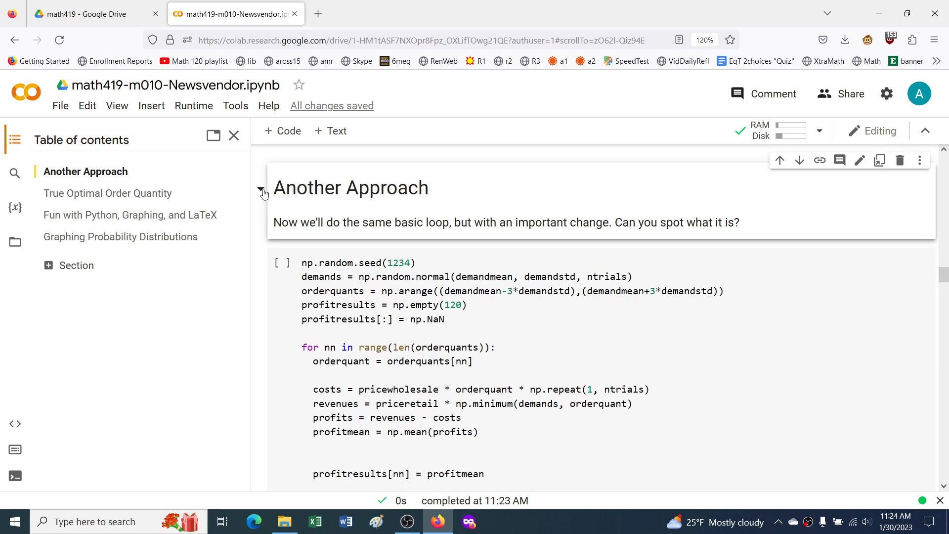
{"action": "mouse_move", "coordinate": [261, 188]}
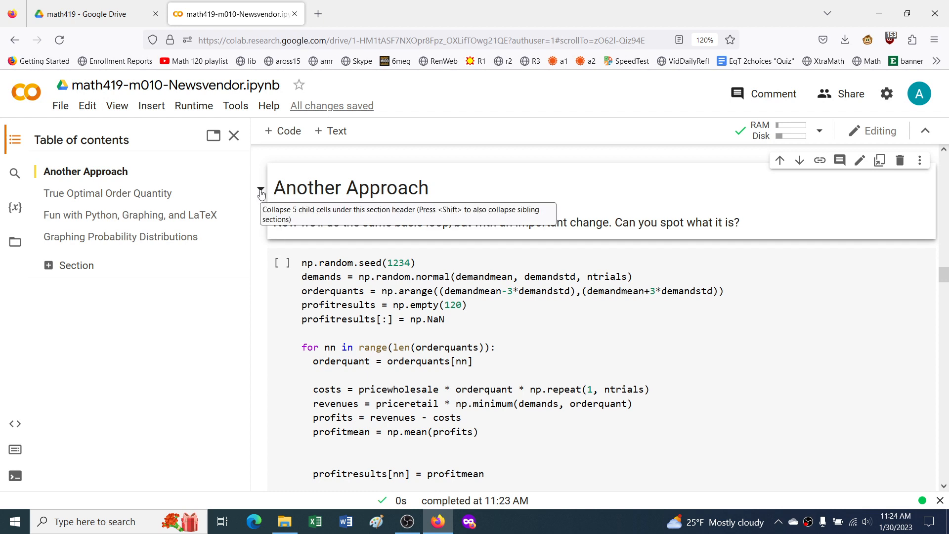
{"action": "left_click", "coordinate": [261, 188]}
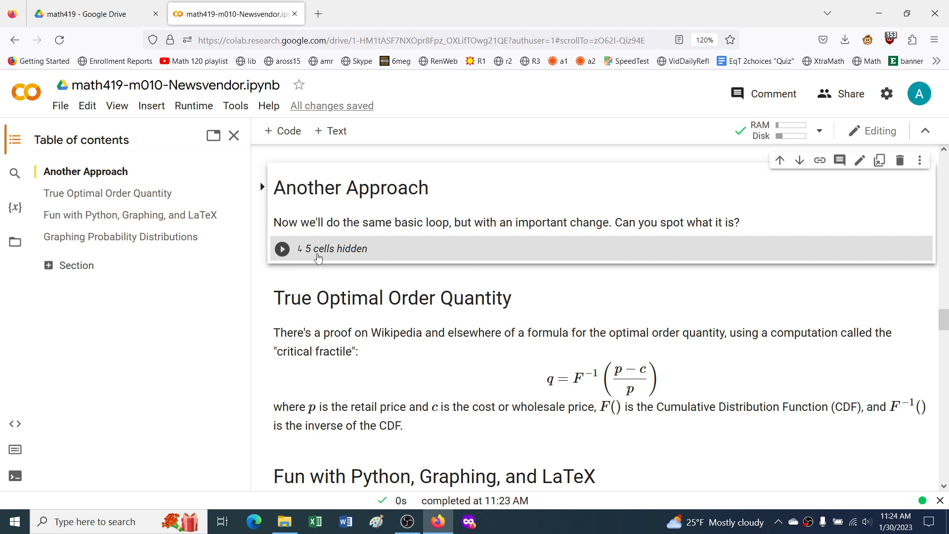
{"action": "mouse_move", "coordinate": [336, 321]}
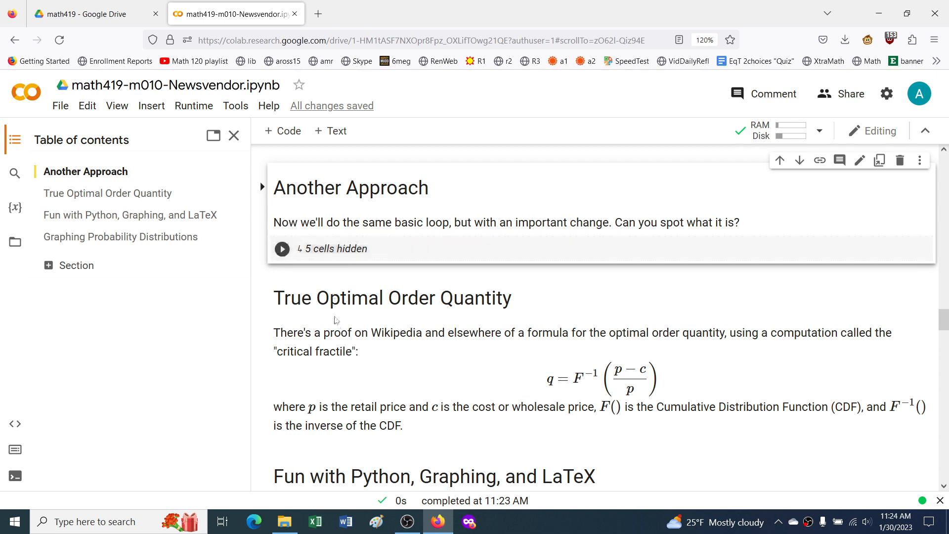
{"action": "mouse_move", "coordinate": [262, 187]}
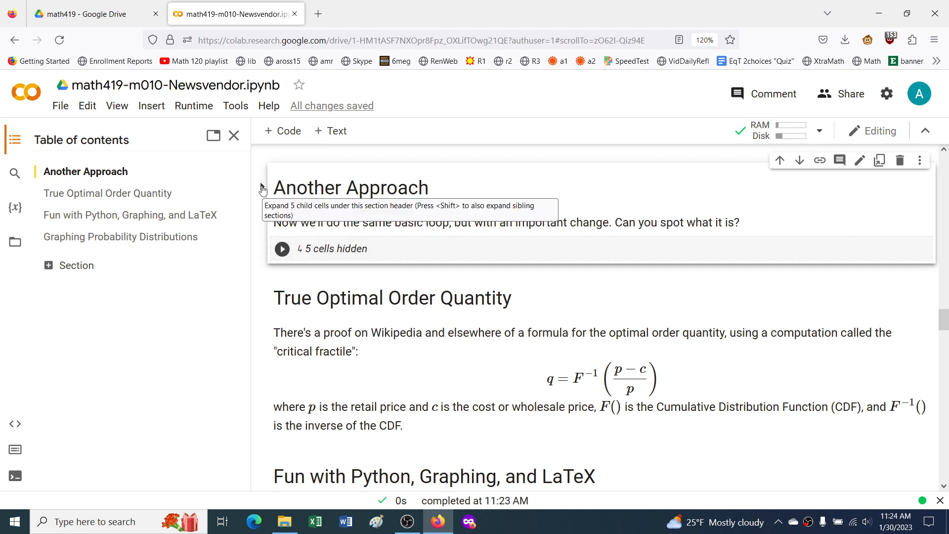
{"action": "left_click", "coordinate": [281, 248]}
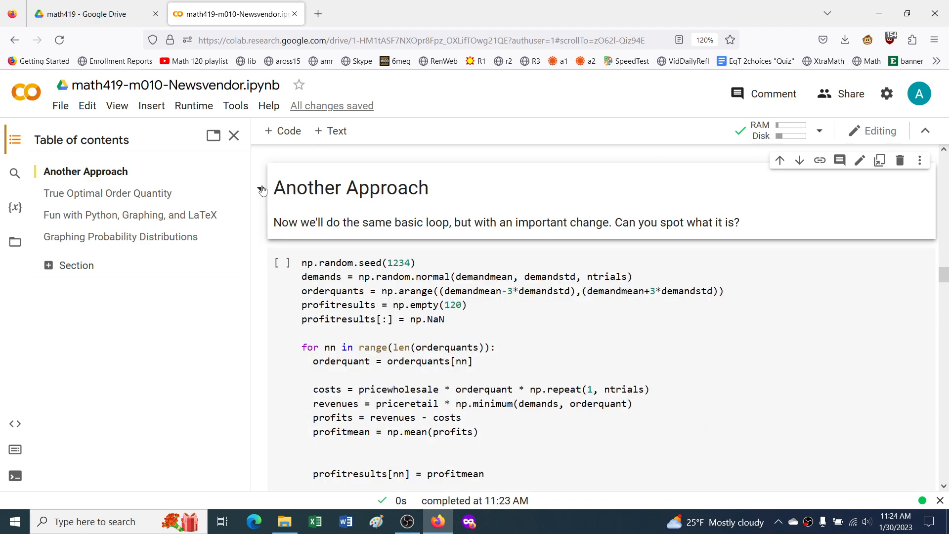
{"action": "mouse_move", "coordinate": [260, 189]}
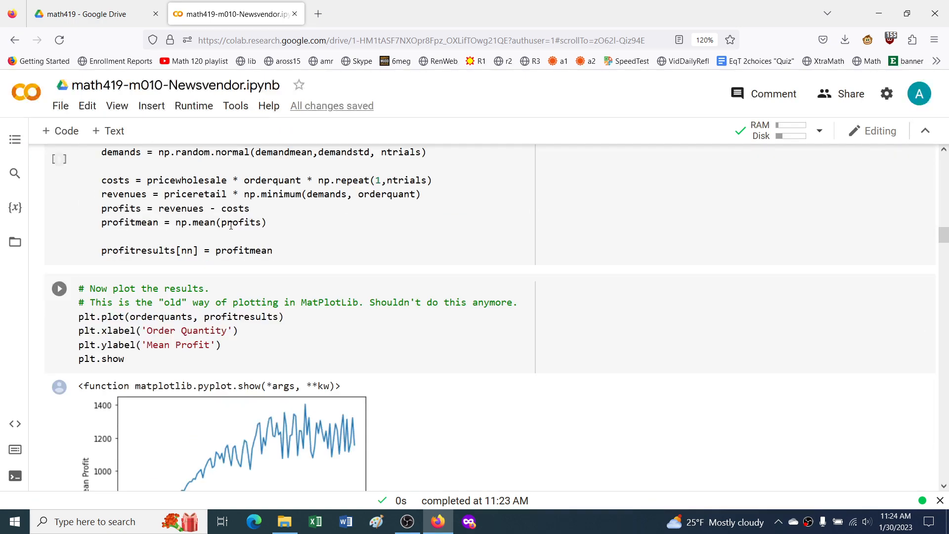
Step: Rerun the order-quantity cell, then the random-seed and demand-generation cells
{"action": "scroll", "scroll_direction": "up", "scroll_amount": 3}
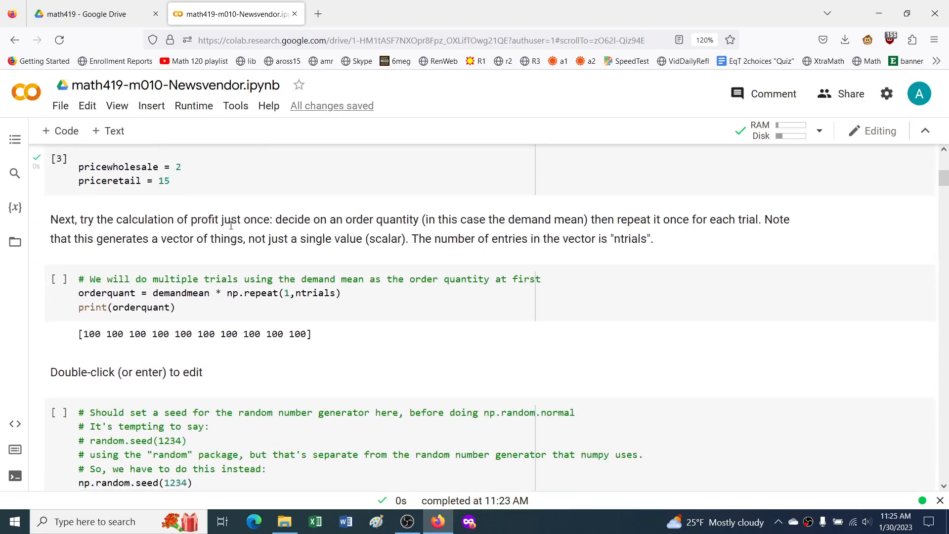
{"action": "scroll", "scroll_direction": "down", "scroll_amount": 3}
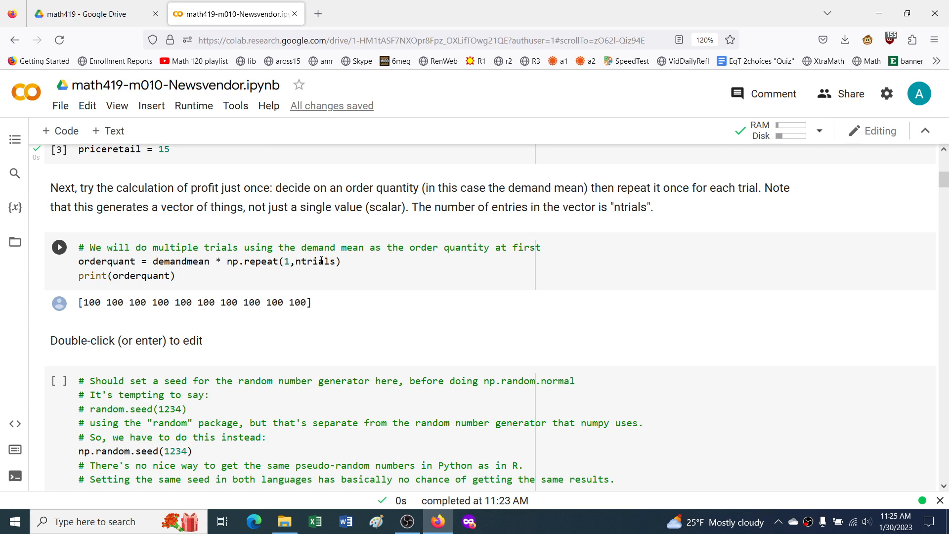
{"action": "scroll", "scroll_direction": "up", "scroll_amount": 3}
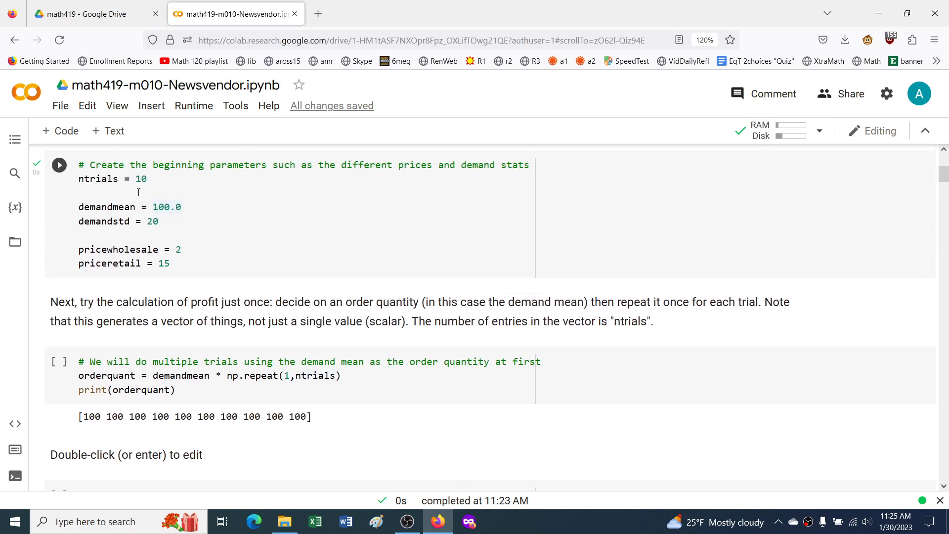
{"action": "left_click", "coordinate": [59, 364]}
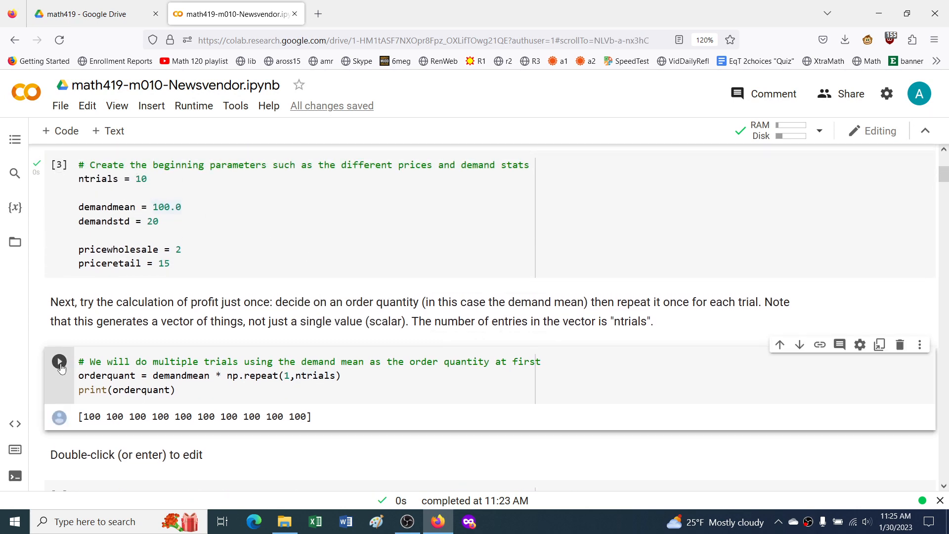
{"action": "left_click", "coordinate": [60, 362]}
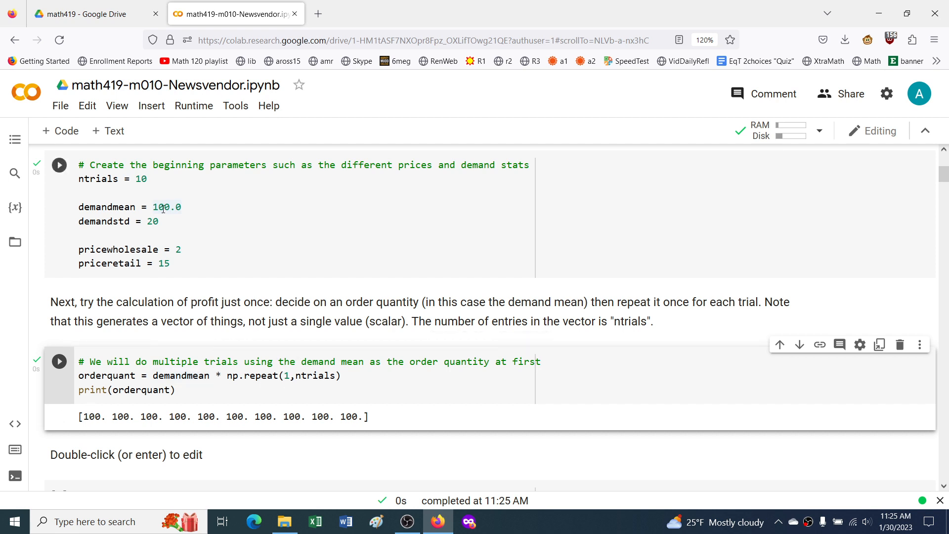
{"action": "left_click", "coordinate": [59, 165]}
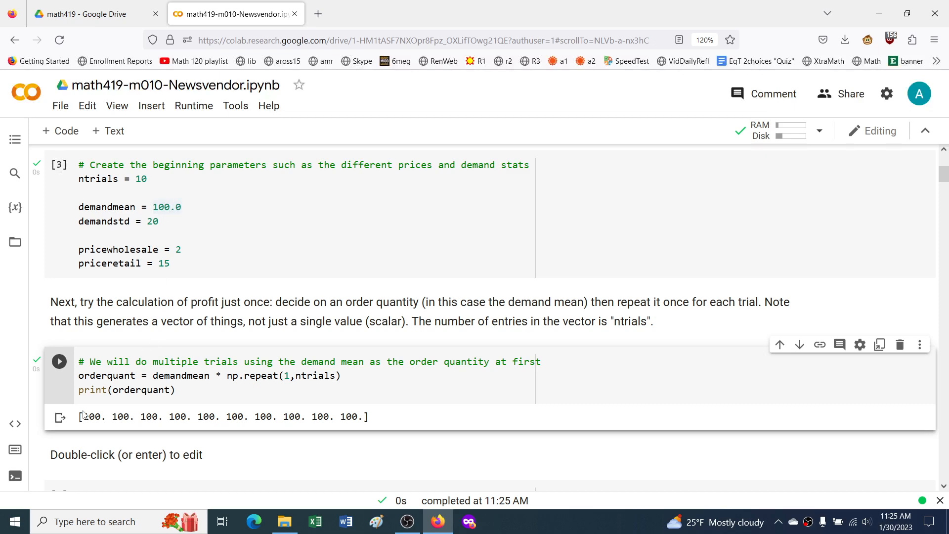
{"action": "scroll", "scroll_direction": "down", "scroll_amount": 3}
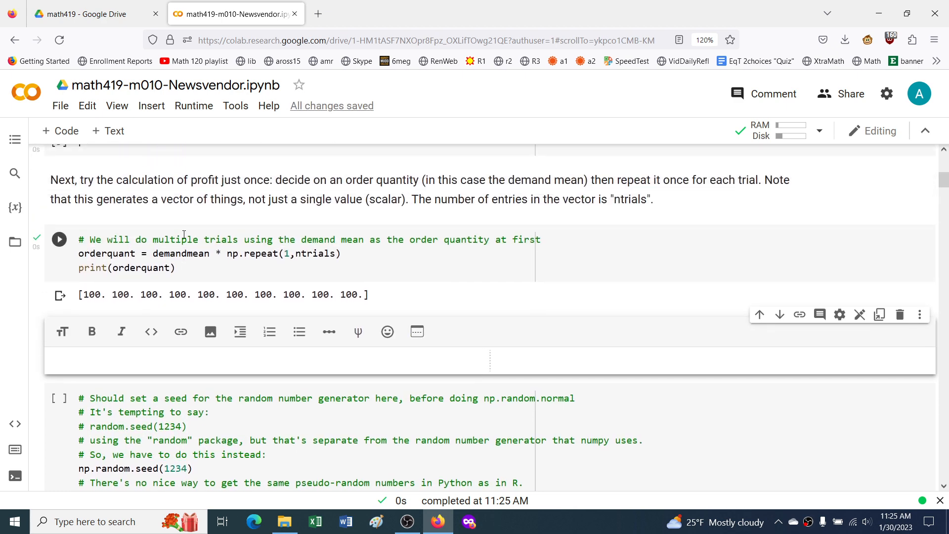
{"action": "left_click", "coordinate": [59, 238]}
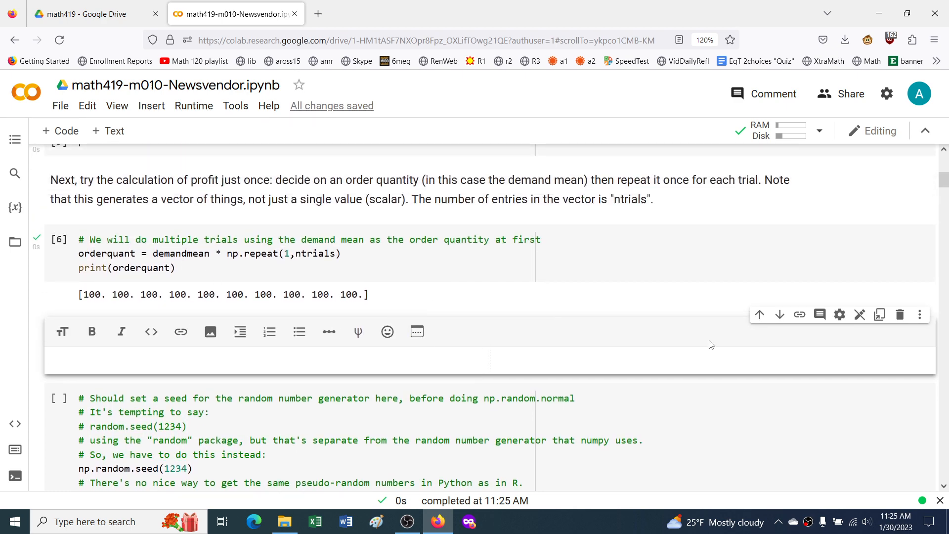
{"action": "mouse_move", "coordinate": [760, 314]}
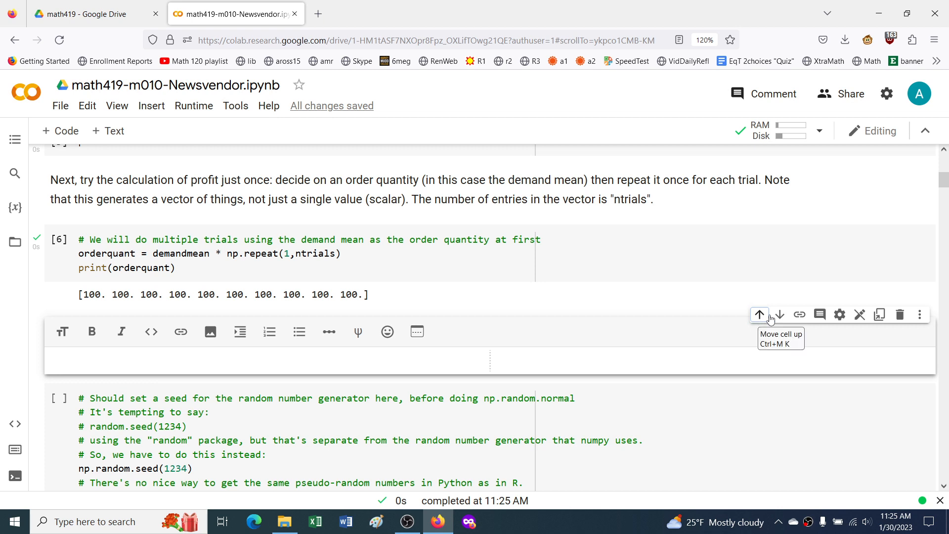
{"action": "mouse_move", "coordinate": [647, 359]}
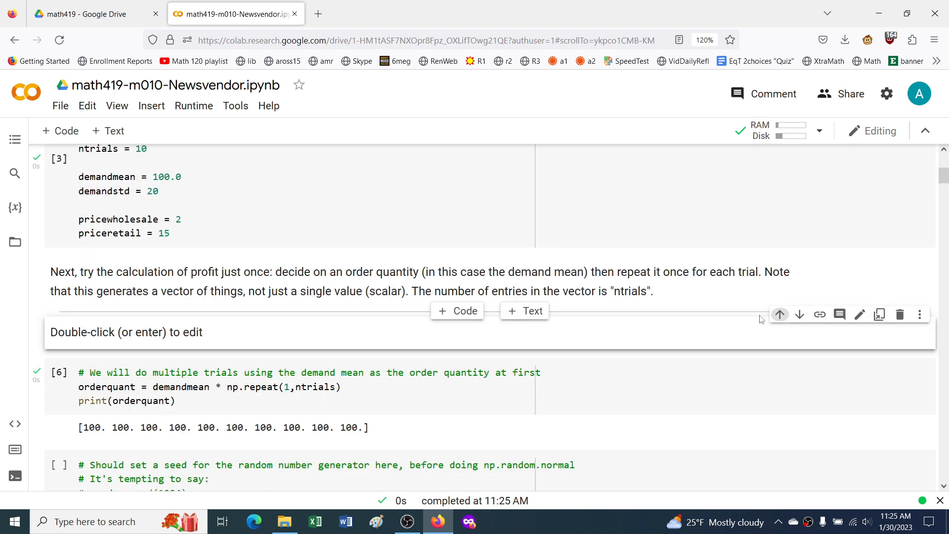
Step: Scroll down to the empty text cell and double-click it
{"action": "scroll", "scroll_direction": "up", "scroll_amount": 3}
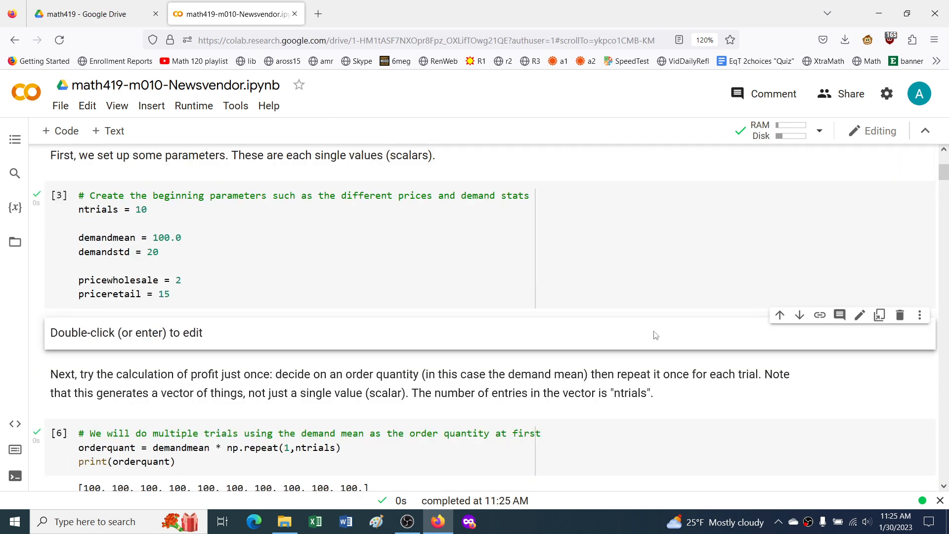
{"action": "scroll", "scroll_direction": "down", "scroll_amount": 3}
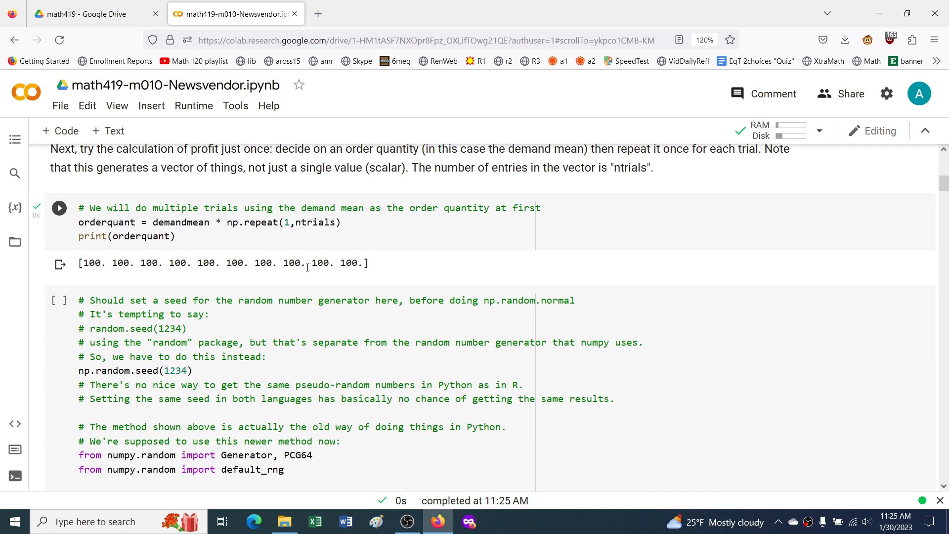
{"action": "scroll", "scroll_direction": "down", "scroll_amount": 3}
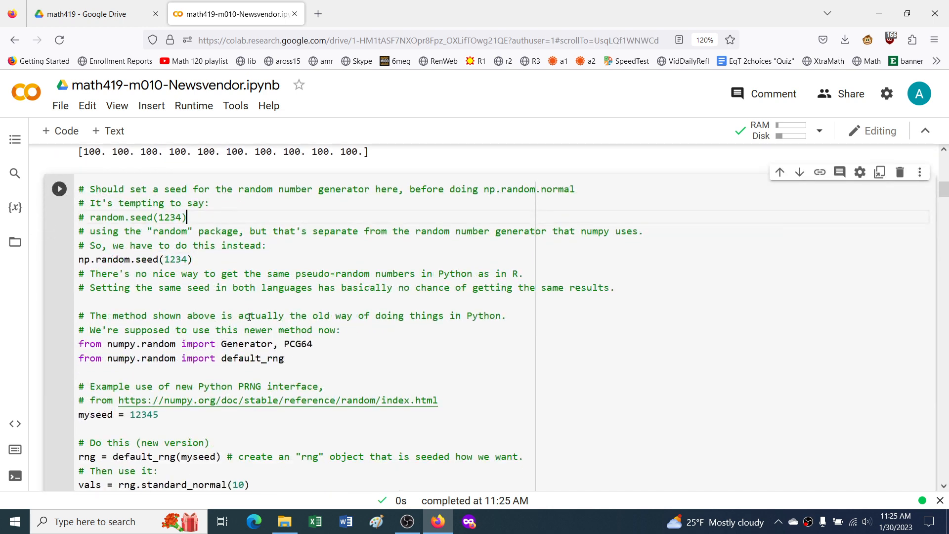
{"action": "scroll", "scroll_direction": "down", "scroll_amount": 3}
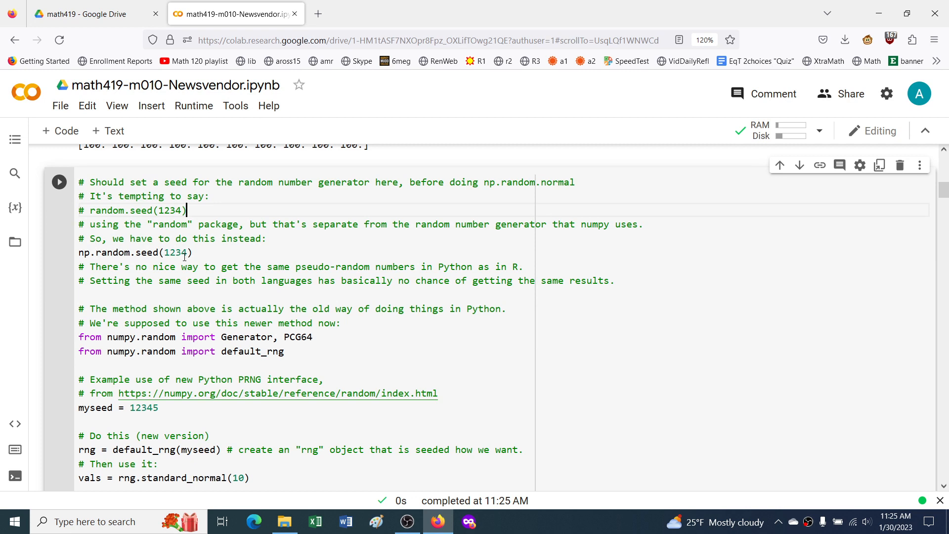
{"action": "mouse_move", "coordinate": [216, 299]}
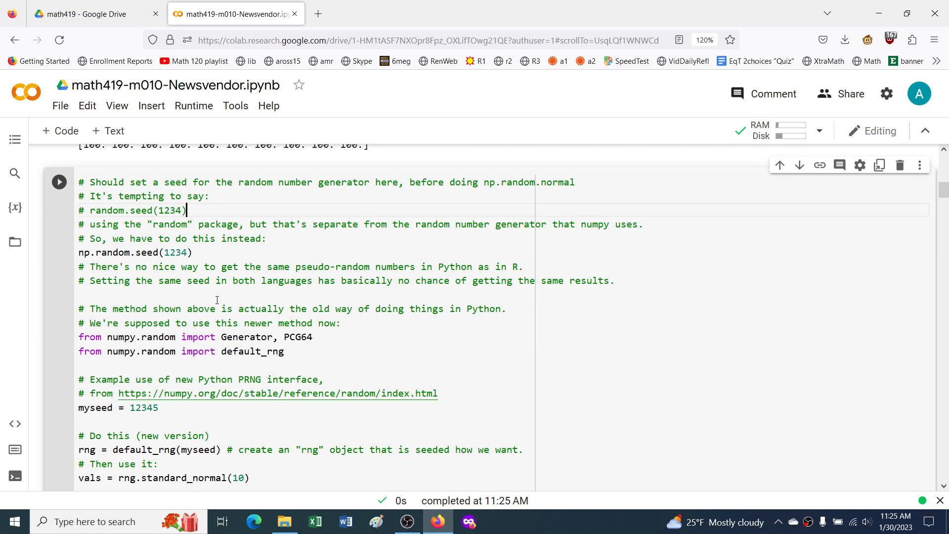
{"action": "scroll", "scroll_direction": "down", "scroll_amount": 3}
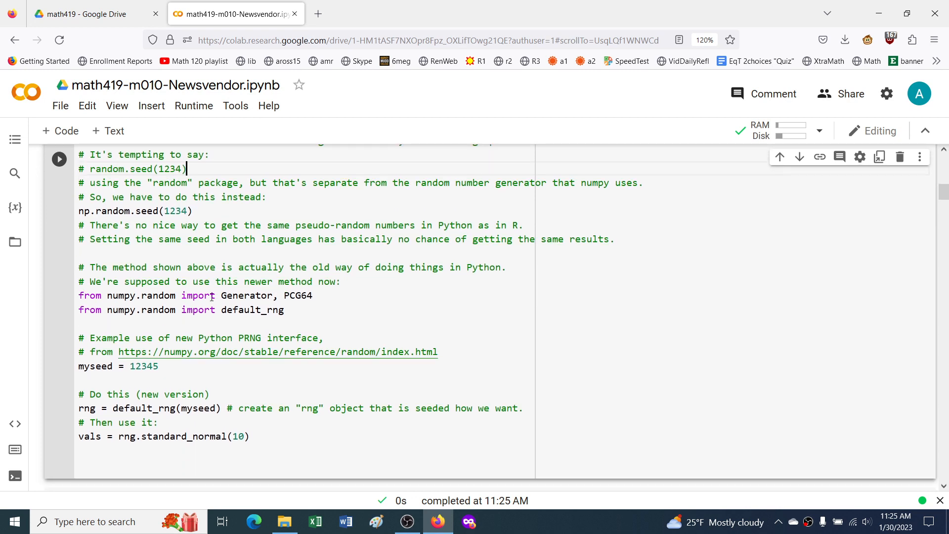
{"action": "double_click", "coordinate": [198, 310]}
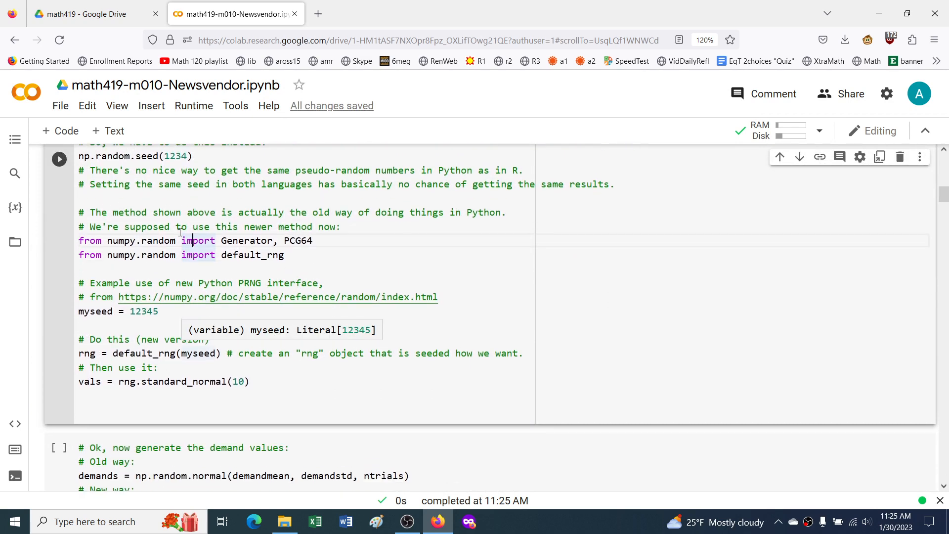
{"action": "scroll", "scroll_direction": "up", "scroll_amount": 3}
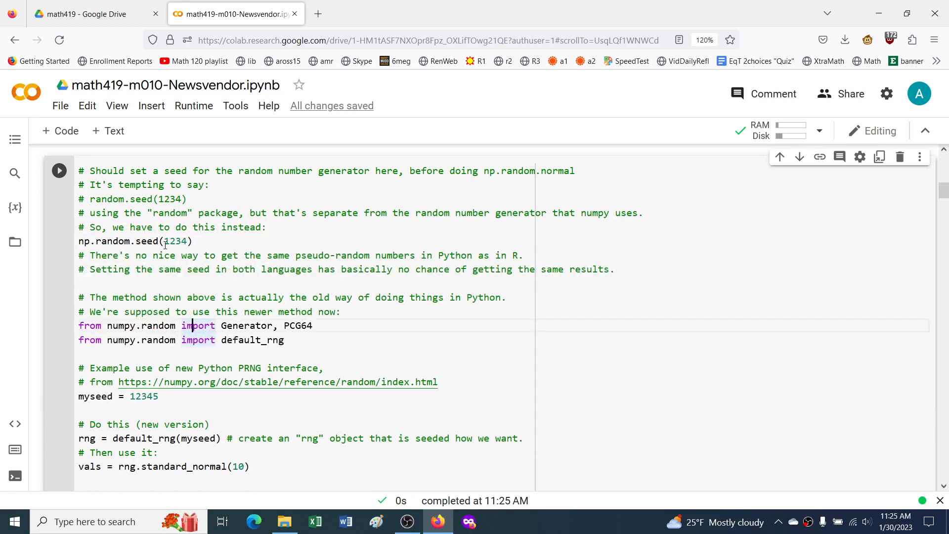
{"action": "scroll", "scroll_direction": "down", "scroll_amount": 3}
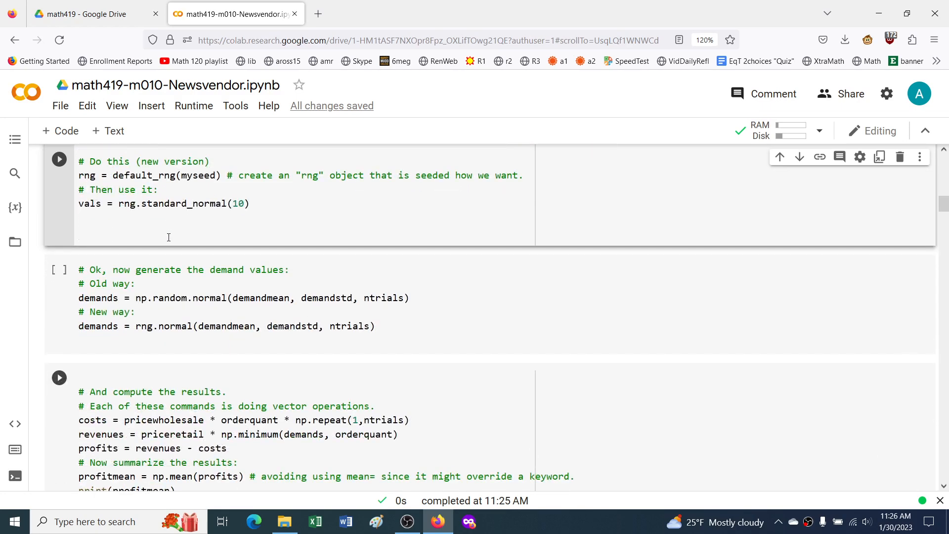
{"action": "scroll", "scroll_direction": "up", "scroll_amount": 3}
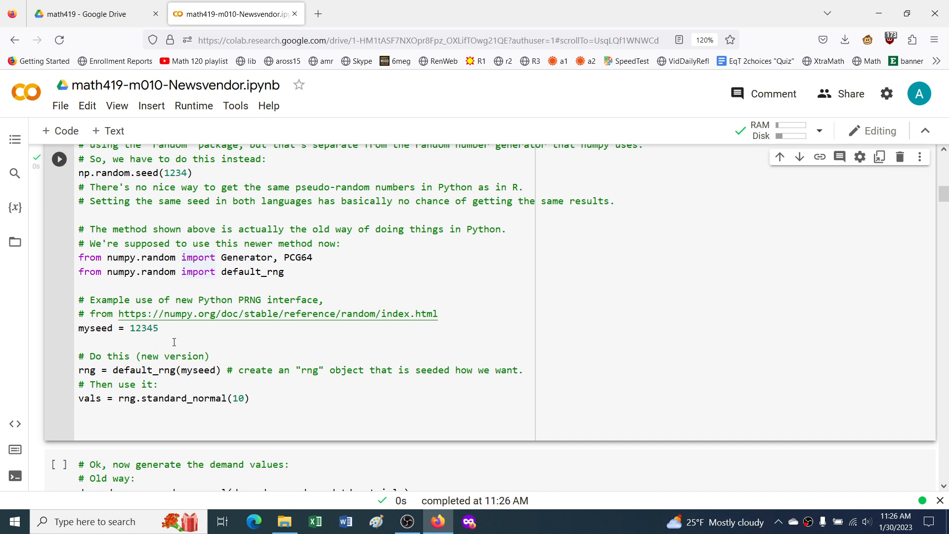
{"action": "scroll", "scroll_direction": "down", "scroll_amount": 3}
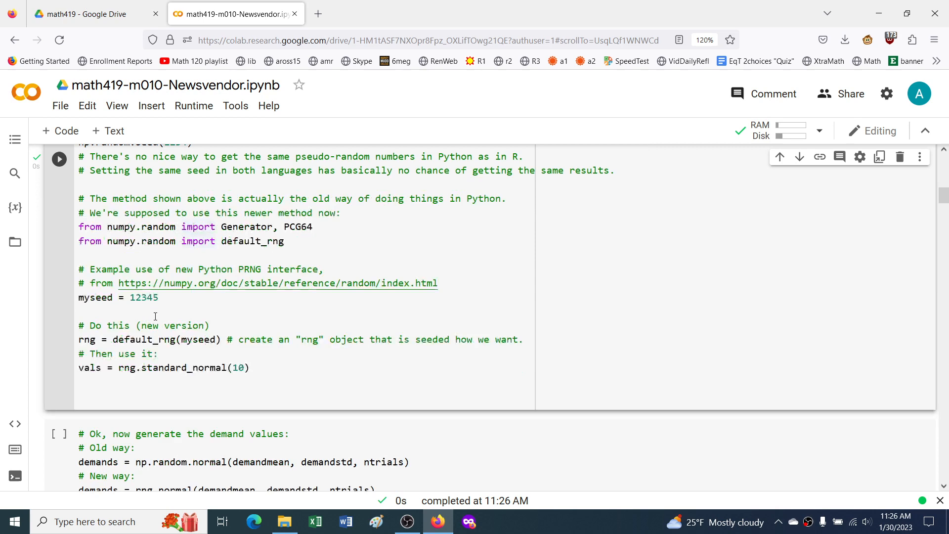
{"action": "scroll", "scroll_direction": "down", "scroll_amount": 3}
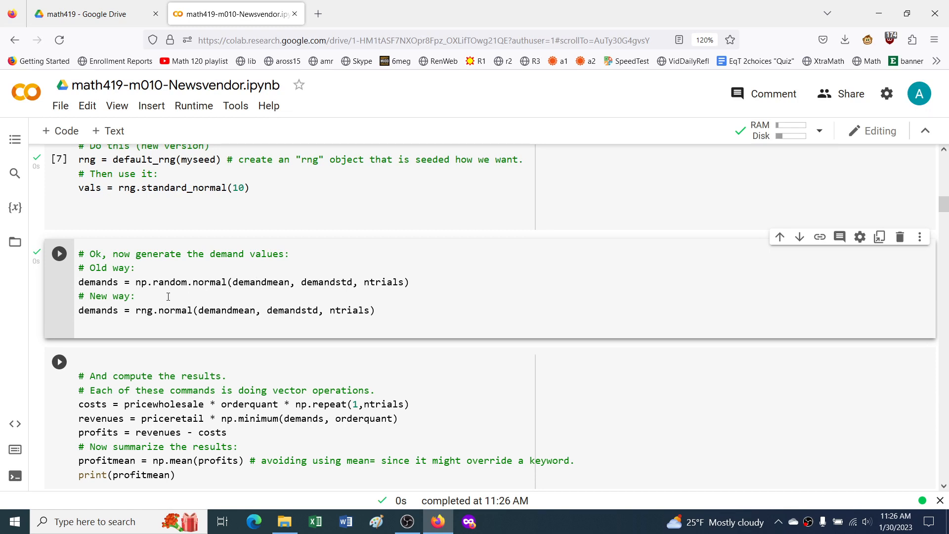
Step: Inspect the ten-value demands array and rng in Variables, then close the sidebar
{"action": "left_click", "coordinate": [107, 323]}
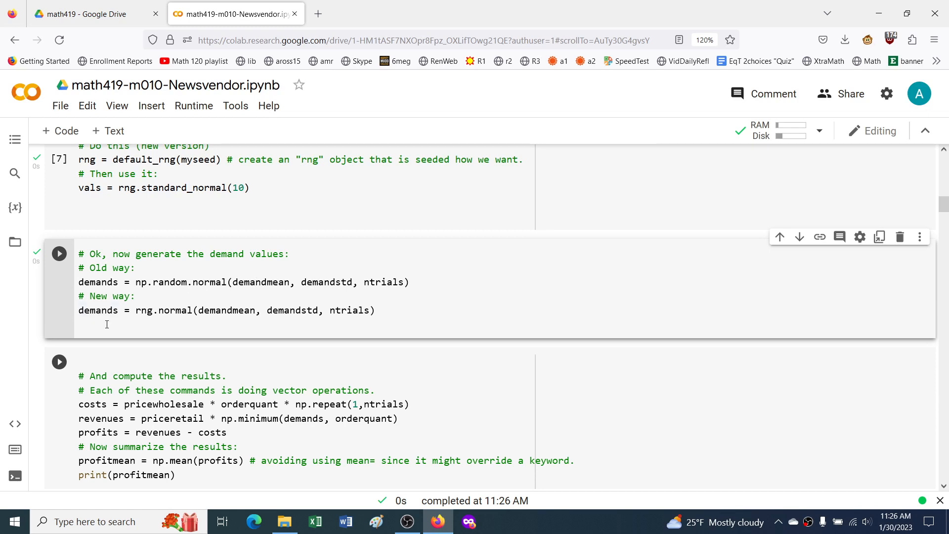
{"action": "left_click", "coordinate": [14, 207]}
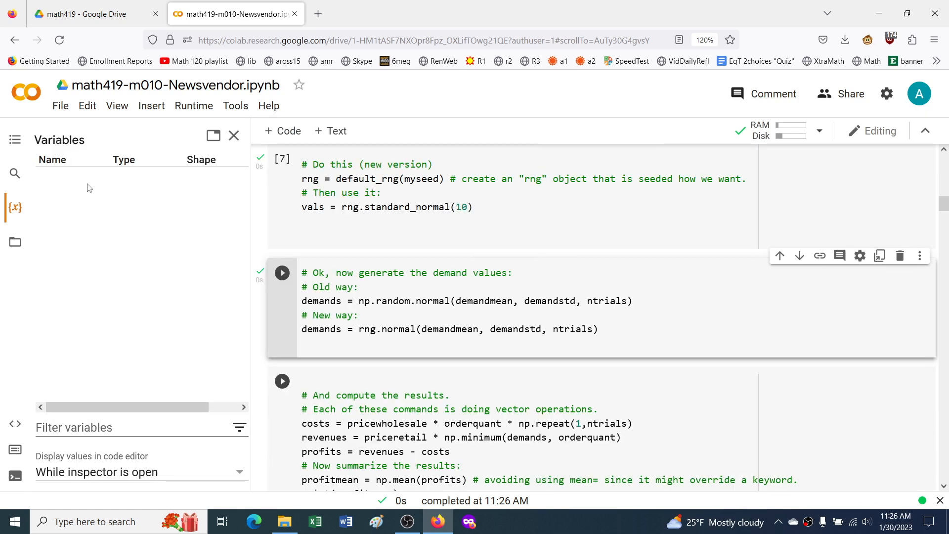
{"action": "left_click", "coordinate": [281, 272]}
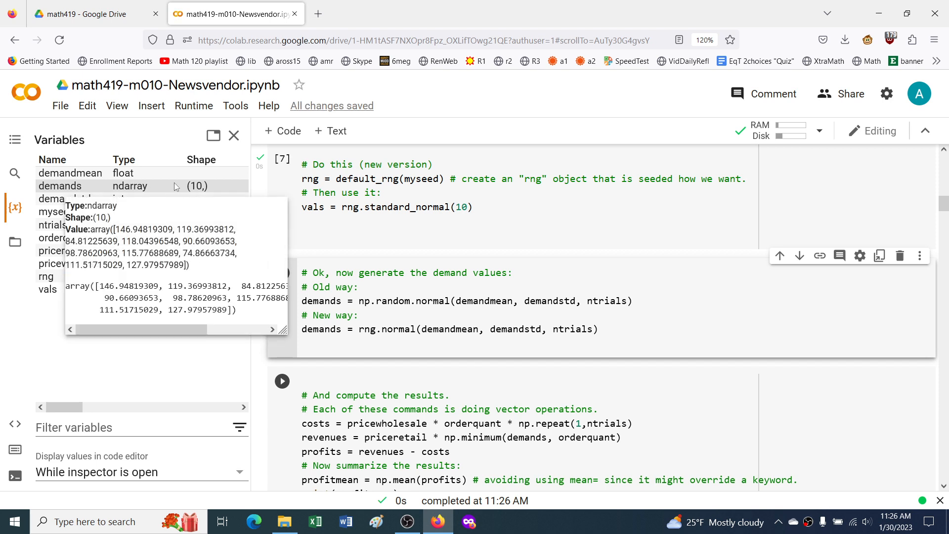
{"action": "mouse_move", "coordinate": [191, 195]}
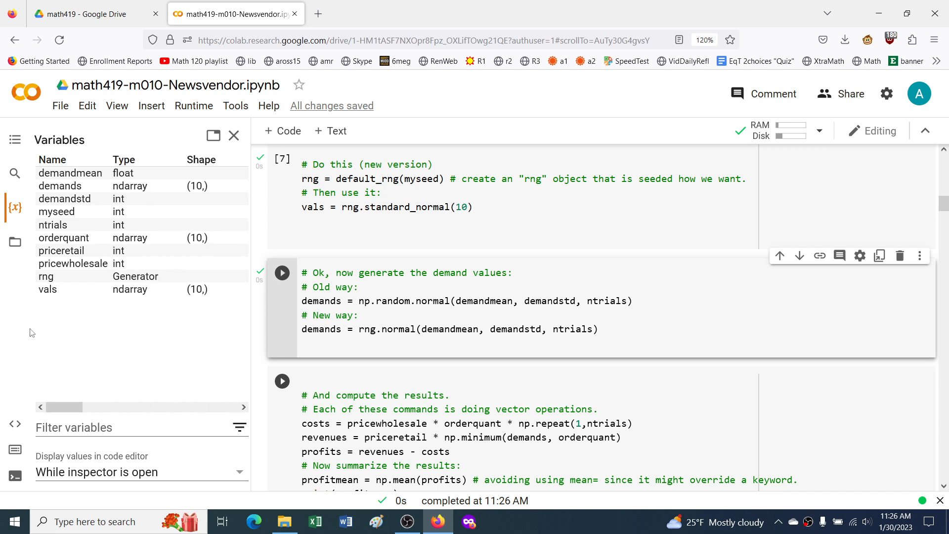
{"action": "left_click", "coordinate": [234, 135]}
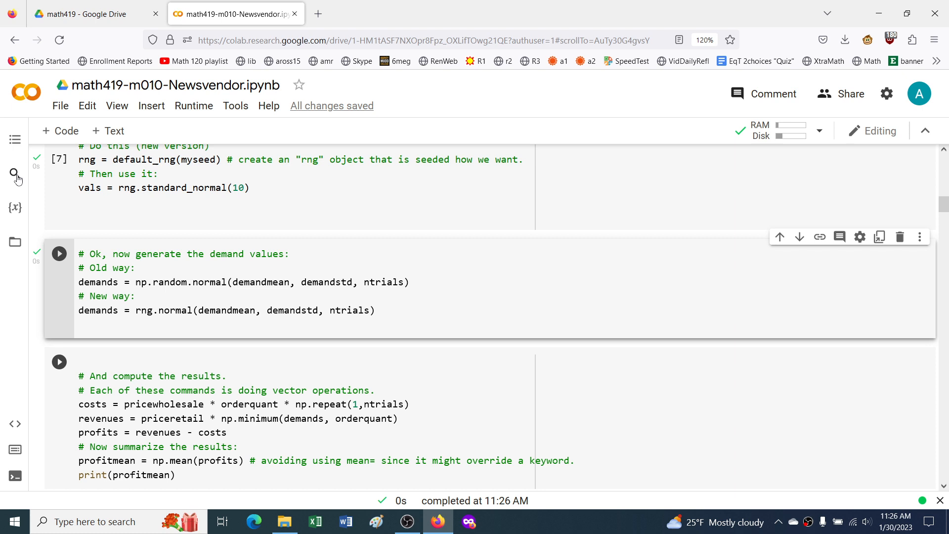
Step: Open Find and replace, switch to Files, and expand sample_data to list its files
{"action": "left_click", "coordinate": [15, 175]}
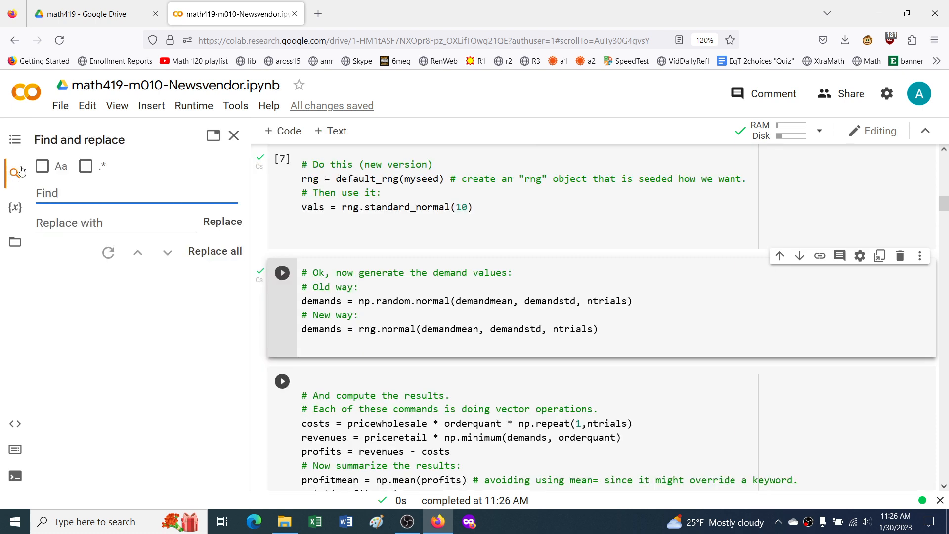
{"action": "mouse_move", "coordinate": [13, 173]}
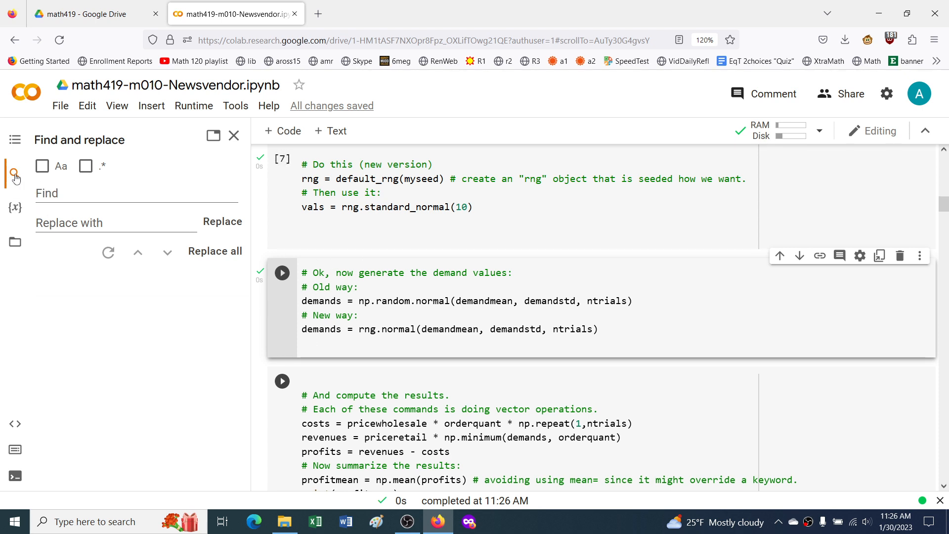
{"action": "left_click", "coordinate": [14, 242]}
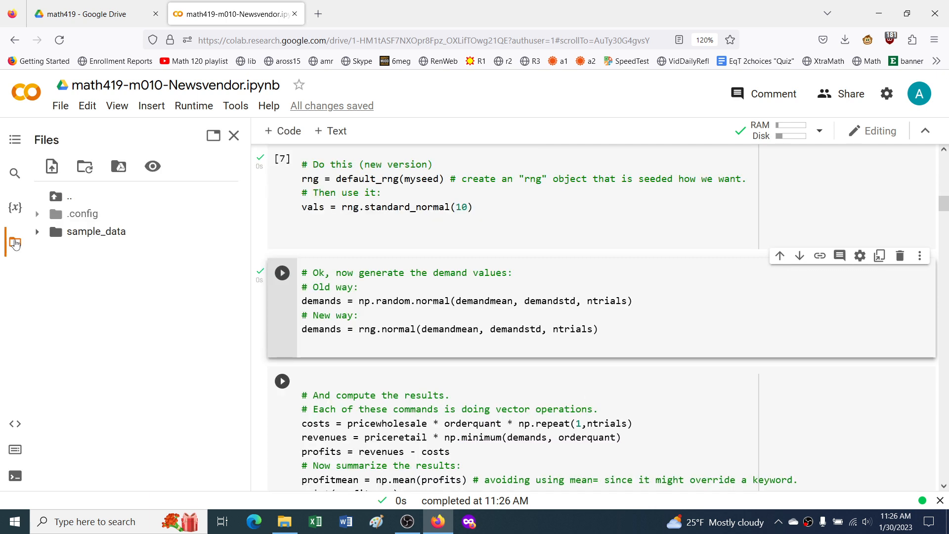
{"action": "left_click", "coordinate": [37, 232]}
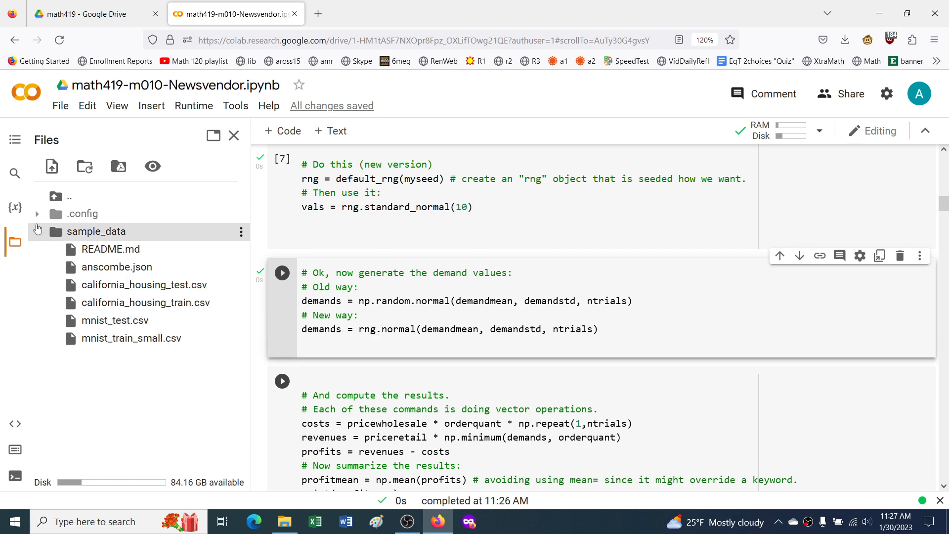
{"action": "left_click", "coordinate": [37, 232]}
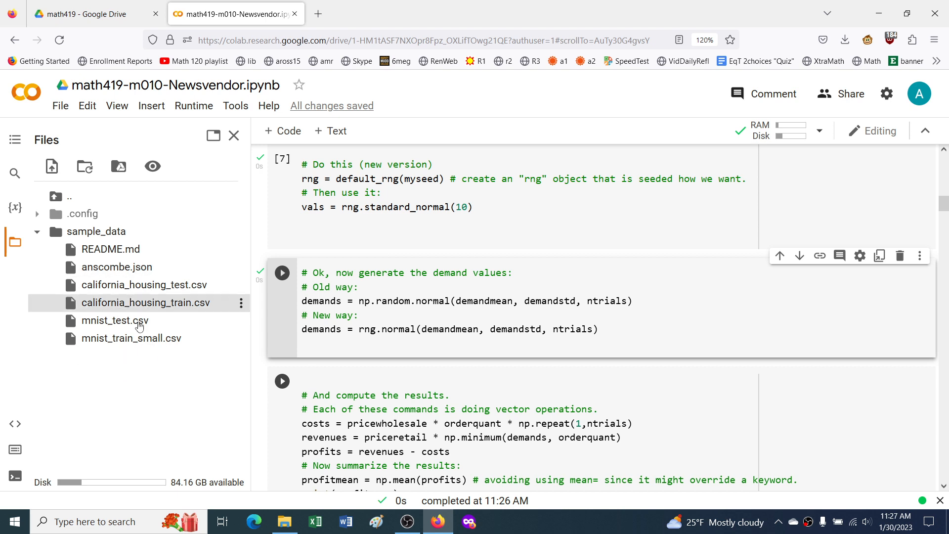
{"action": "mouse_move", "coordinate": [417, 322]}
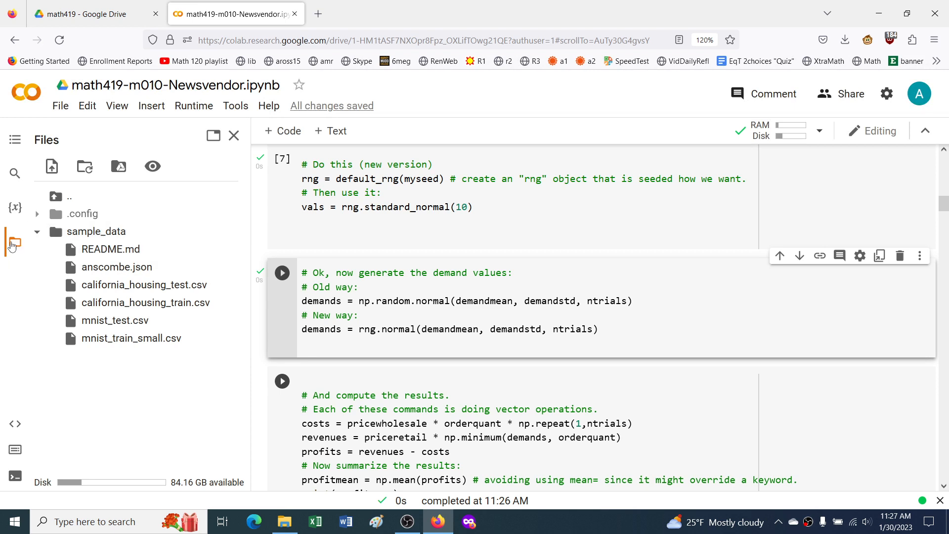
Step: Close the Files sidebar and run the profit cell, printing mean profit 1223.69
{"action": "left_click", "coordinate": [234, 135]}
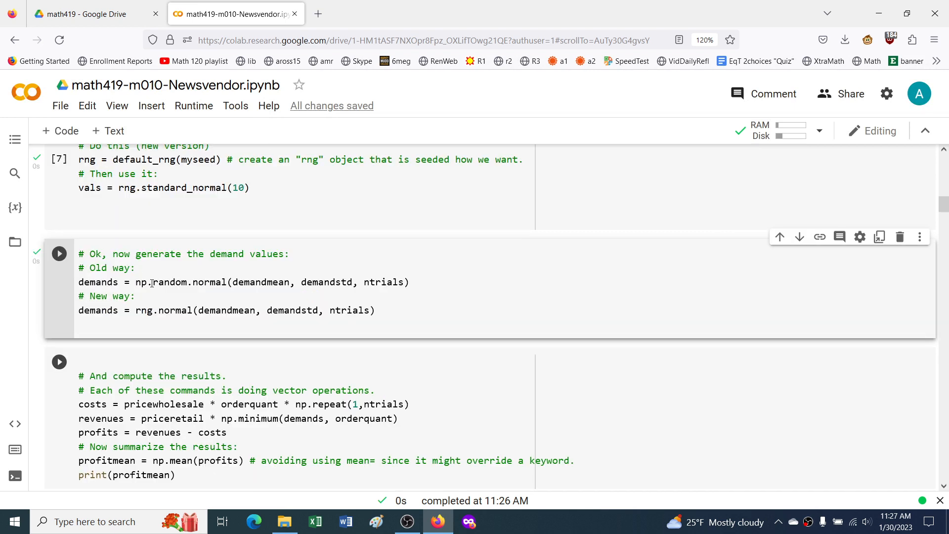
{"action": "mouse_move", "coordinate": [581, 251]}
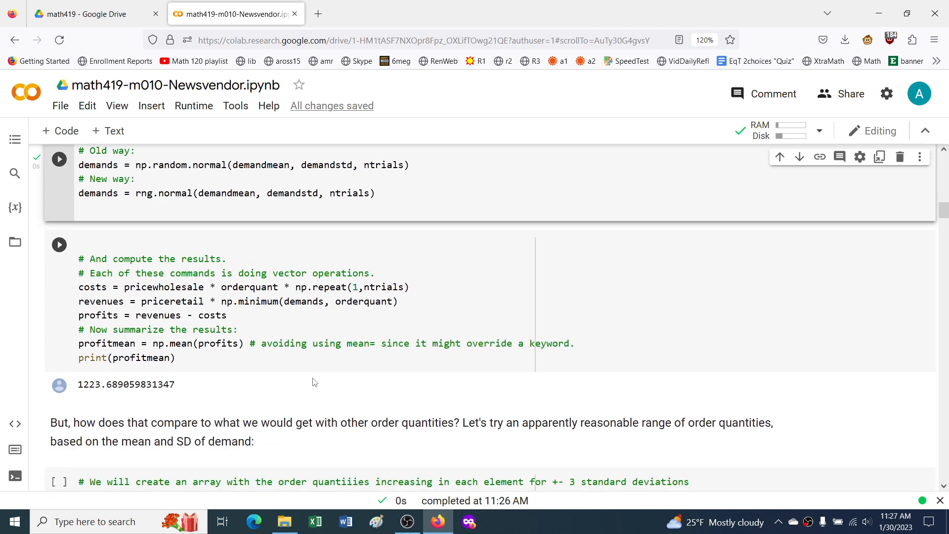
{"action": "mouse_move", "coordinate": [59, 245]}
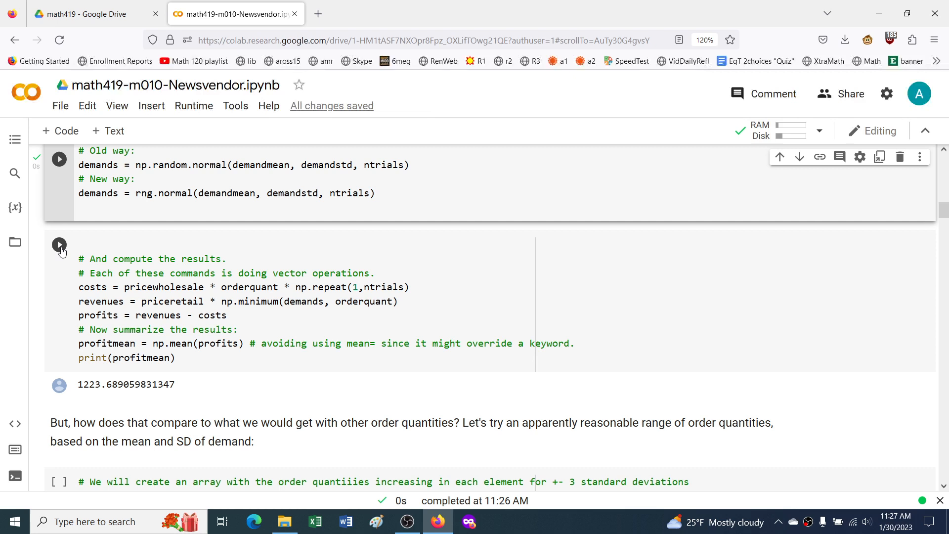
{"action": "left_click", "coordinate": [59, 245]}
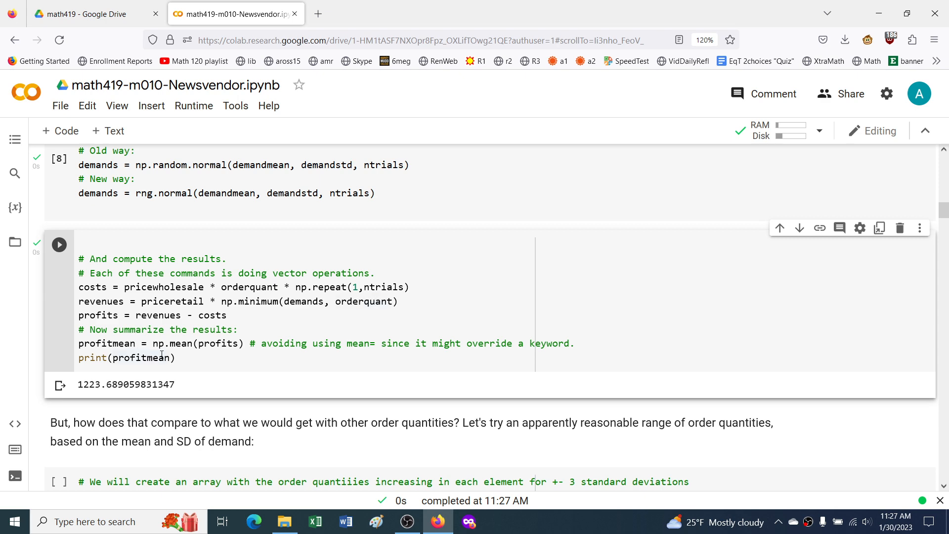
Step: Scroll down to the orderquants range cell and the mean-profit for-loop cell
{"action": "scroll", "scroll_direction": "down", "scroll_amount": 3}
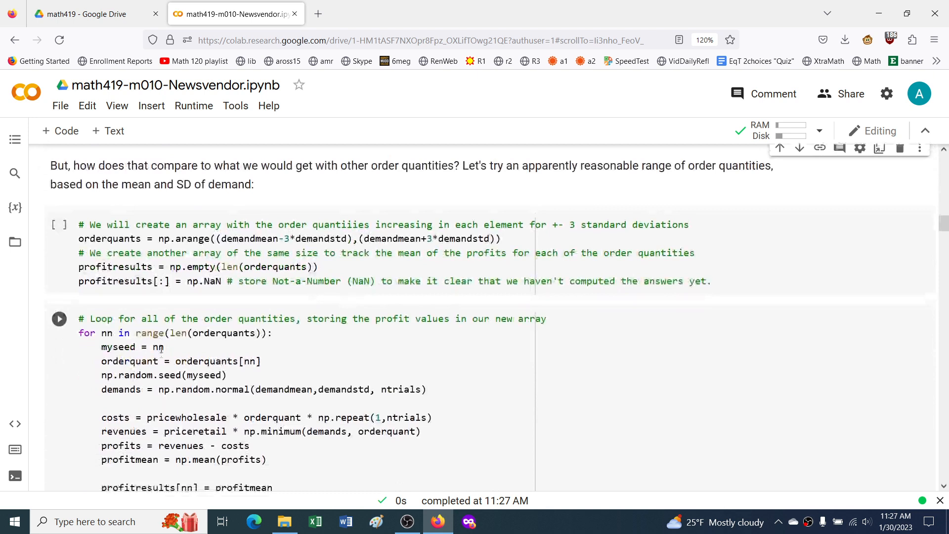
{"action": "scroll", "scroll_direction": "down", "scroll_amount": 3}
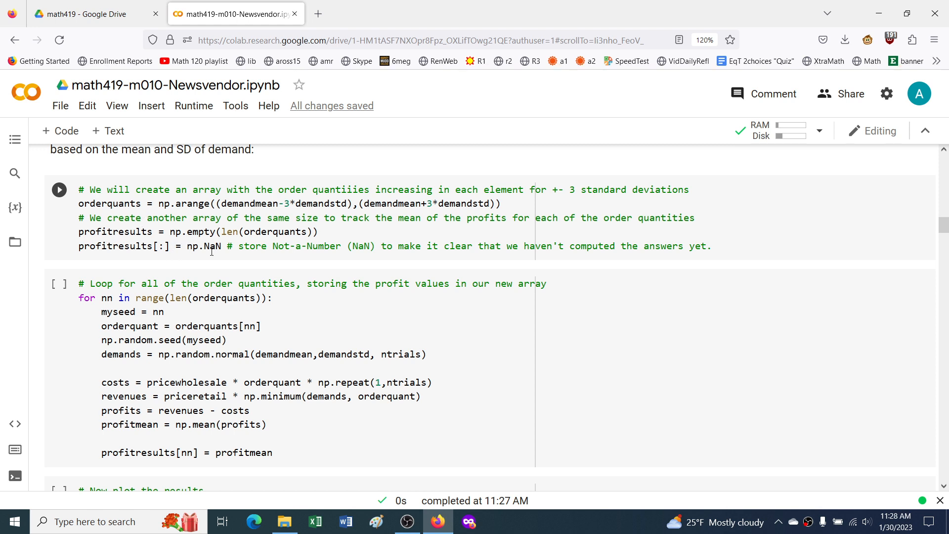
{"action": "scroll", "scroll_direction": "down", "scroll_amount": 3}
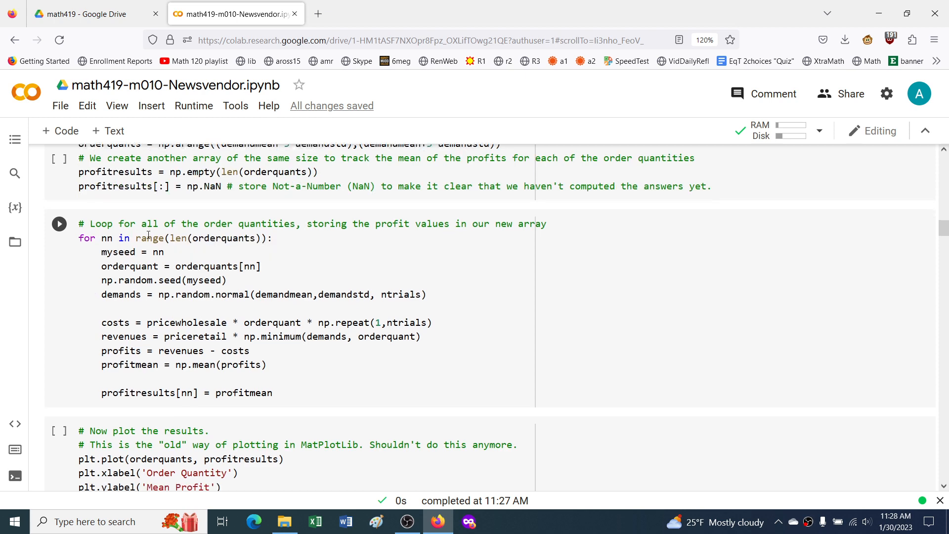
{"action": "scroll", "scroll_direction": "up", "scroll_amount": 3}
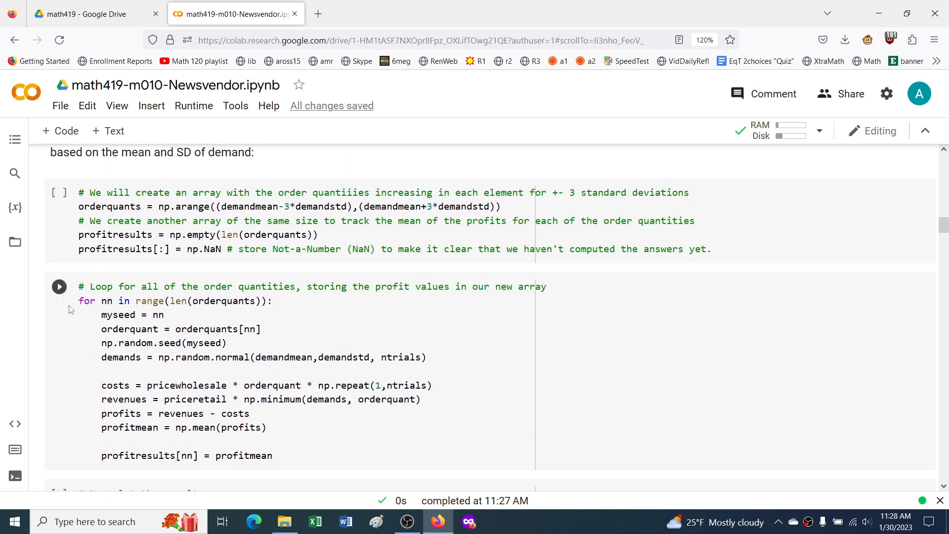
{"action": "mouse_move", "coordinate": [130, 329]}
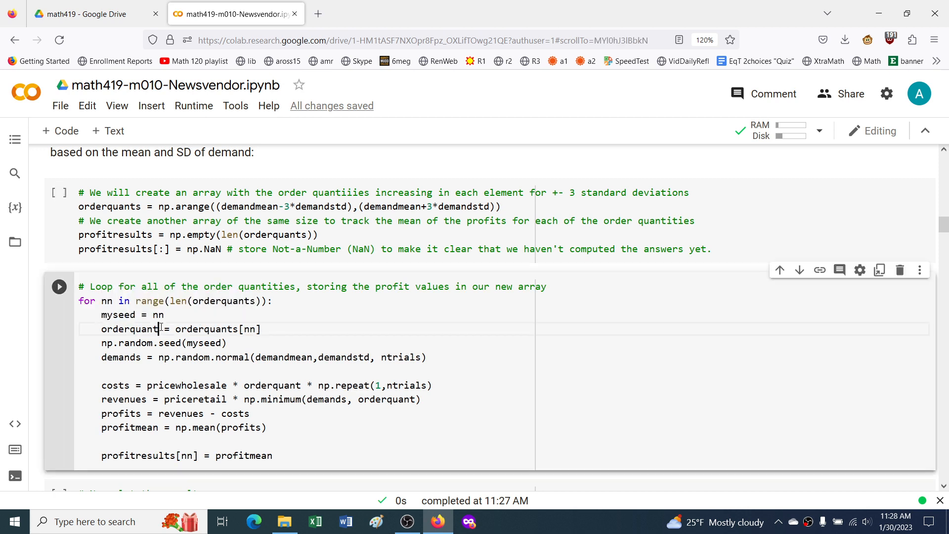
Step: Run all cells above the loop cell and rerun the profit calculation cell
{"action": "left_click", "coordinate": [193, 105]}
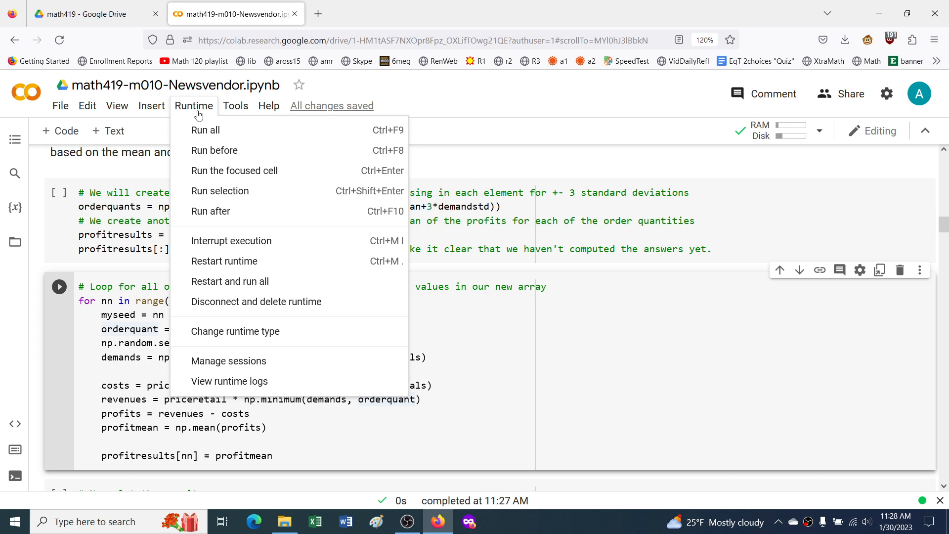
{"action": "mouse_move", "coordinate": [223, 150]}
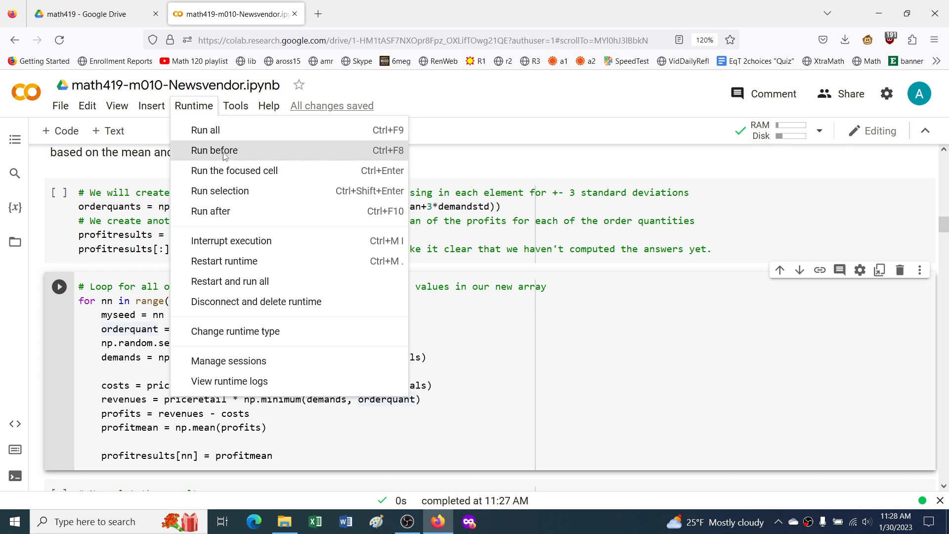
{"action": "left_click", "coordinate": [214, 151]}
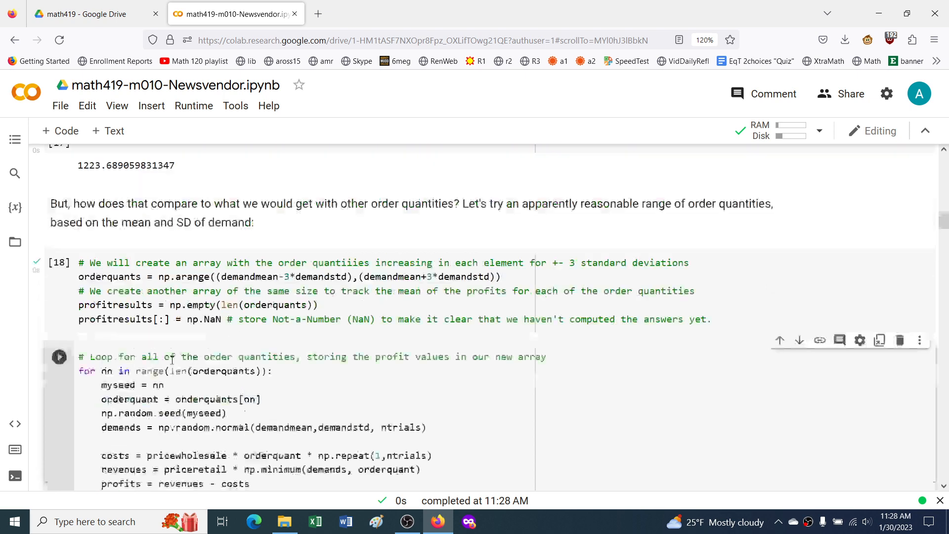
{"action": "scroll", "scroll_direction": "up", "scroll_amount": 3}
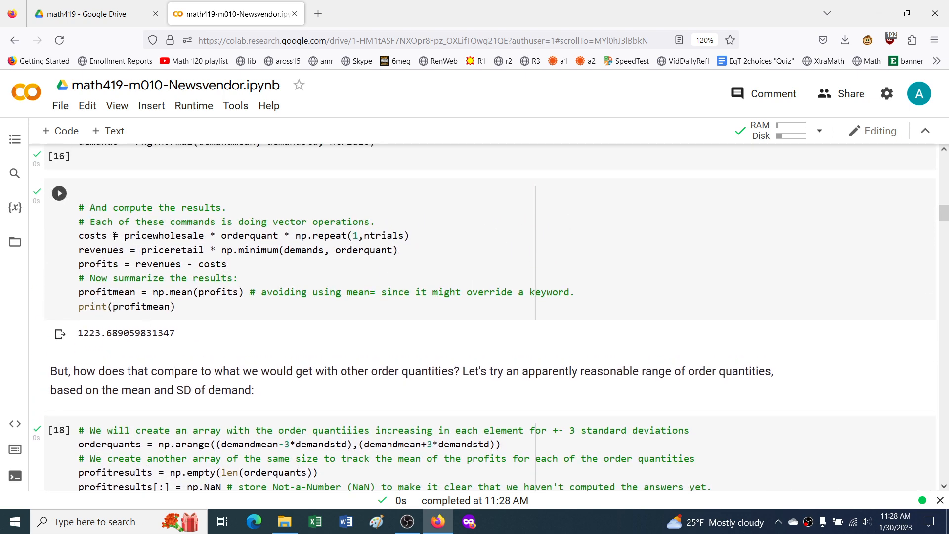
{"action": "left_click", "coordinate": [58, 192]}
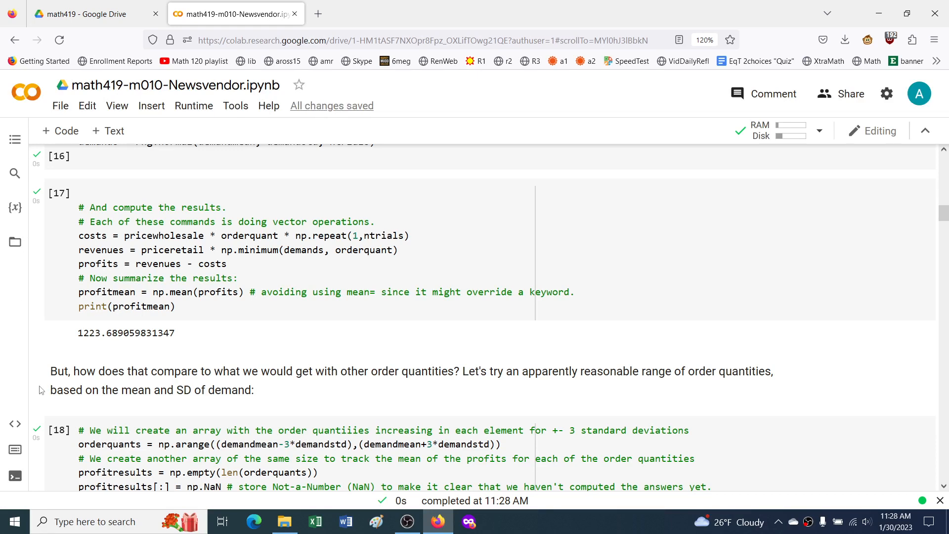
{"action": "mouse_move", "coordinate": [46, 388]}
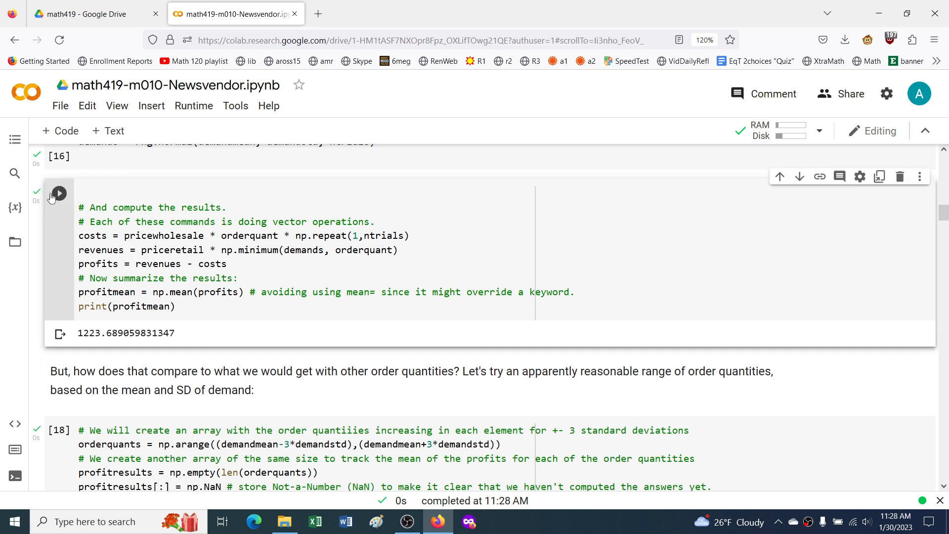
{"action": "left_click", "coordinate": [59, 192]}
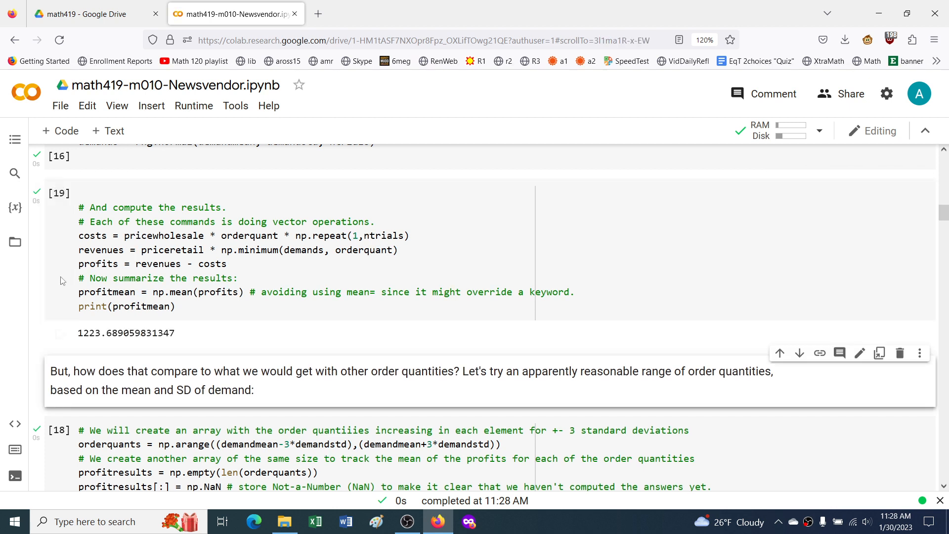
{"action": "mouse_move", "coordinate": [101, 386]}
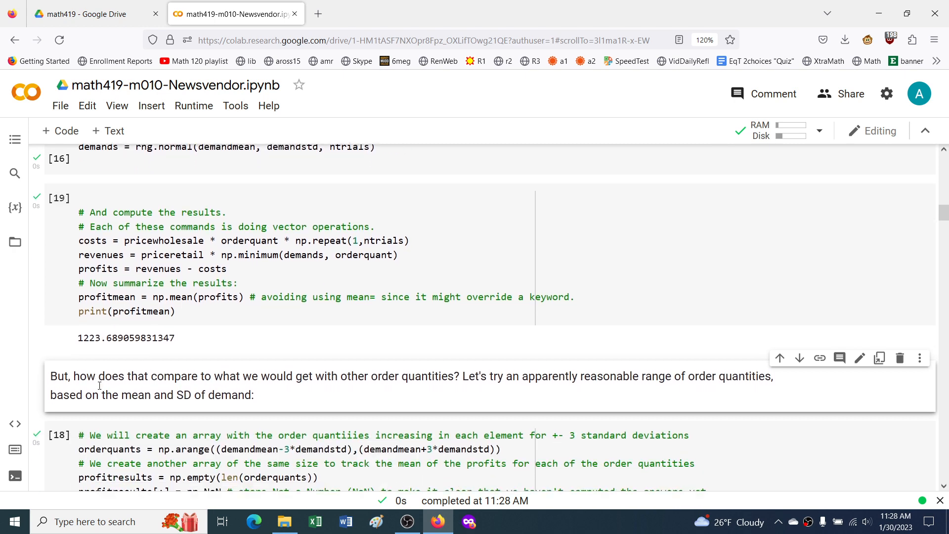
Step: Run the loop over all order quantities and scroll to the mean-profit plot
{"action": "scroll", "scroll_direction": "down", "scroll_amount": 3}
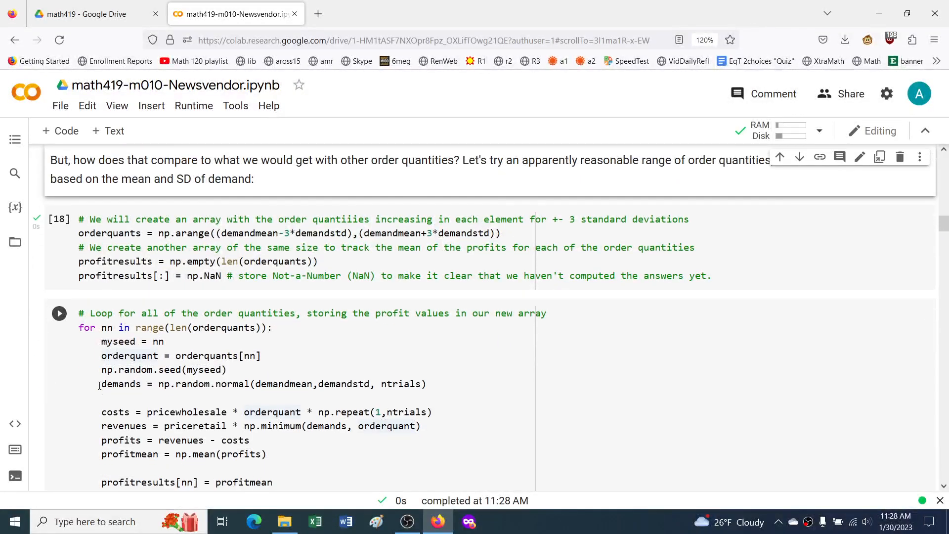
{"action": "scroll", "scroll_direction": "down", "scroll_amount": 3}
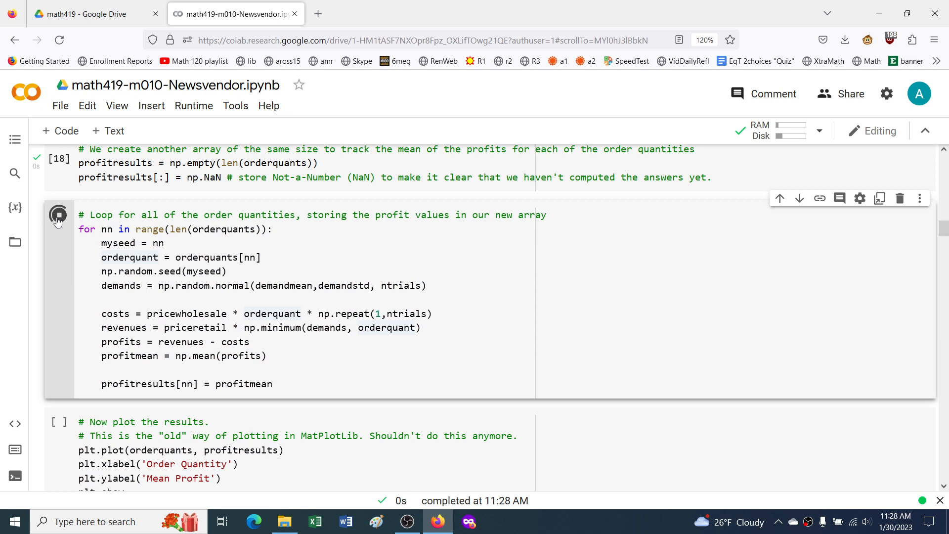
{"action": "left_click", "coordinate": [59, 214]}
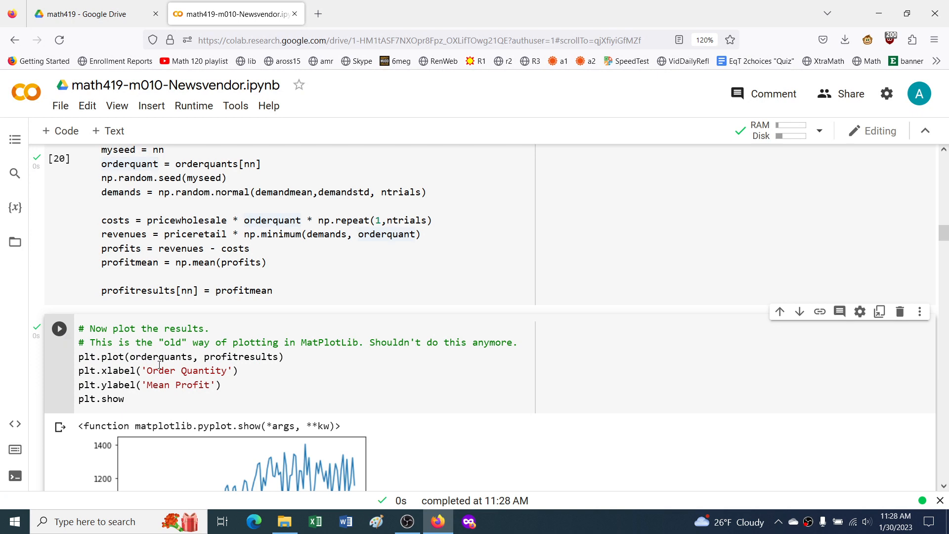
{"action": "scroll", "scroll_direction": "down", "scroll_amount": 3}
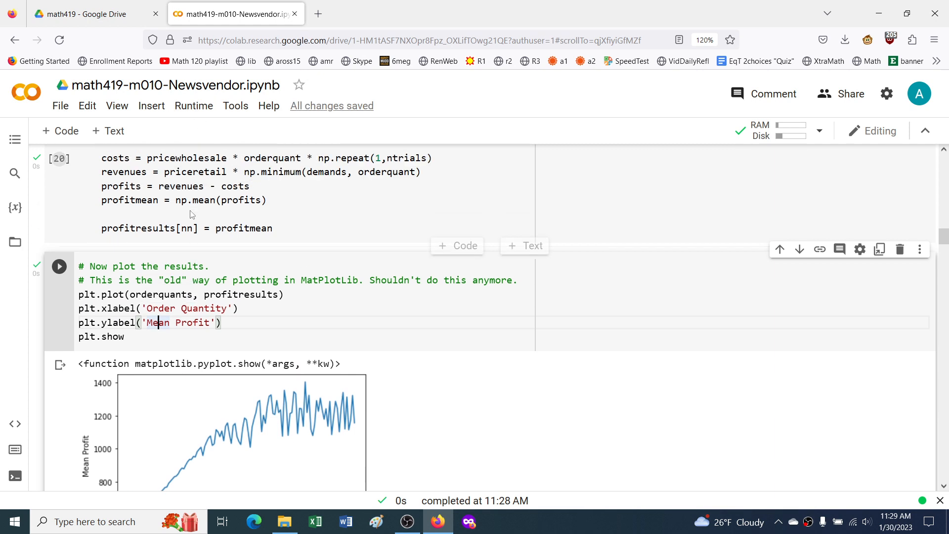
{"action": "scroll", "scroll_direction": "up", "scroll_amount": 3}
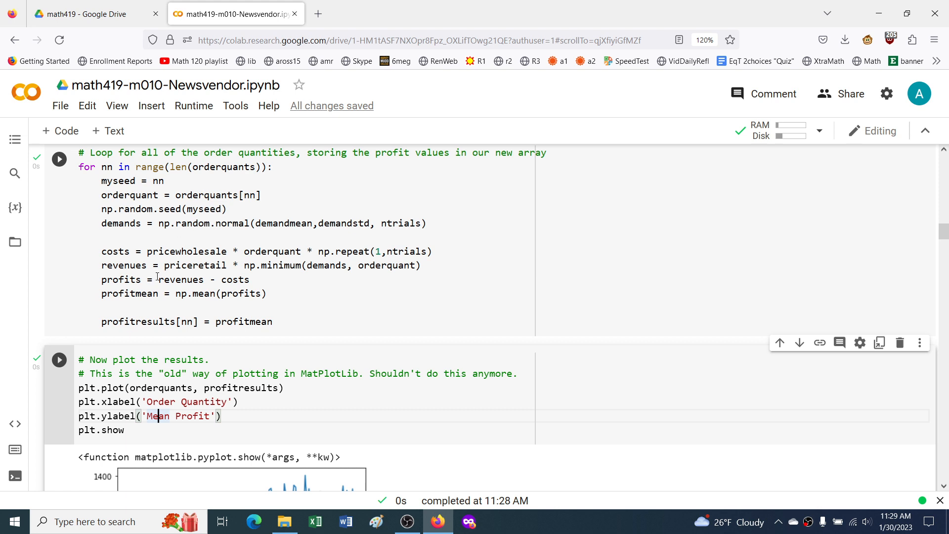
{"action": "scroll", "scroll_direction": "down", "scroll_amount": 3}
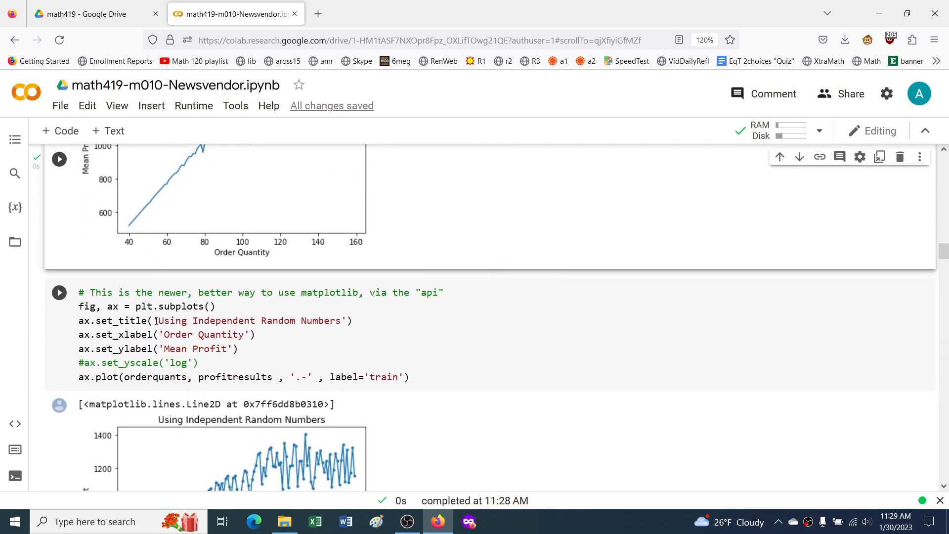
{"action": "left_click", "coordinate": [194, 106]}
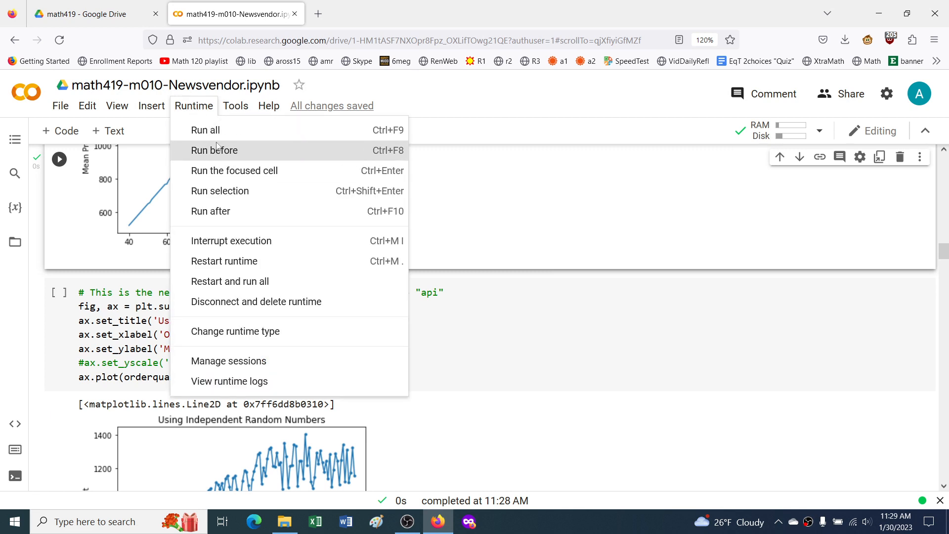
{"action": "mouse_move", "coordinate": [210, 211]}
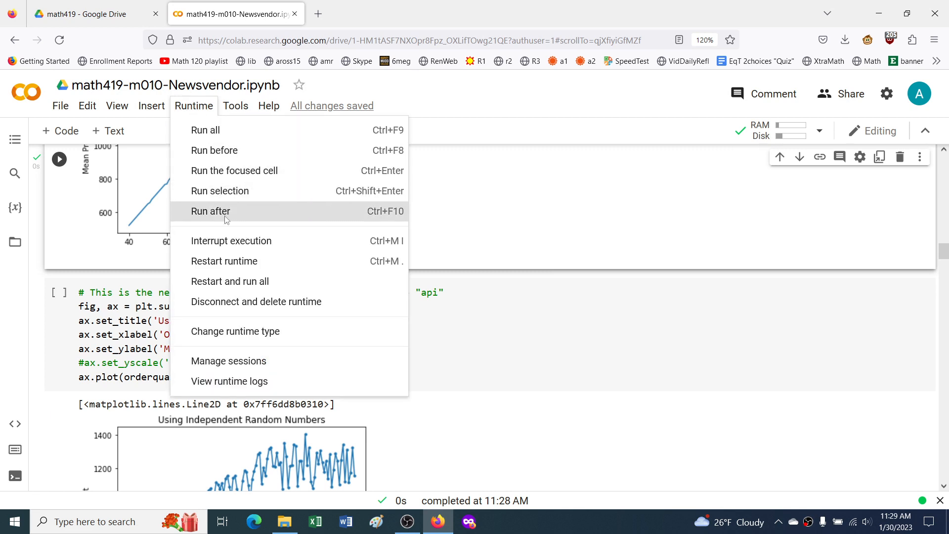
{"action": "mouse_move", "coordinate": [237, 209]}
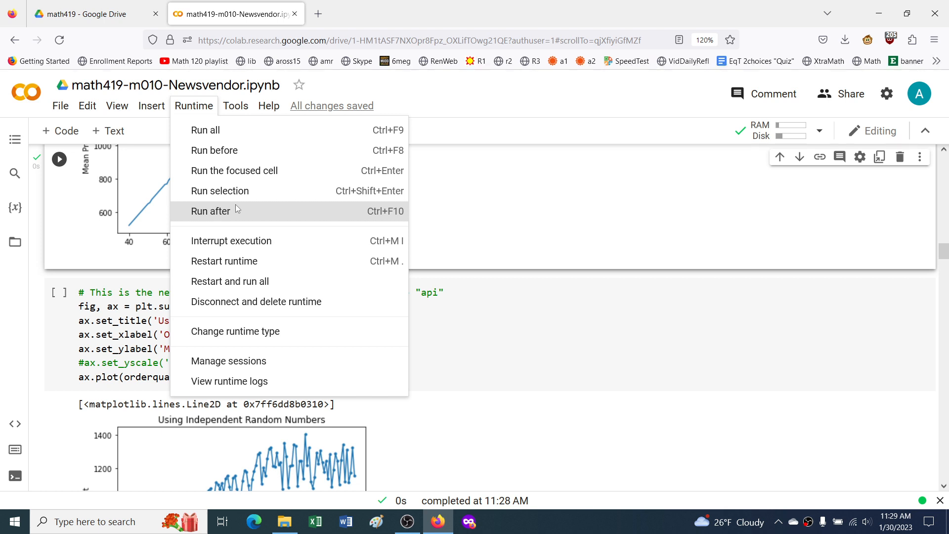
{"action": "mouse_move", "coordinate": [235, 240]}
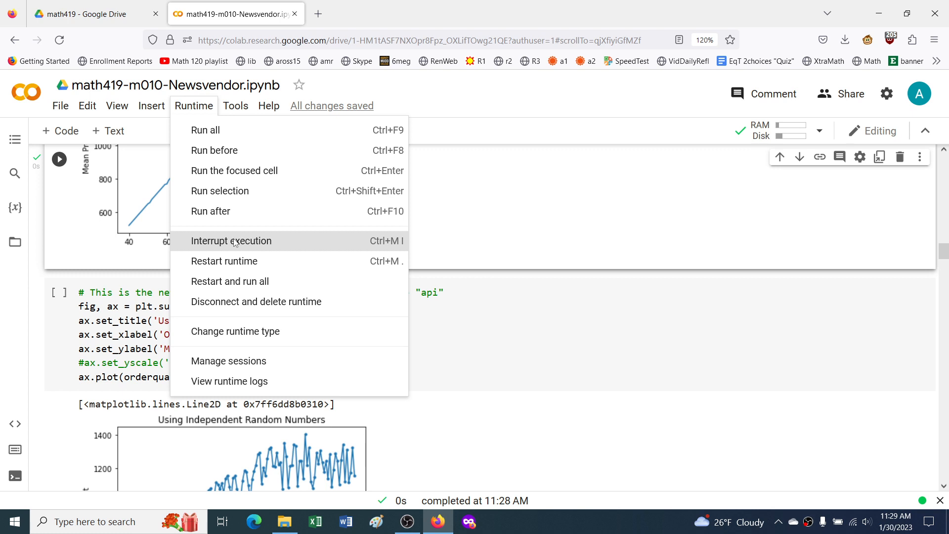
{"action": "mouse_move", "coordinate": [130, 329]}
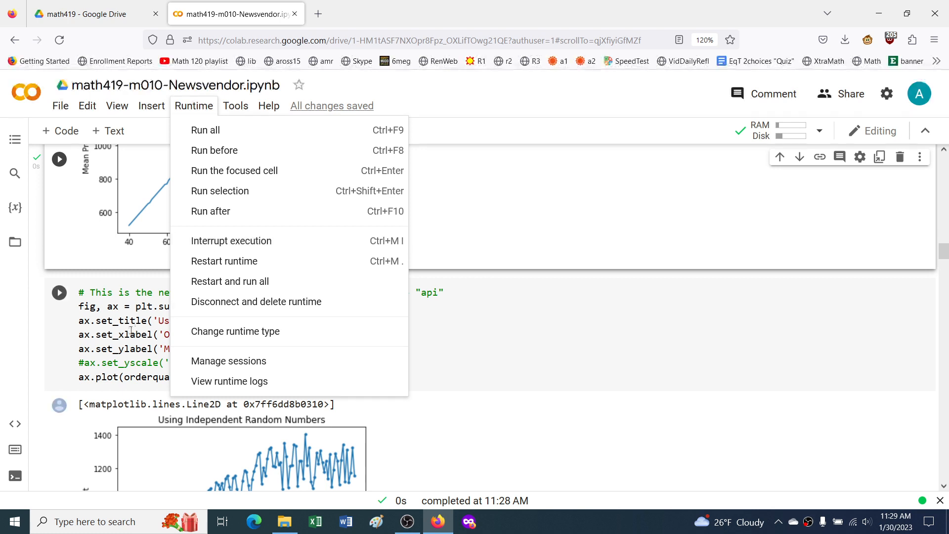
{"action": "mouse_move", "coordinate": [242, 262]}
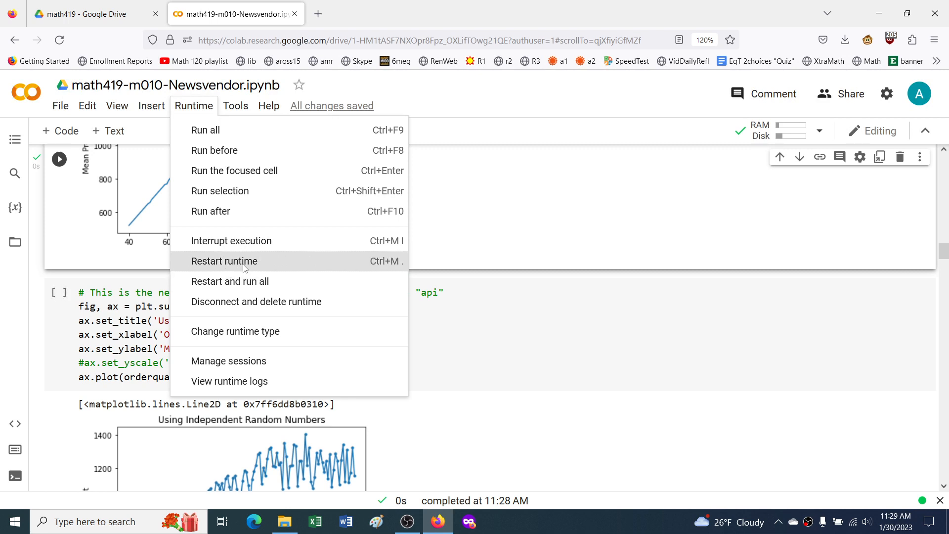
{"action": "mouse_move", "coordinate": [251, 287]}
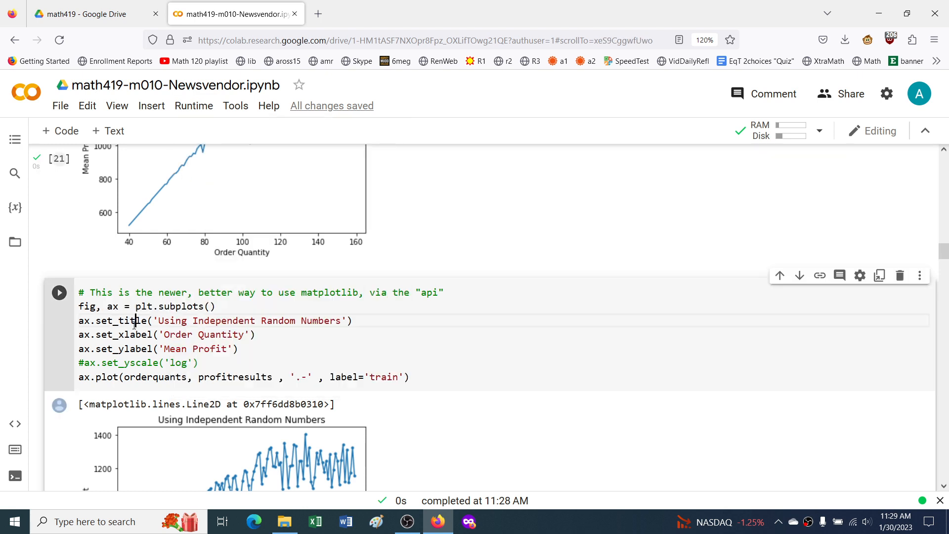
Step: Scroll past the common random numbers plots to the 'Fun with Python, Graphing, and LaTeX' cell source
{"action": "scroll", "scroll_direction": "down", "scroll_amount": 3}
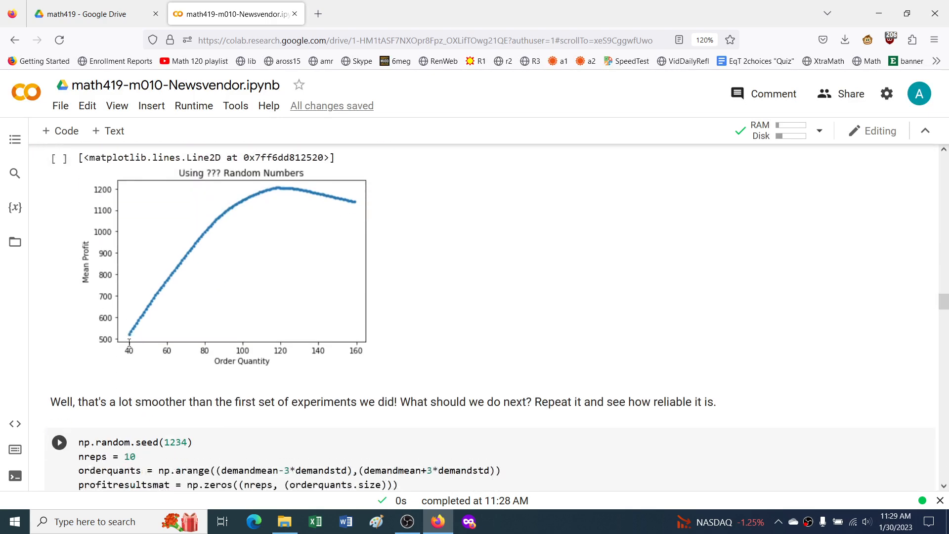
{"action": "scroll", "scroll_direction": "down", "scroll_amount": 3}
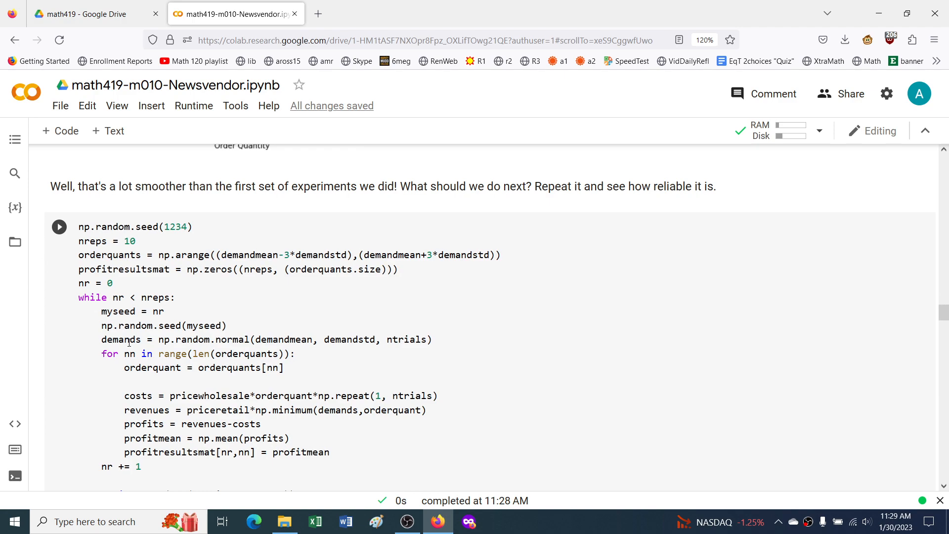
{"action": "scroll", "scroll_direction": "down", "scroll_amount": 3}
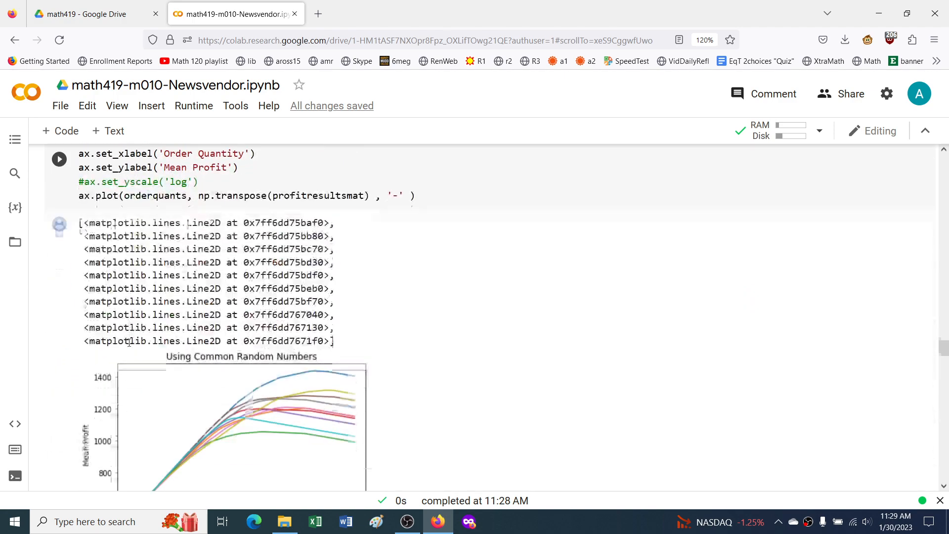
{"action": "scroll", "scroll_direction": "down", "scroll_amount": 3}
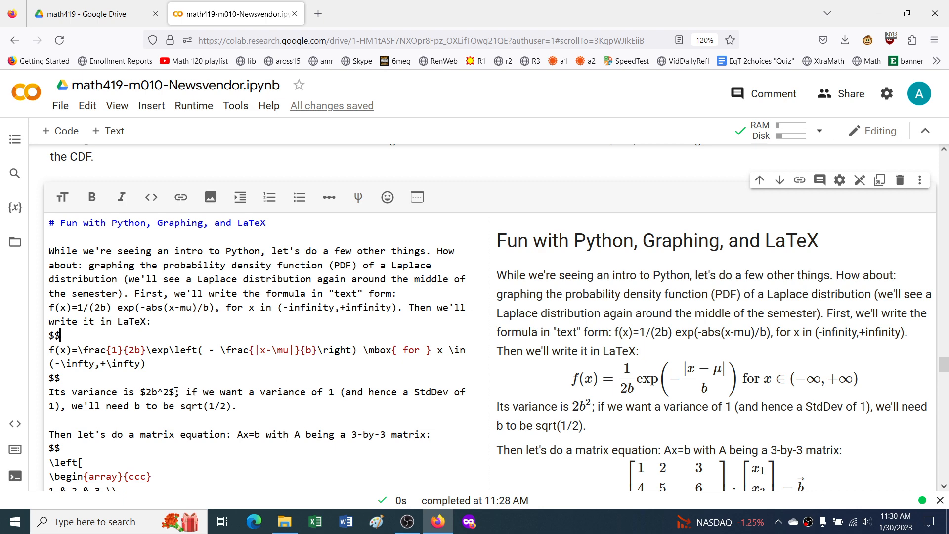
Step: Scroll through the LaTeX matrix source to the 'Graphing Probability Distributions' heading and its R code
{"action": "scroll", "scroll_direction": "down", "scroll_amount": 3}
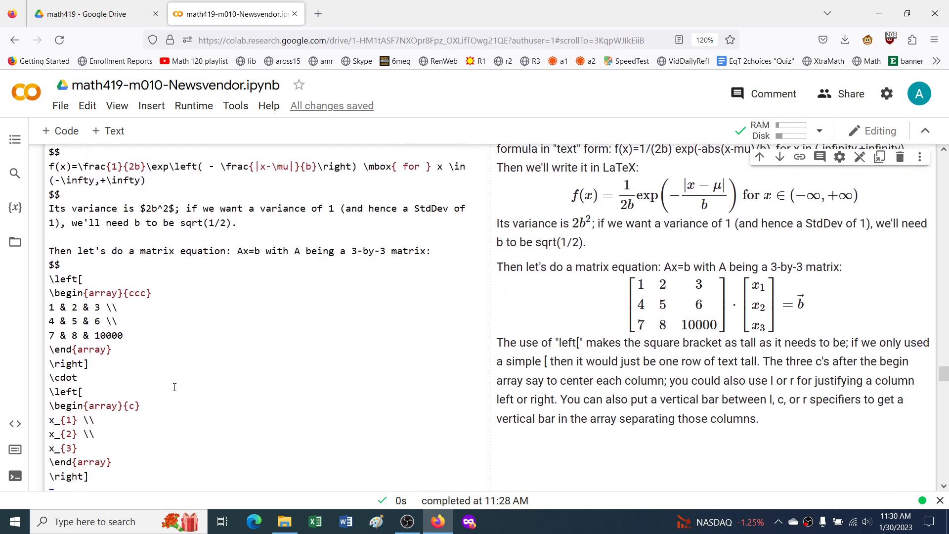
{"action": "scroll", "scroll_direction": "down", "scroll_amount": 3}
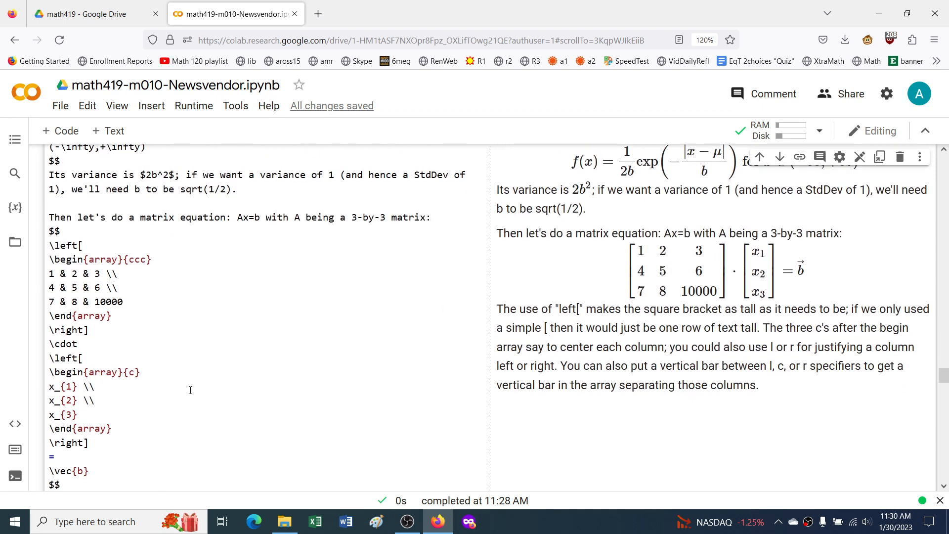
{"action": "scroll", "scroll_direction": "down", "scroll_amount": 3}
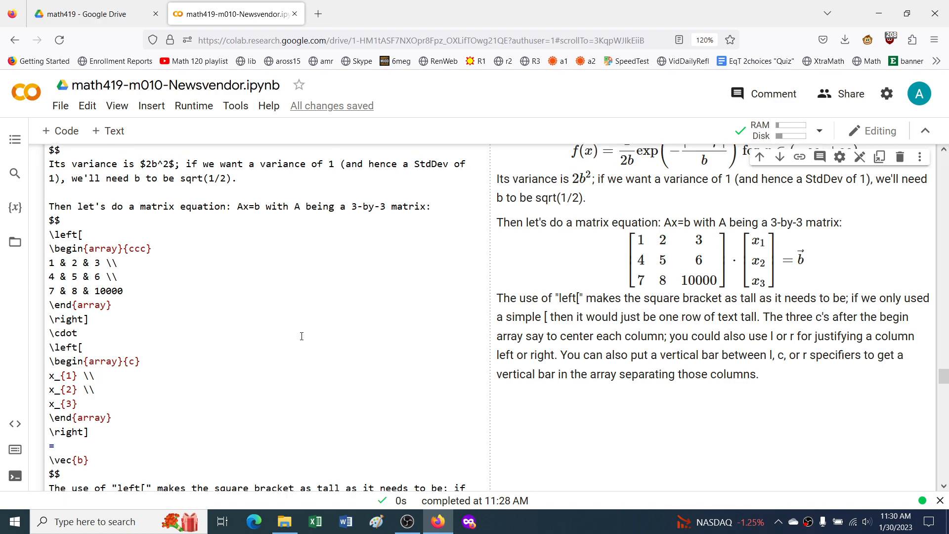
{"action": "scroll", "scroll_direction": "up", "scroll_amount": 3}
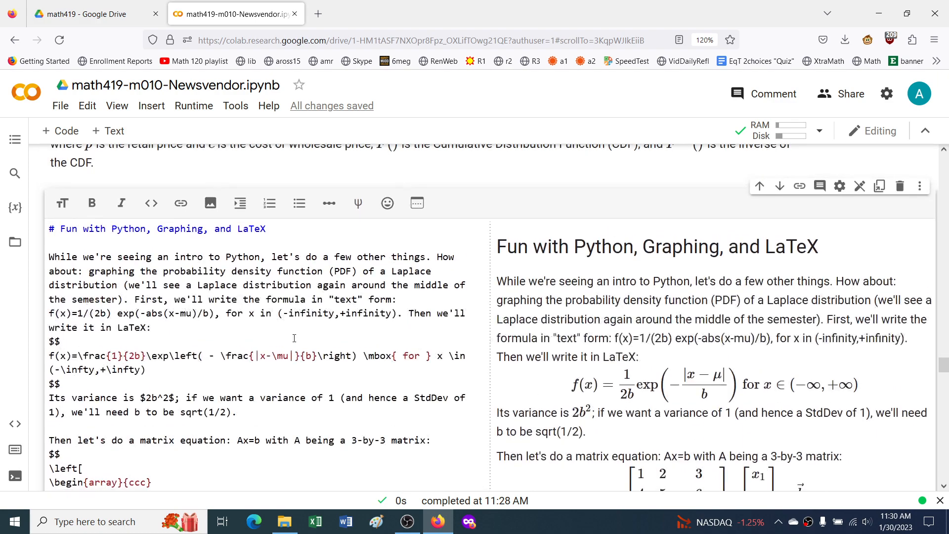
{"action": "scroll", "scroll_direction": "down", "scroll_amount": 3}
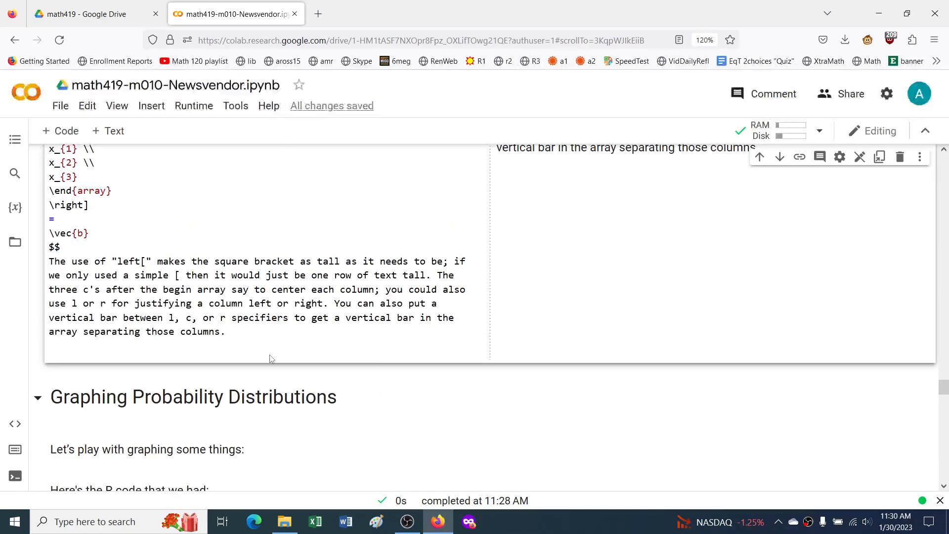
{"action": "scroll", "scroll_direction": "down", "scroll_amount": 3}
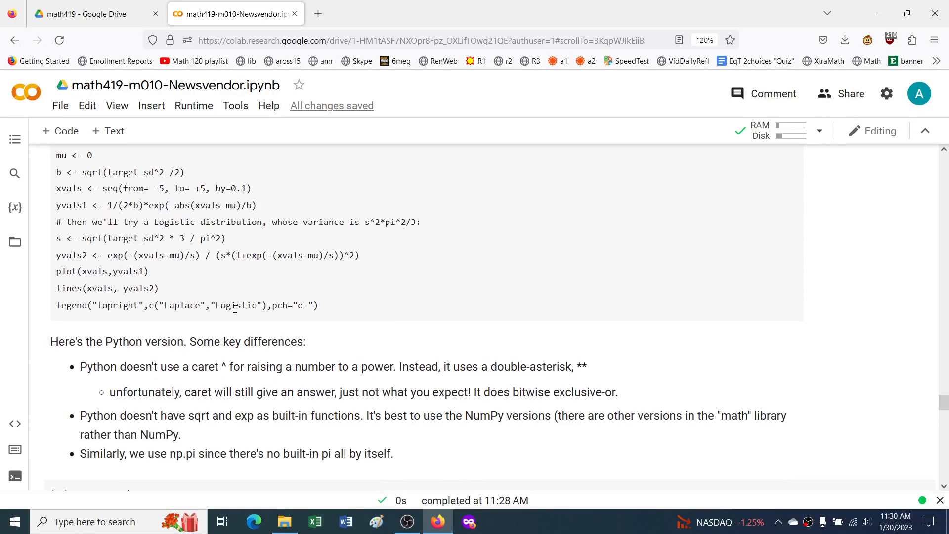
{"action": "scroll", "scroll_direction": "up", "scroll_amount": 3}
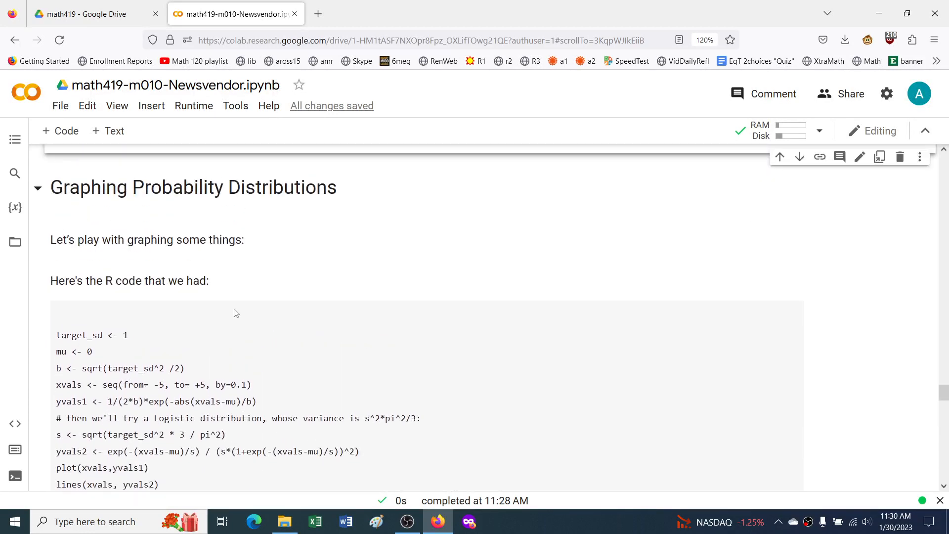
{"action": "mouse_move", "coordinate": [213, 218]}
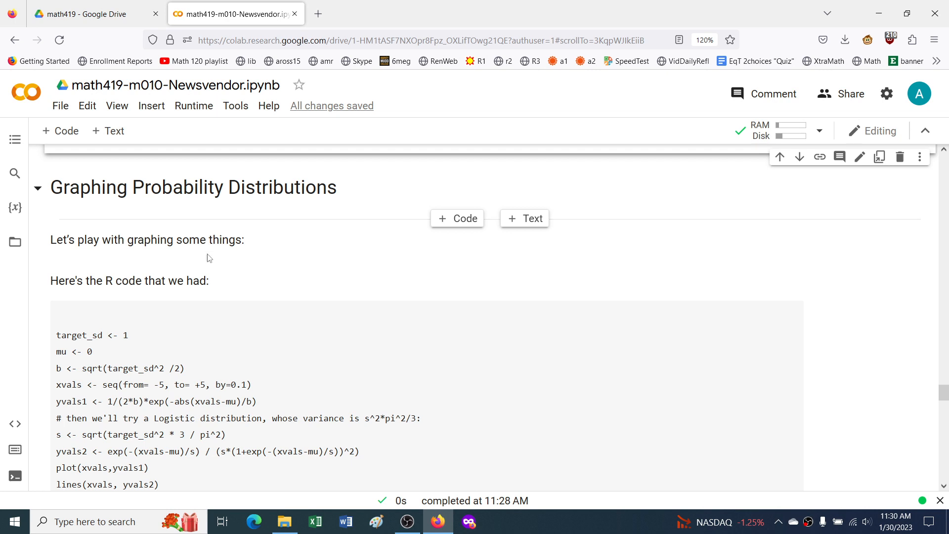
Step: Scroll to the np.arange Laplace/Logistic Python cell showing output 0.0006005639652429685
{"action": "scroll", "scroll_direction": "down", "scroll_amount": 3}
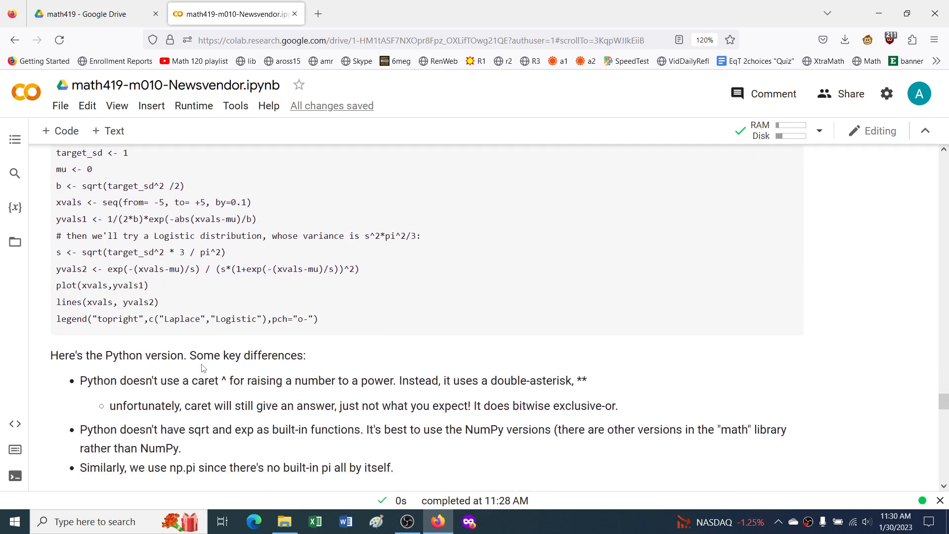
{"action": "mouse_move", "coordinate": [168, 342]}
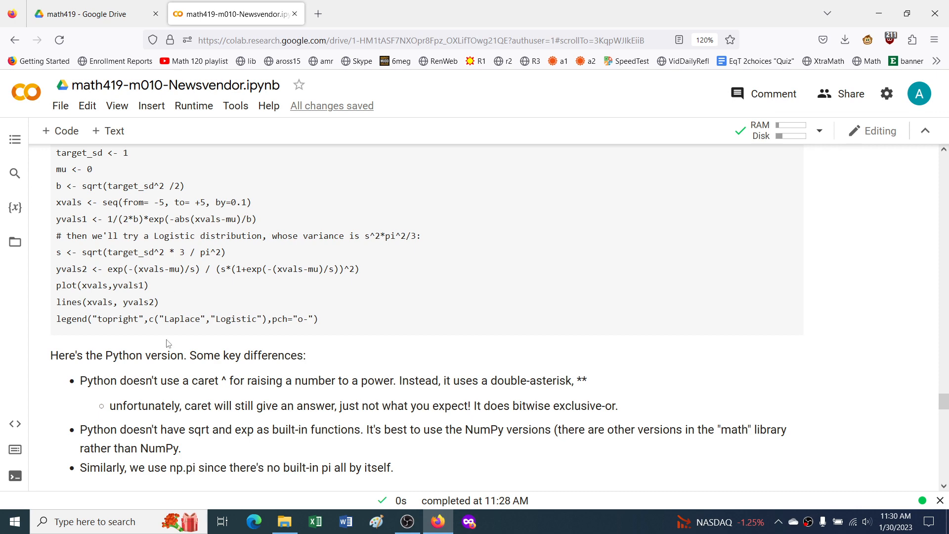
{"action": "scroll", "scroll_direction": "down", "scroll_amount": 3}
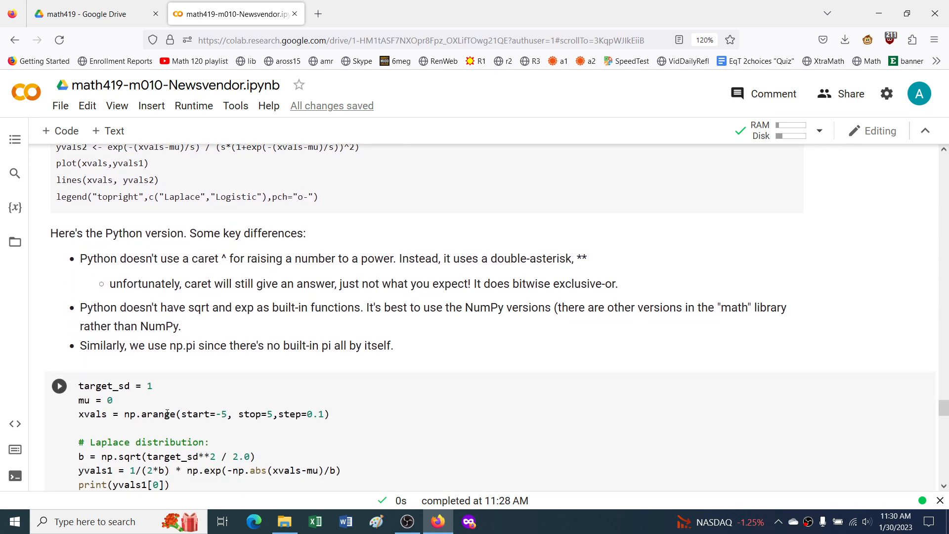
{"action": "scroll", "scroll_direction": "up", "scroll_amount": 3}
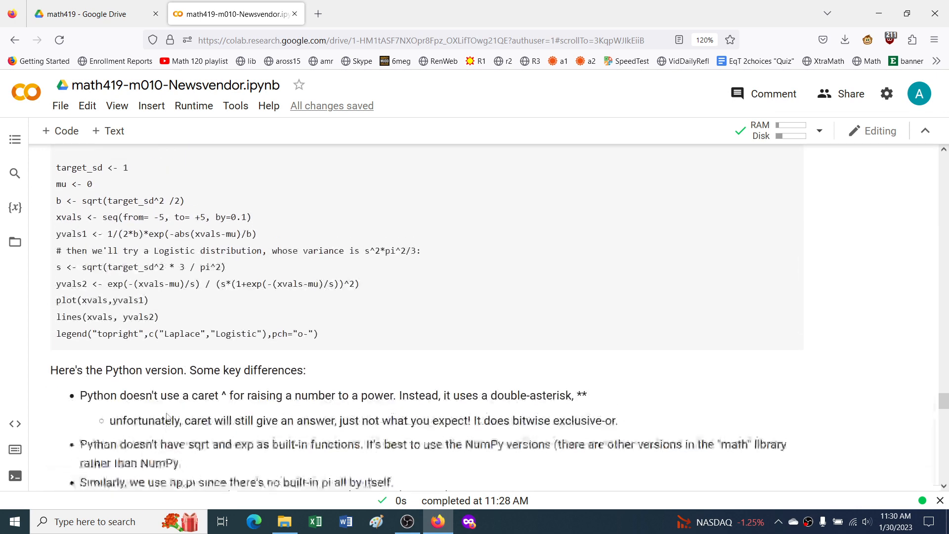
{"action": "scroll", "scroll_direction": "up", "scroll_amount": 3}
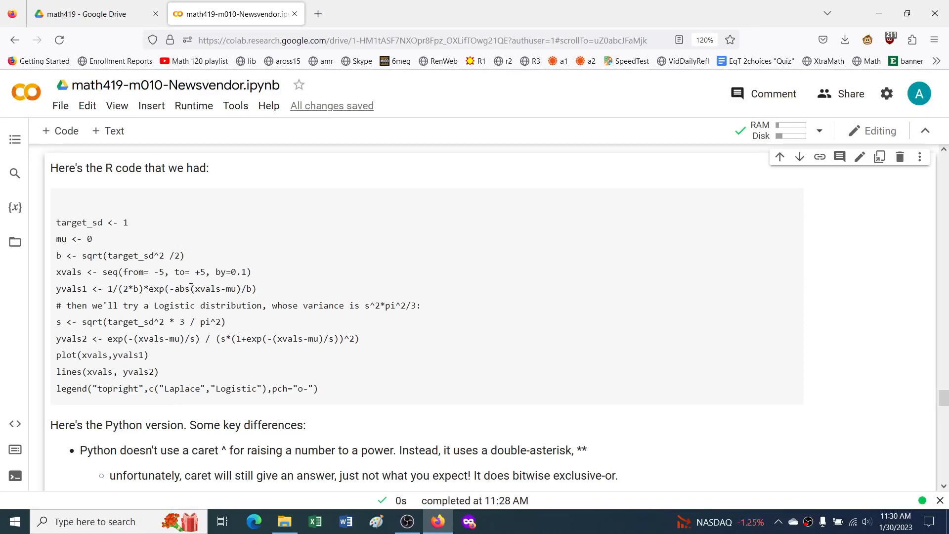
{"action": "scroll", "scroll_direction": "down", "scroll_amount": 3}
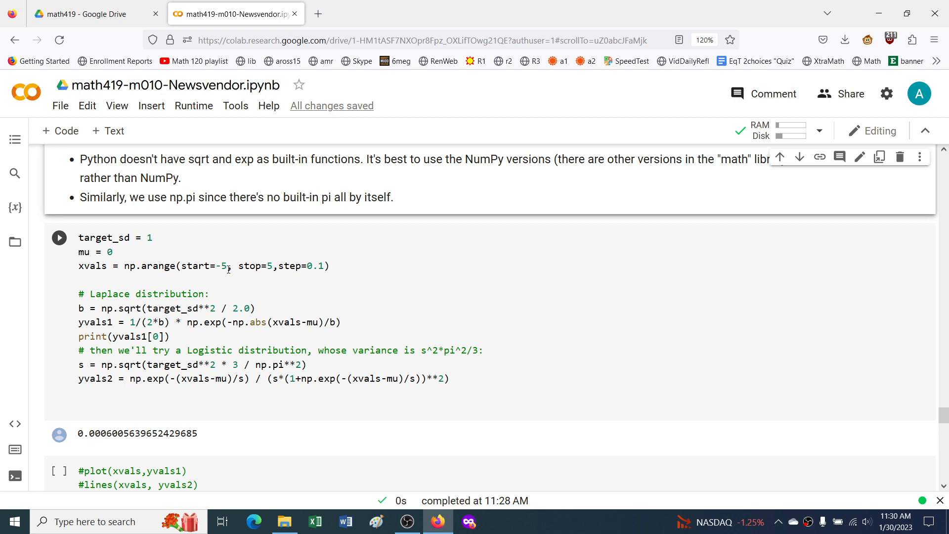
Step: Scroll down to the 'Comparing Density Functions' Laplace vs Logistic plots, including the log-y version
{"action": "scroll", "scroll_direction": "down", "scroll_amount": 3}
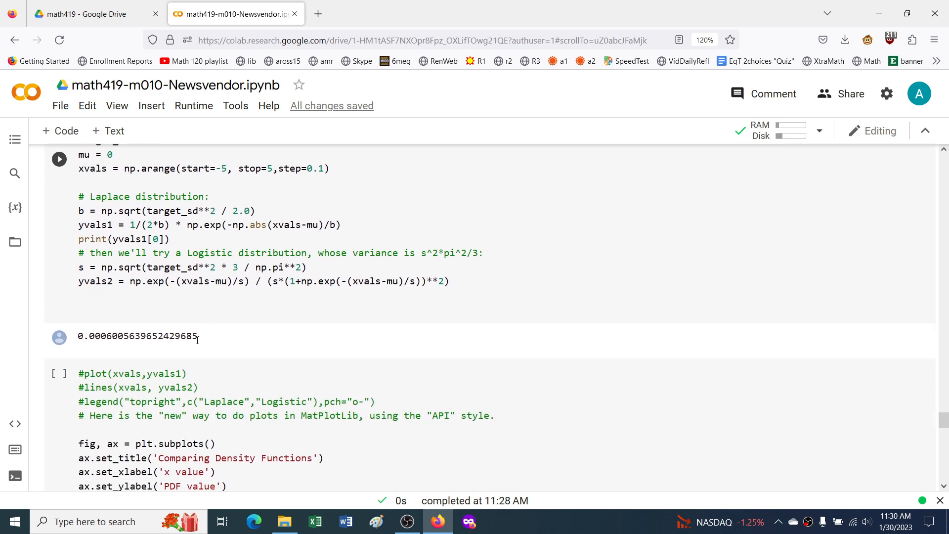
{"action": "mouse_move", "coordinate": [200, 231]}
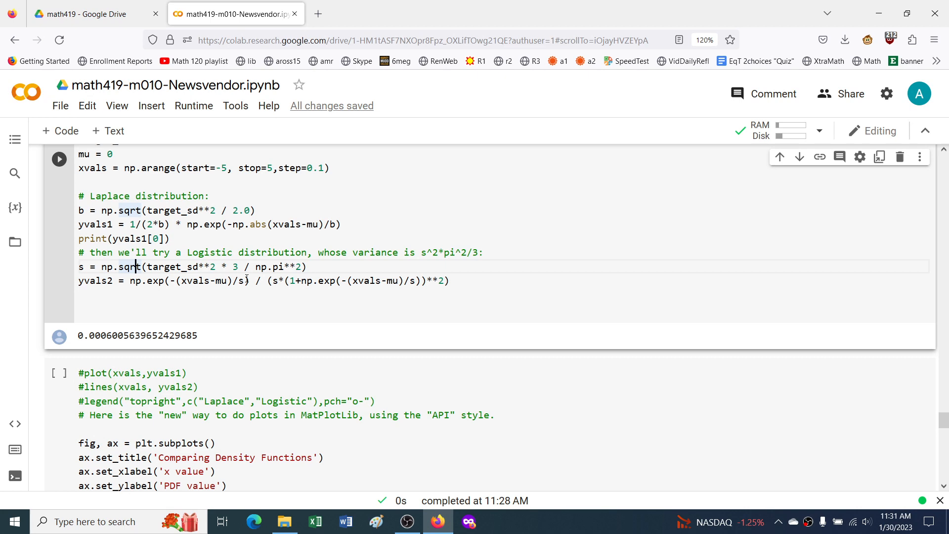
{"action": "scroll", "scroll_direction": "down", "scroll_amount": 3}
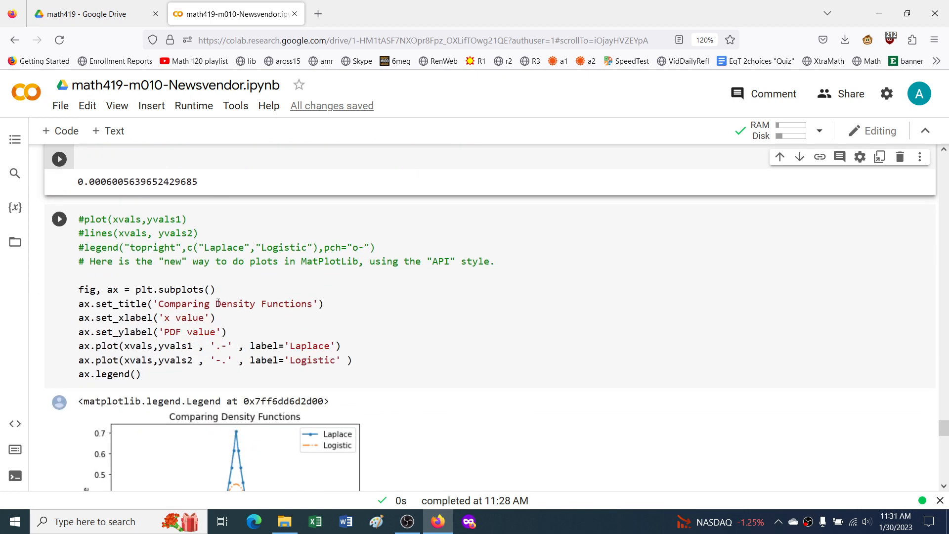
{"action": "scroll", "scroll_direction": "down", "scroll_amount": 3}
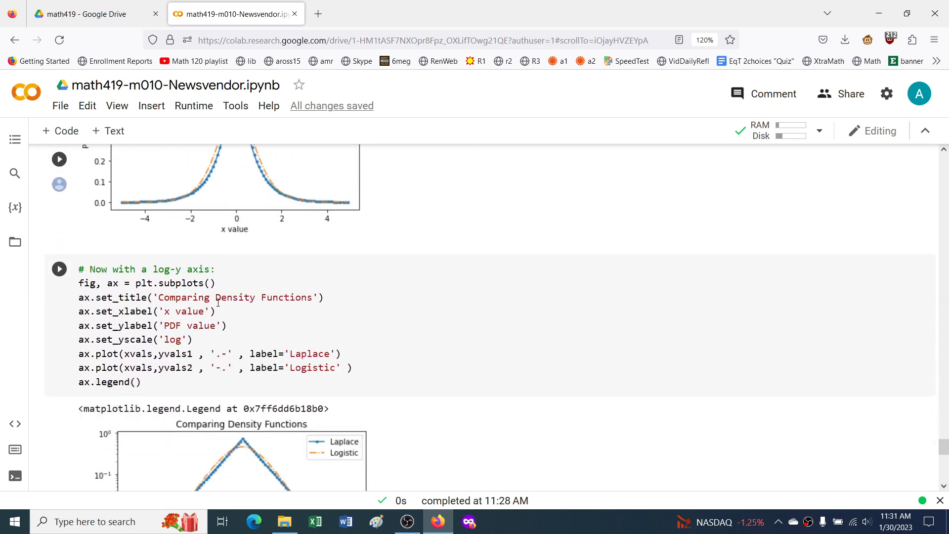
{"action": "scroll", "scroll_direction": "down", "scroll_amount": 3}
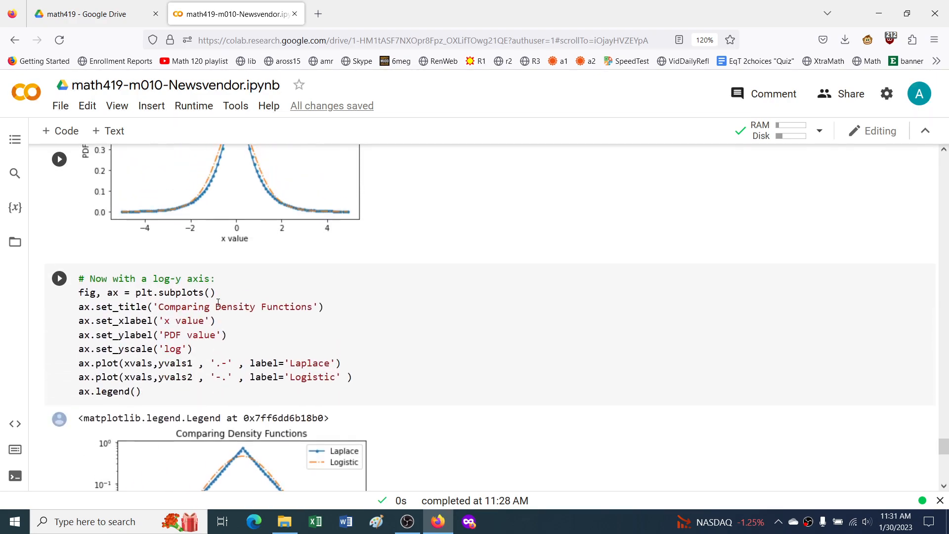